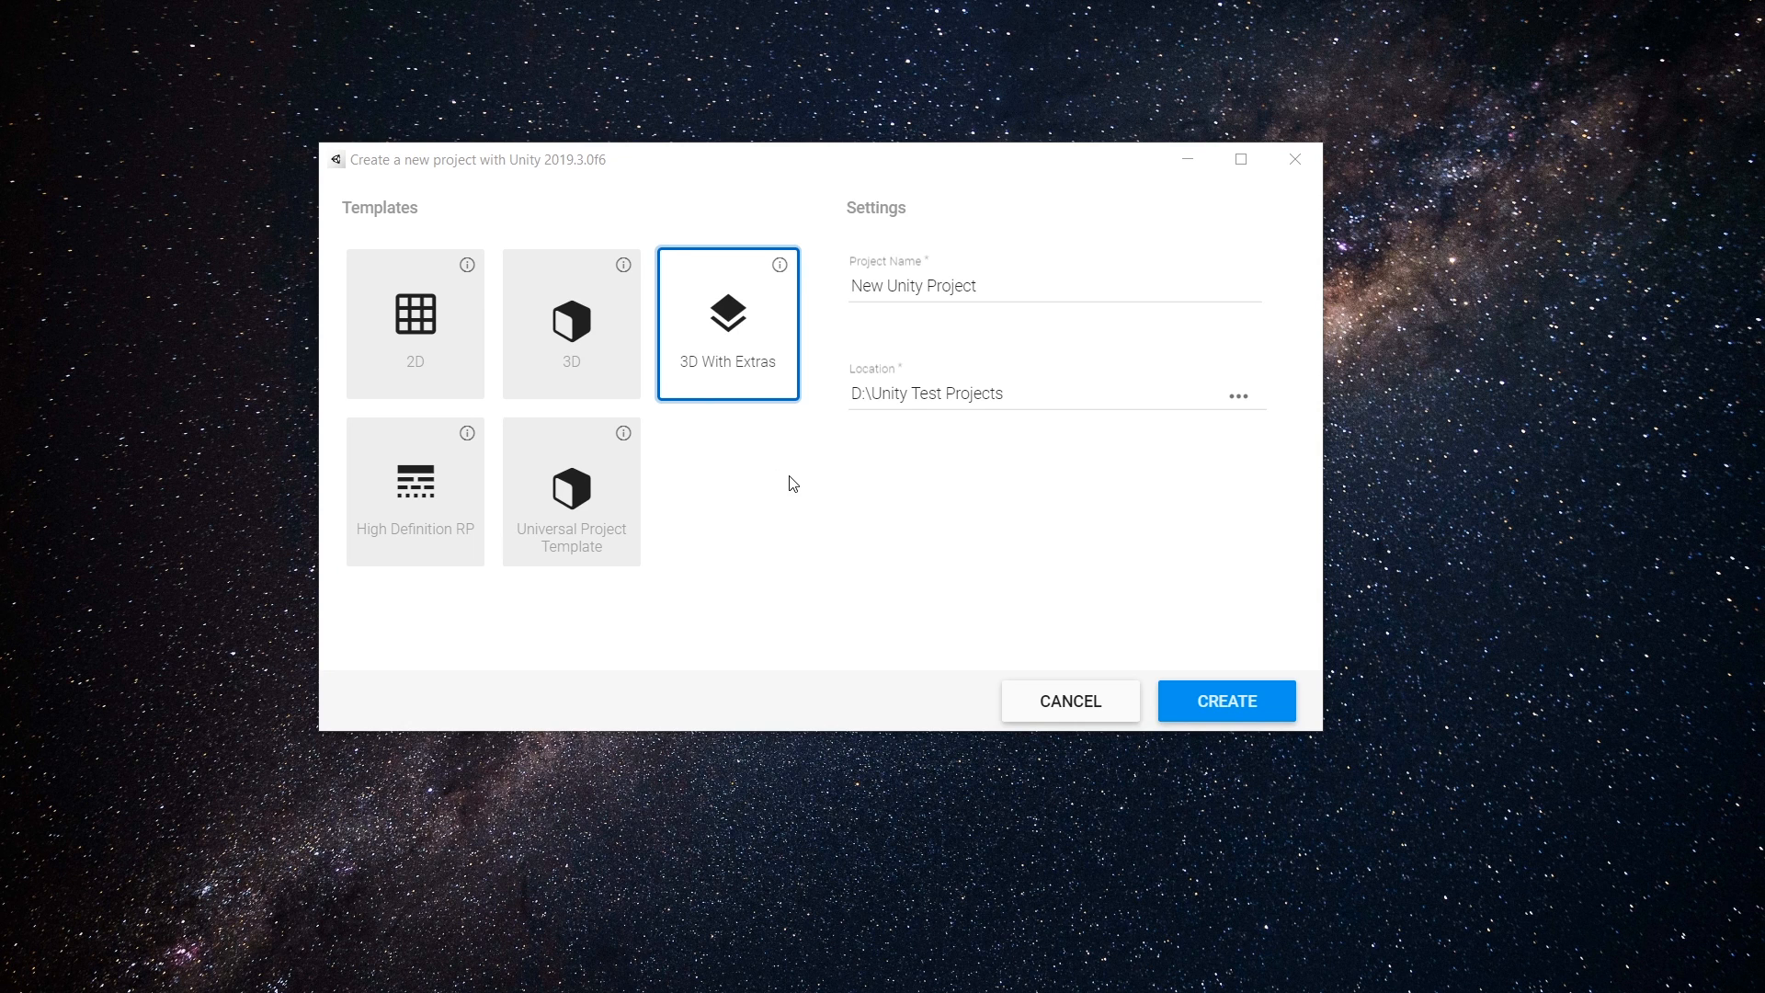
{"action": "mouse_move", "coordinate": [774, 332]}
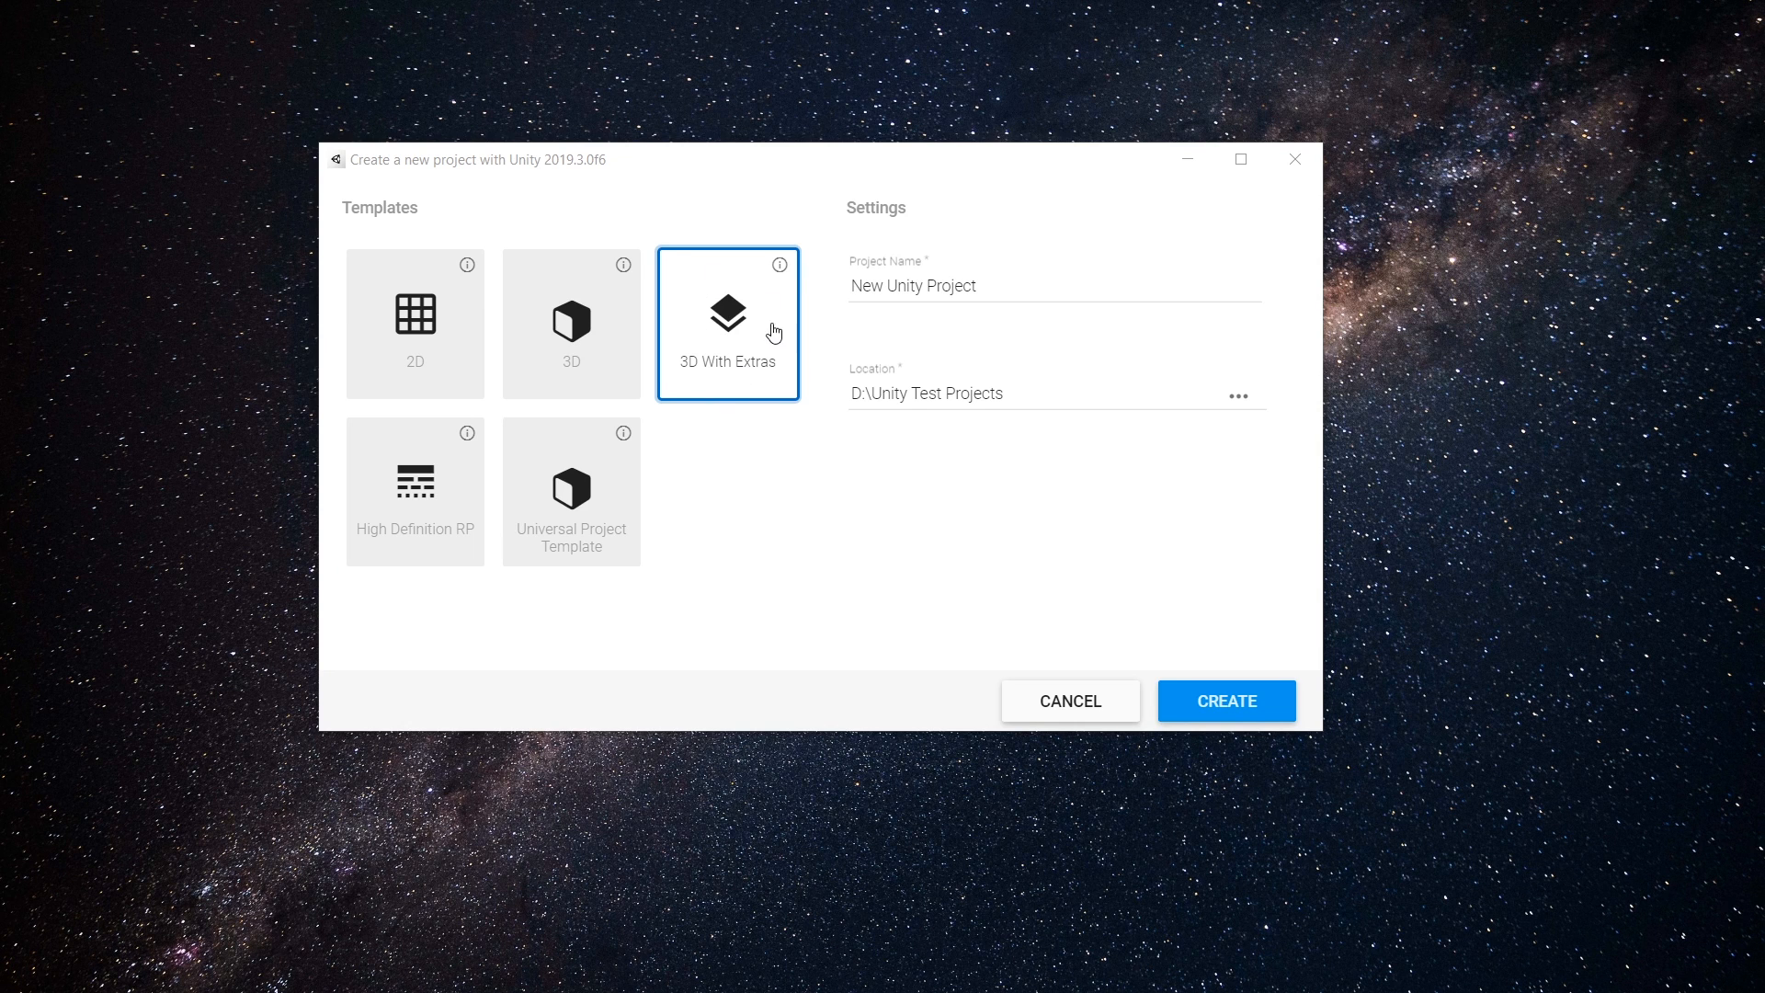
Review the 3D With Extras template and create the new project from it.
{"action": "left_click", "coordinate": [780, 264]}
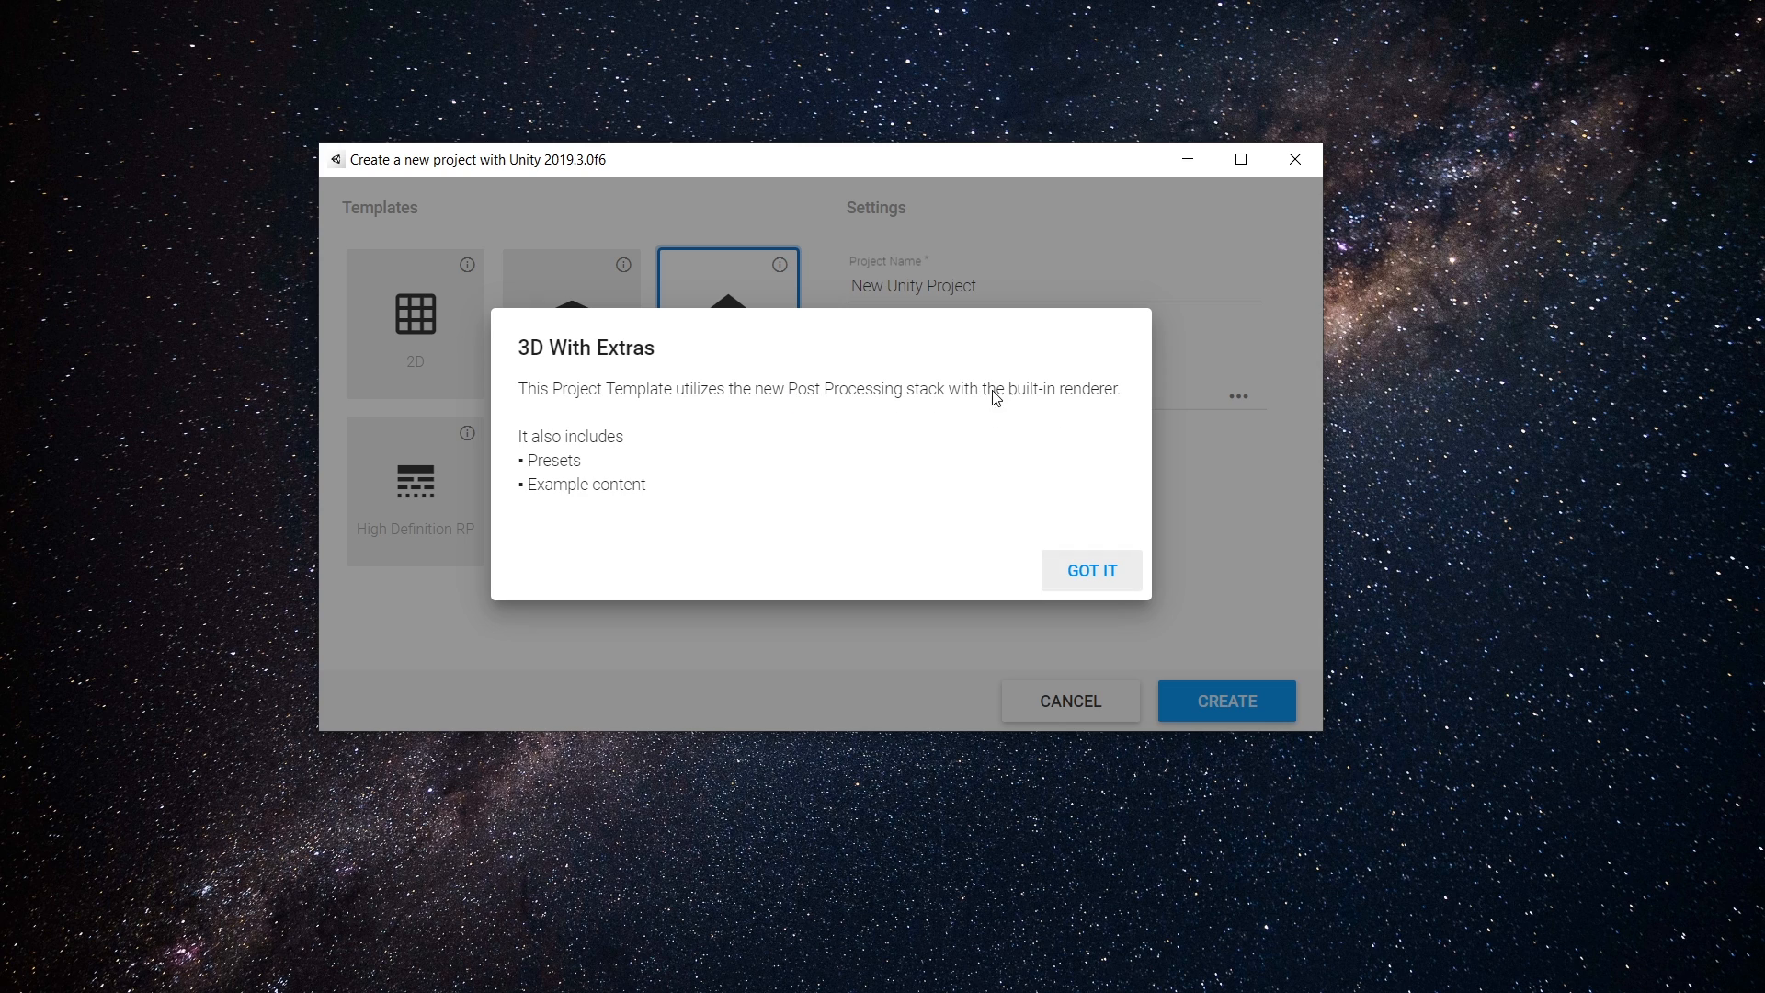
{"action": "mouse_move", "coordinate": [1002, 400]}
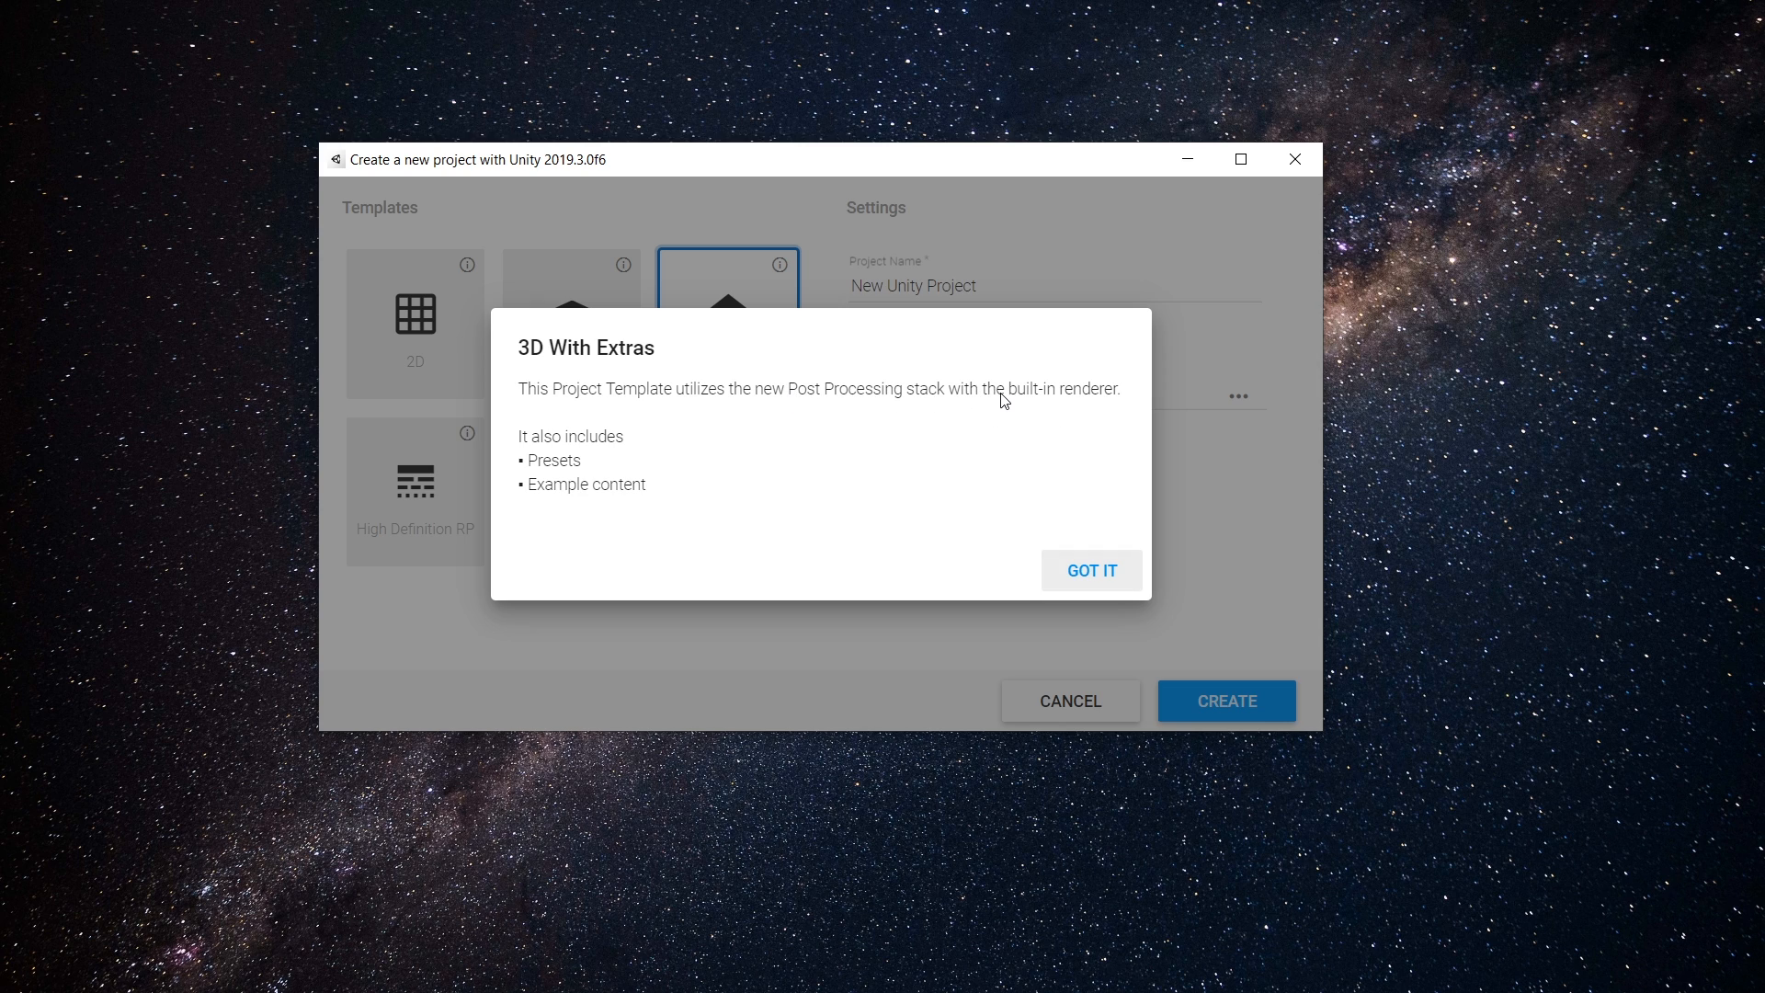
{"action": "left_click", "coordinate": [1088, 570]}
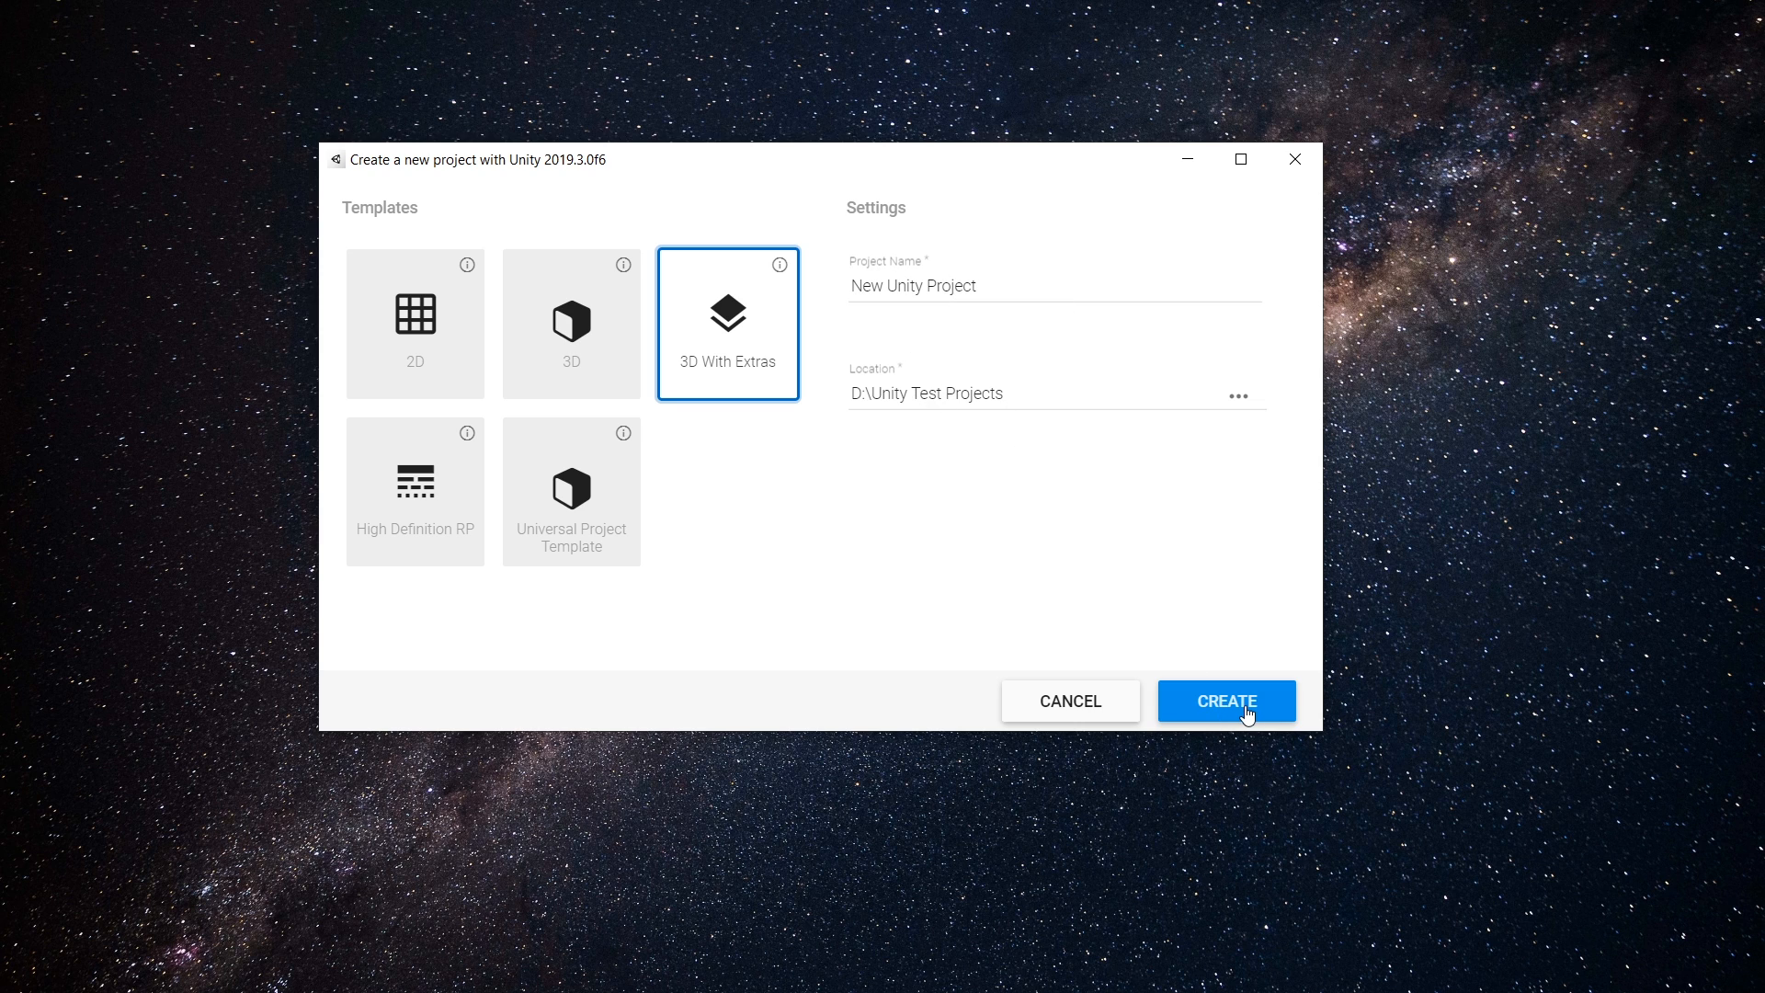
{"action": "left_click", "coordinate": [1226, 700]}
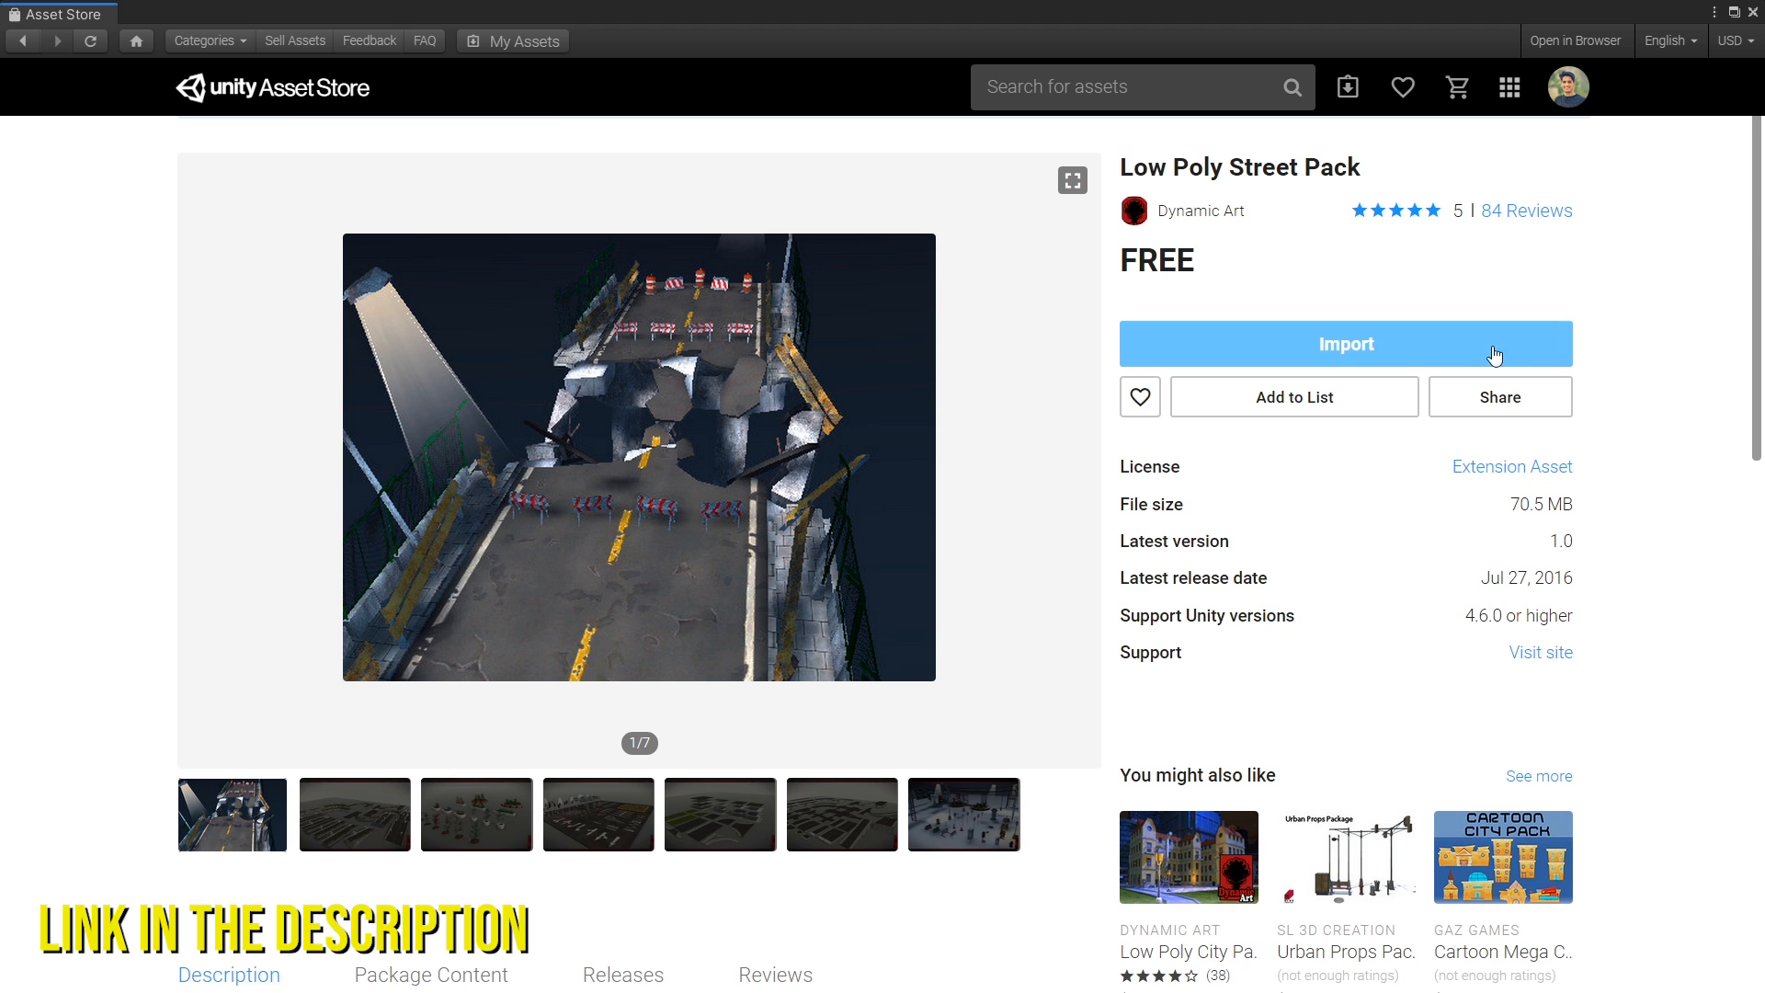
{"action": "scroll", "scroll_direction": "down", "scroll_amount": 3}
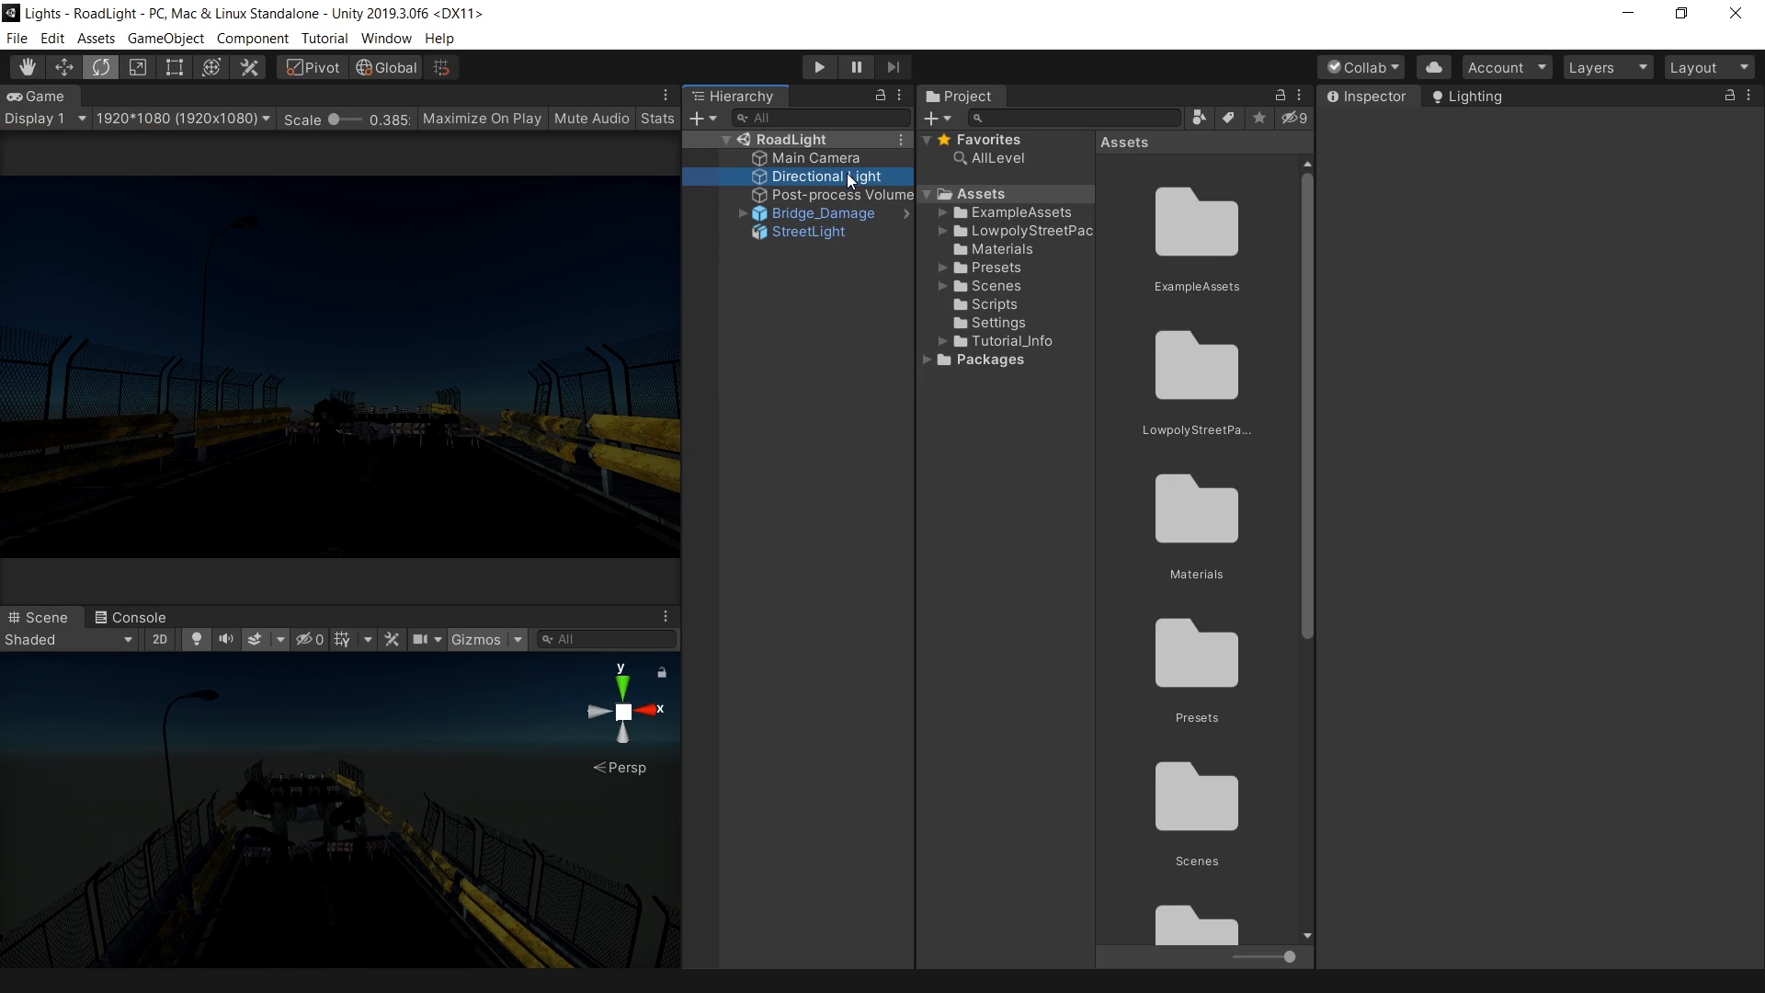
Inspect the Directional Light and Post-process Volume, toggling Color Grading off and back on.
{"action": "left_click", "coordinate": [824, 177]}
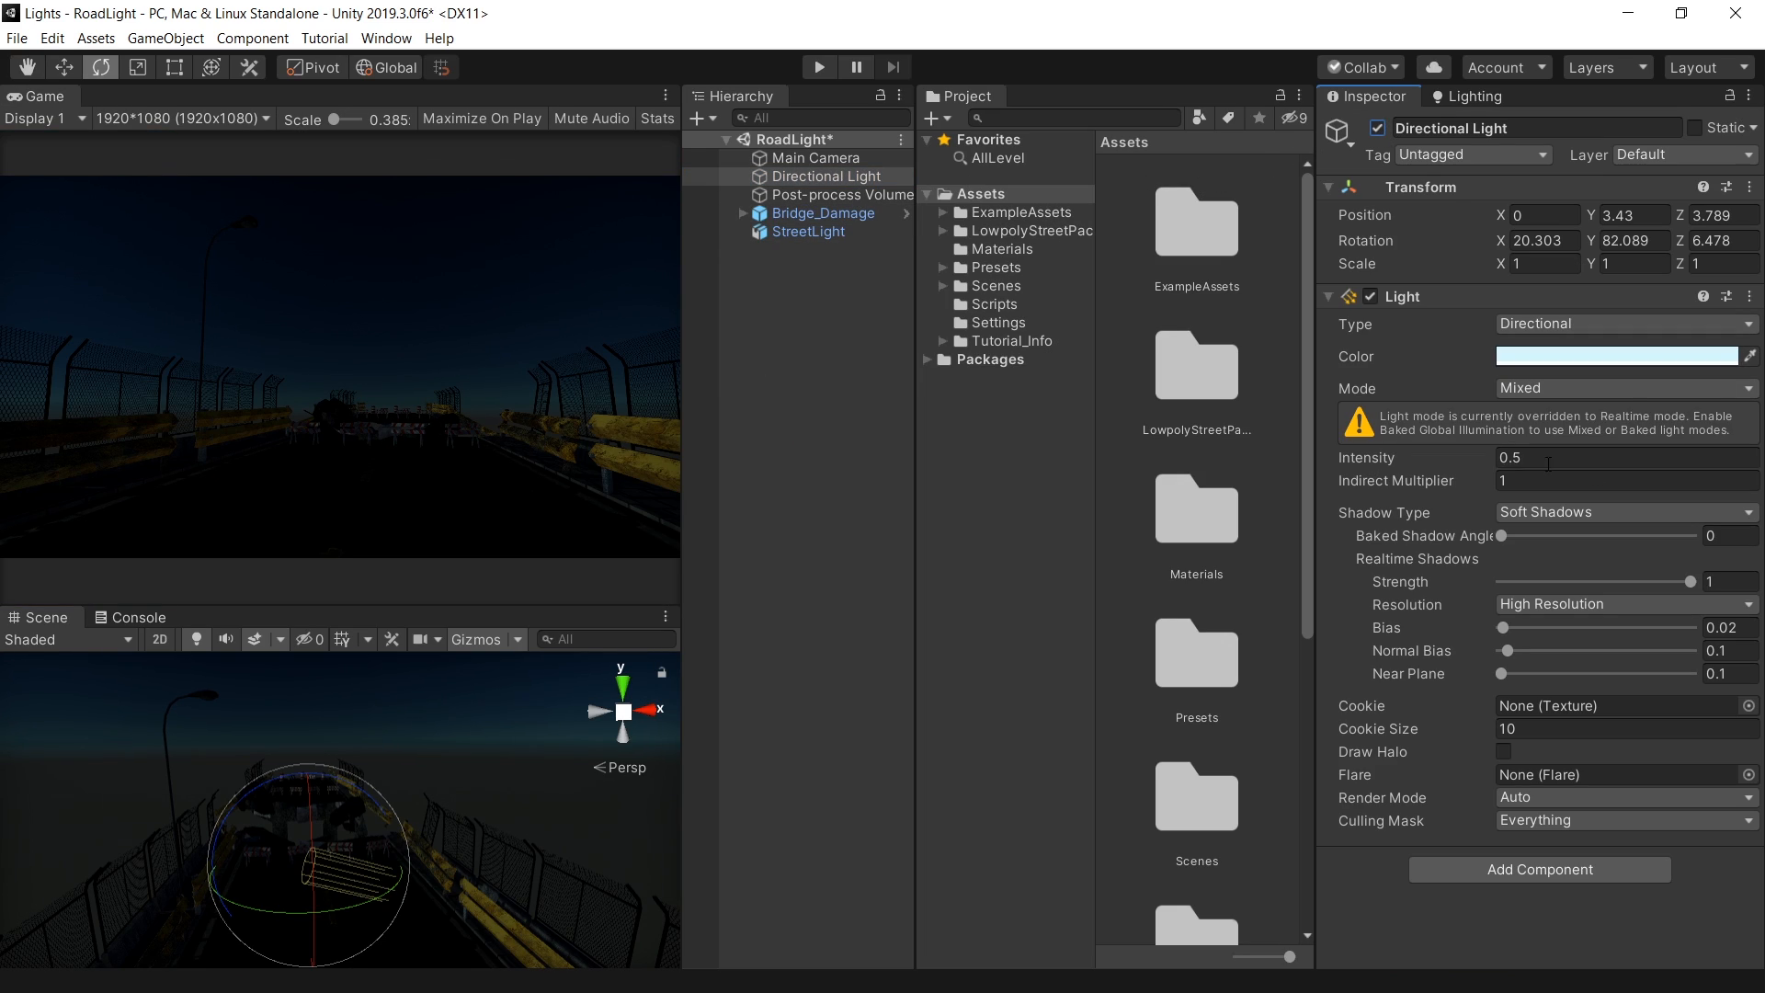
{"action": "left_click", "coordinate": [841, 193]}
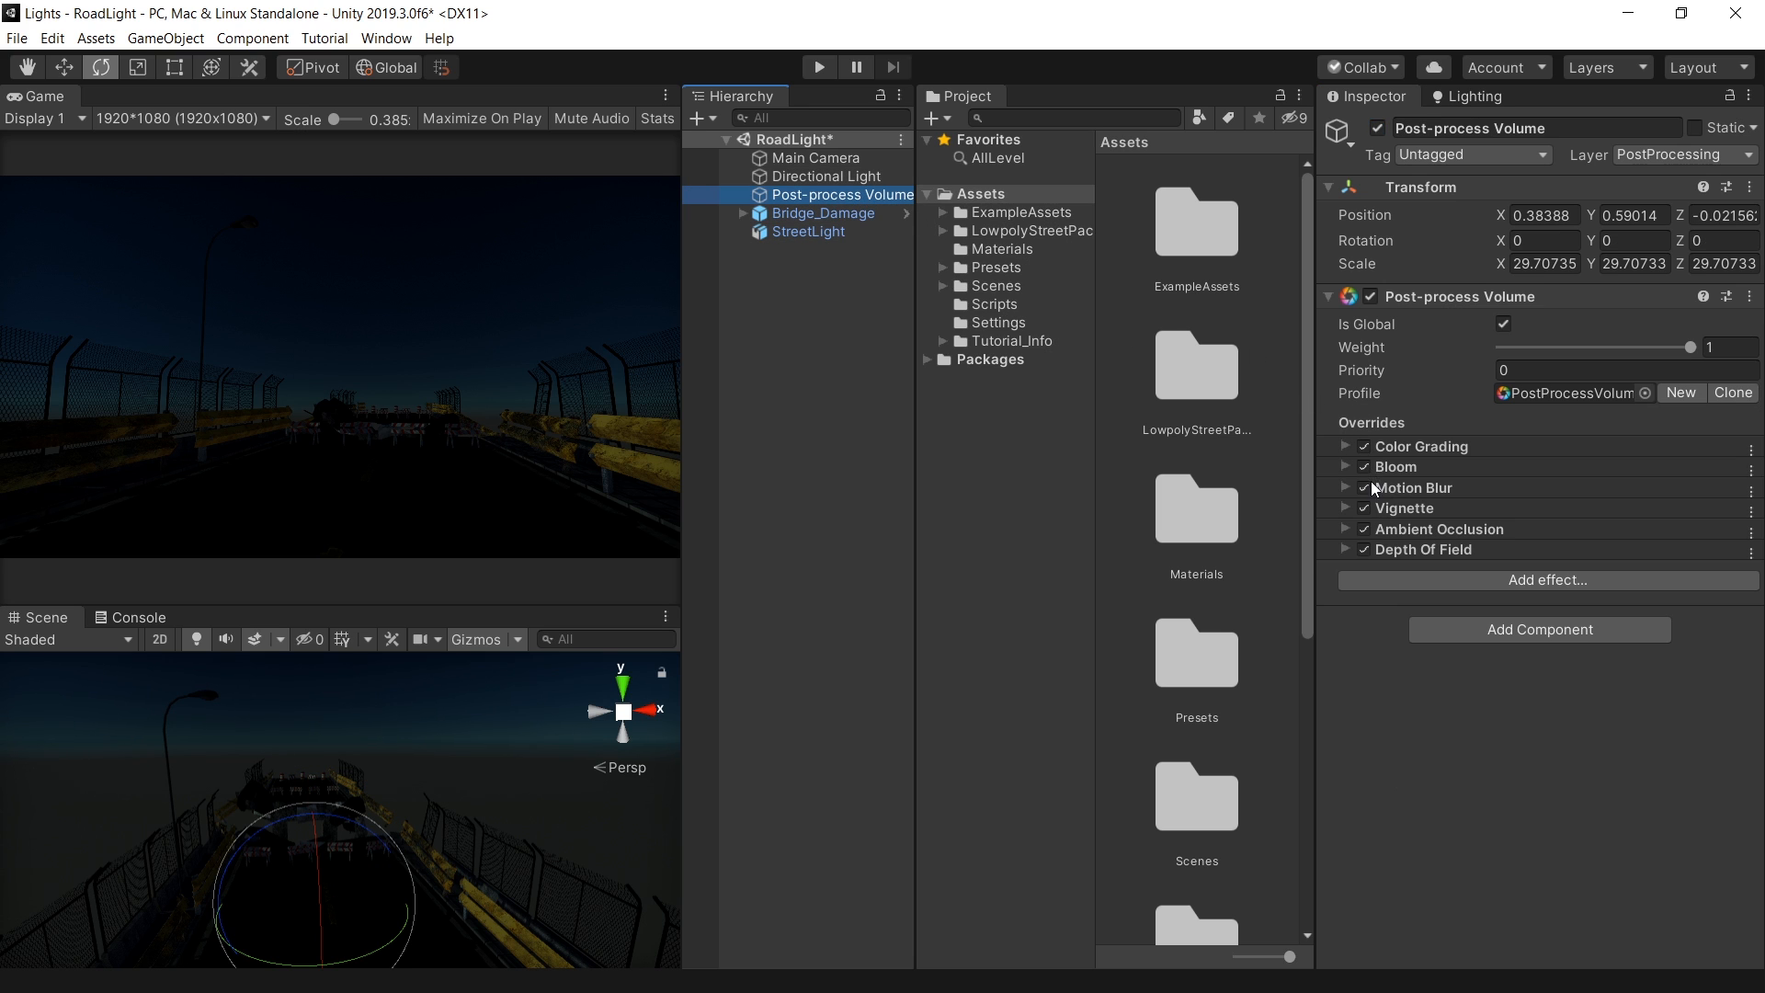
{"action": "left_click", "coordinate": [1362, 447]}
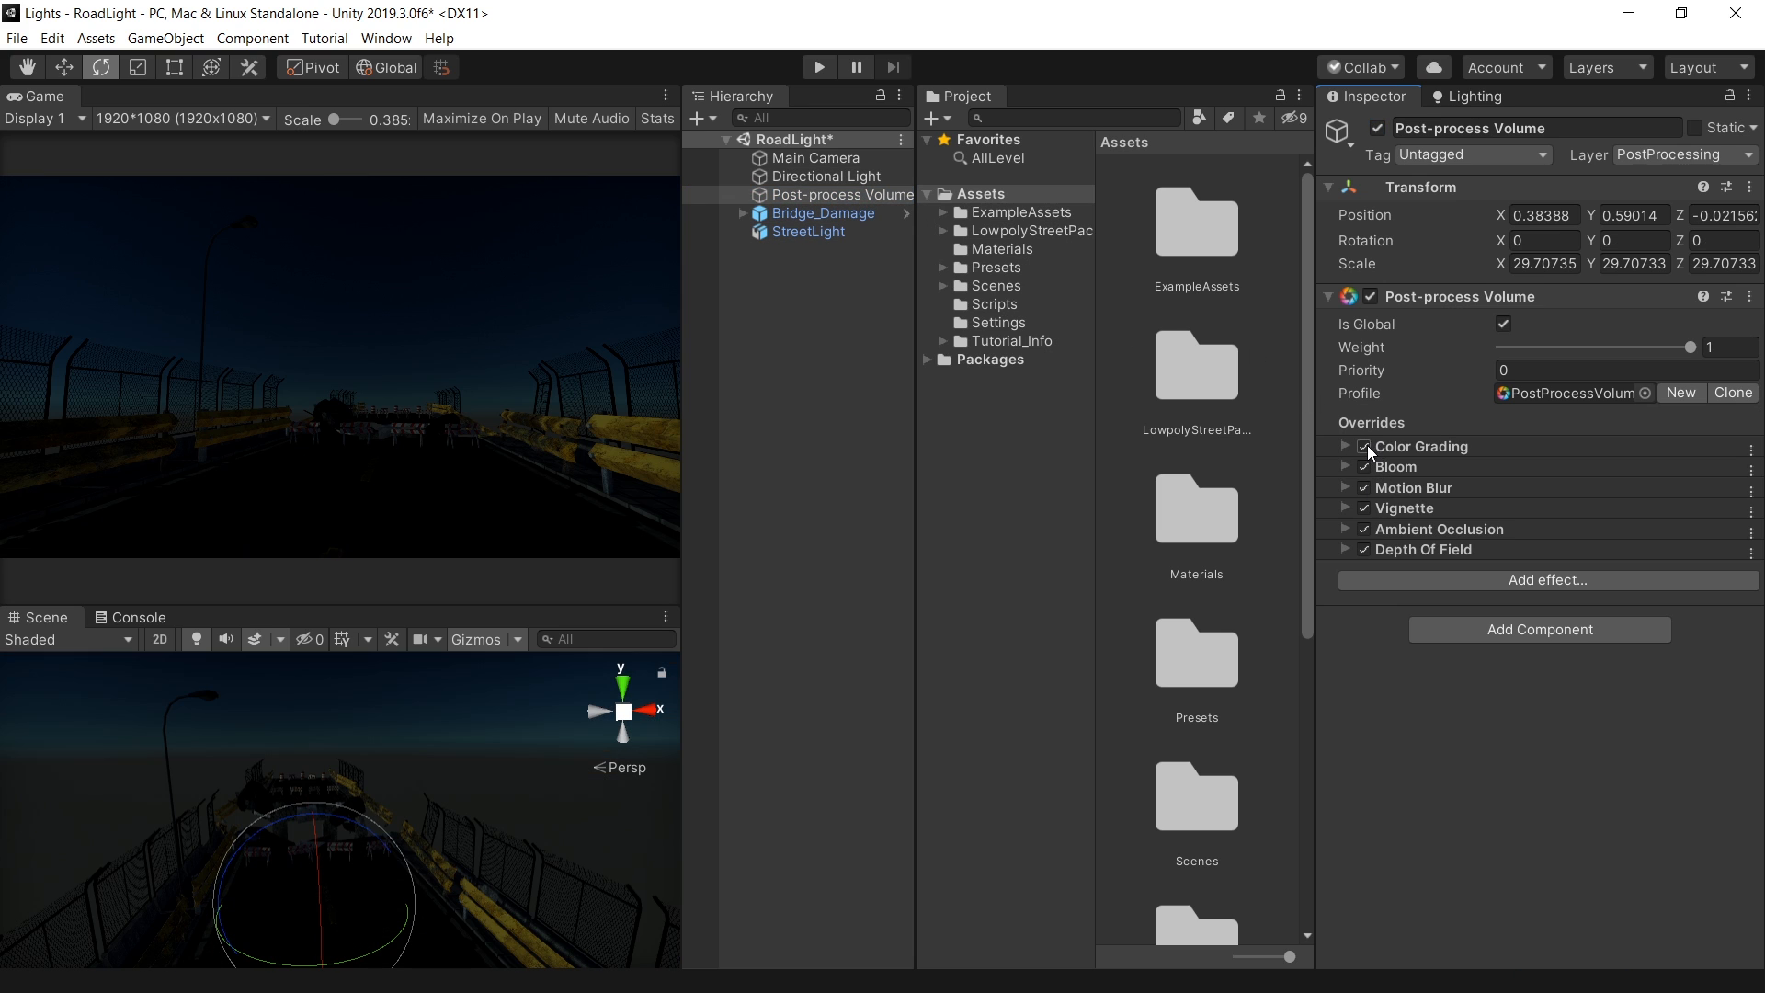
{"action": "left_click", "coordinate": [1362, 446]}
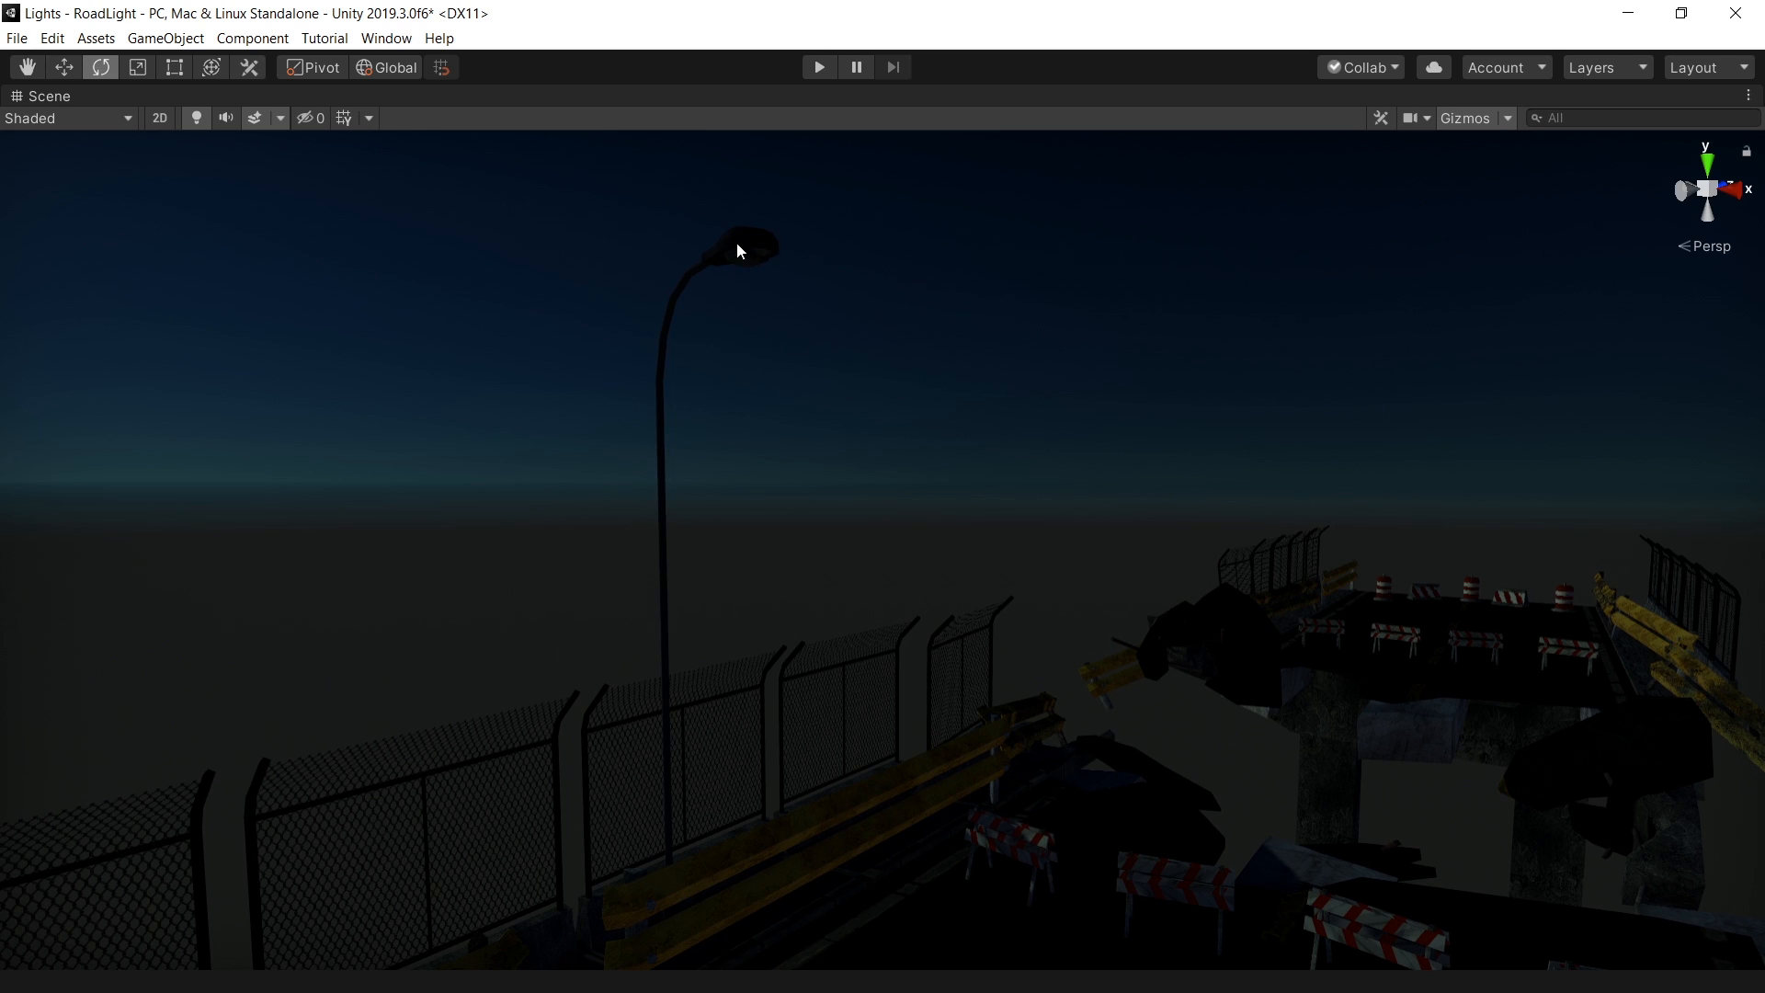
Add a Spot Light under the lamp, rotation X 90, Spot Angle 40, Intensity 1.25.
{"action": "left_click_drag", "start_coordinate": [739, 252], "coordinate": [632, 210]}
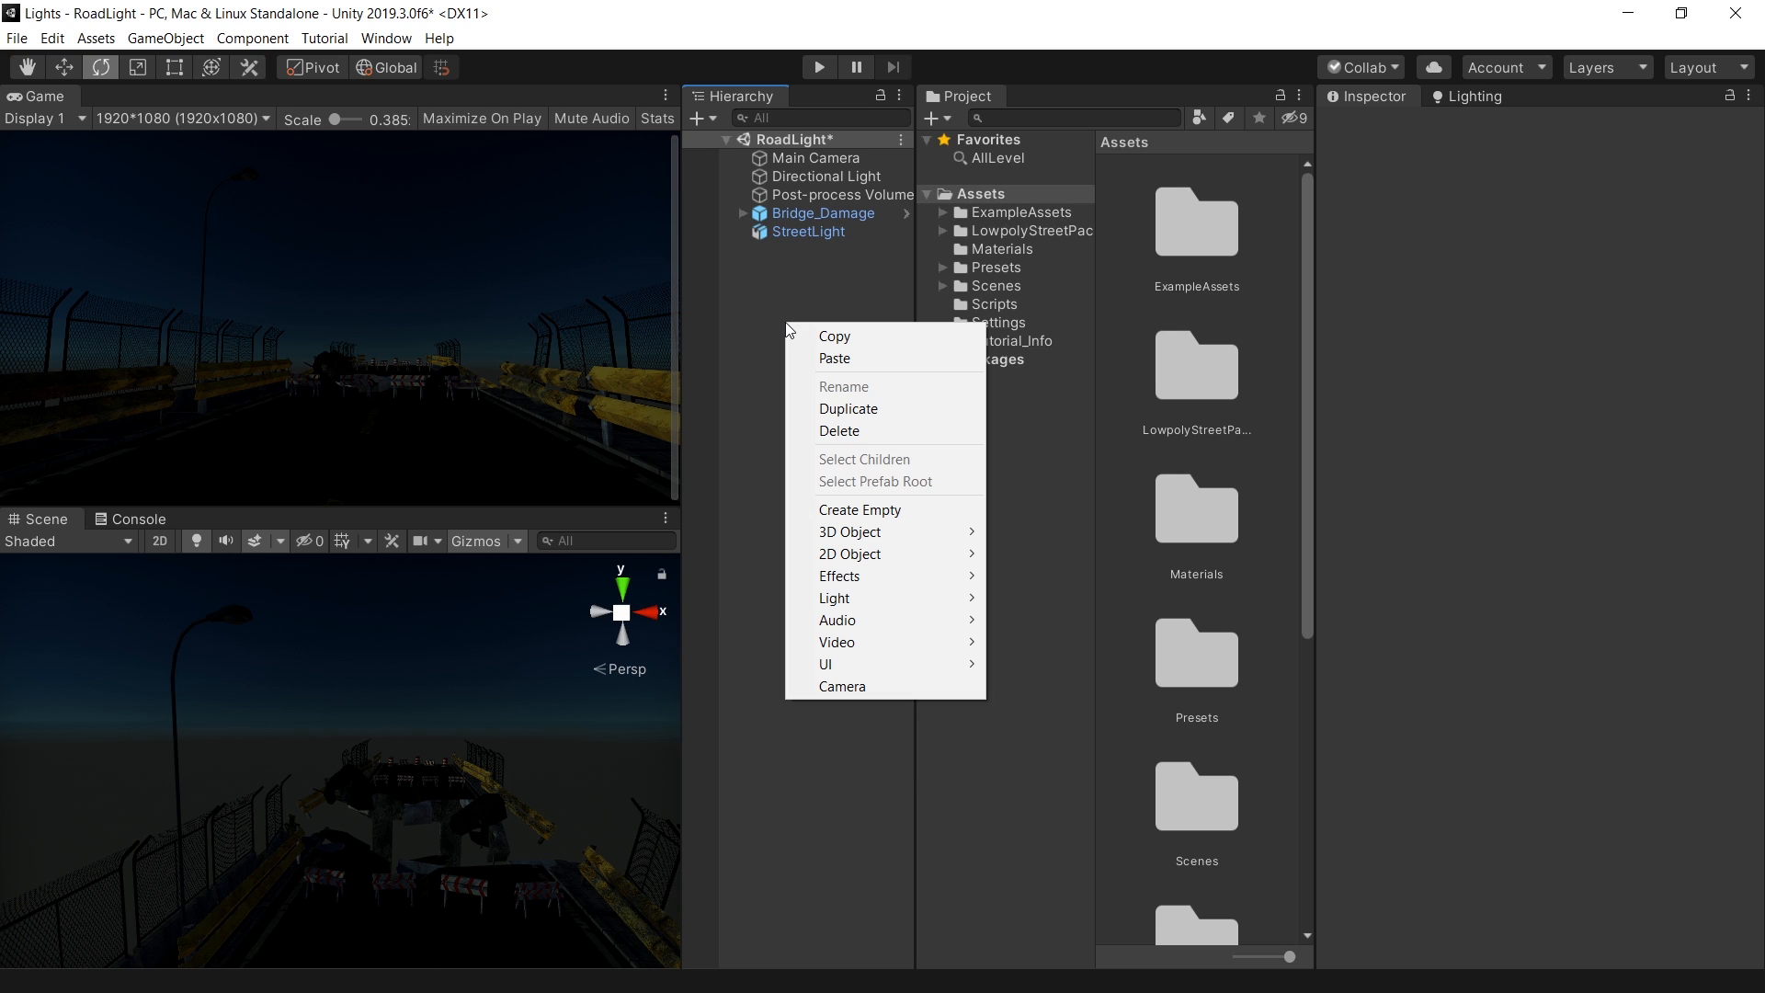
{"action": "mouse_move", "coordinate": [827, 520]}
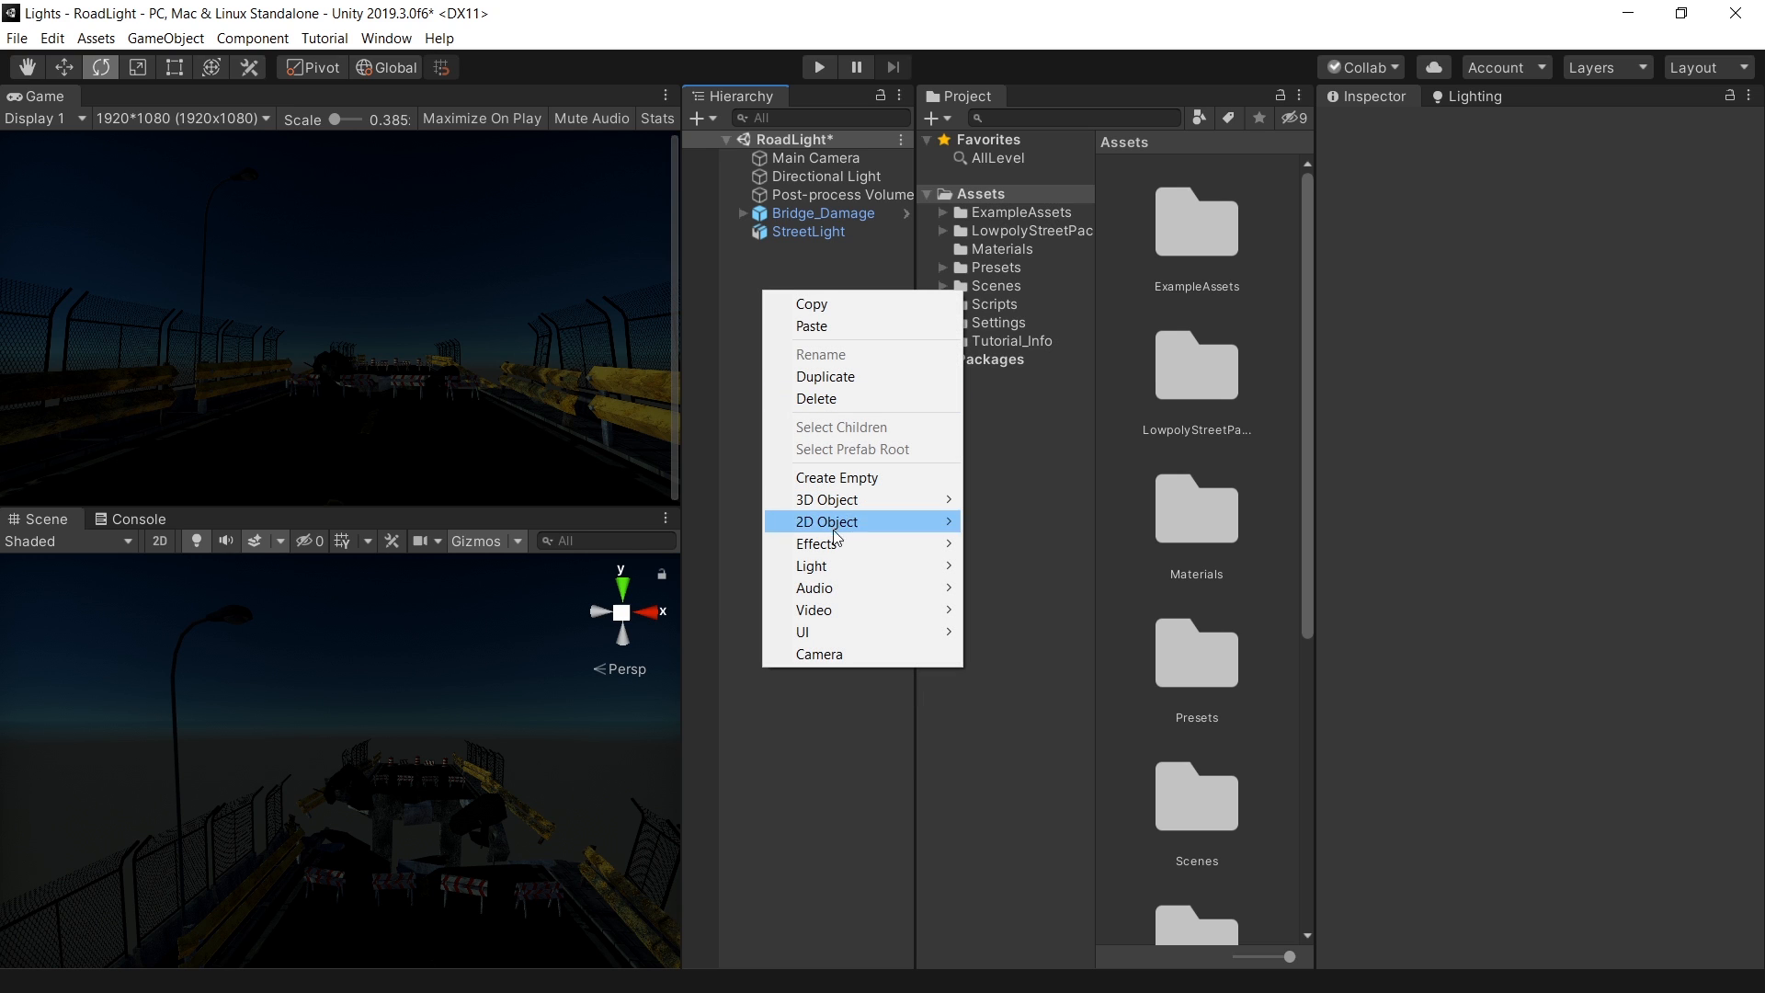
{"action": "left_click", "coordinate": [811, 566]}
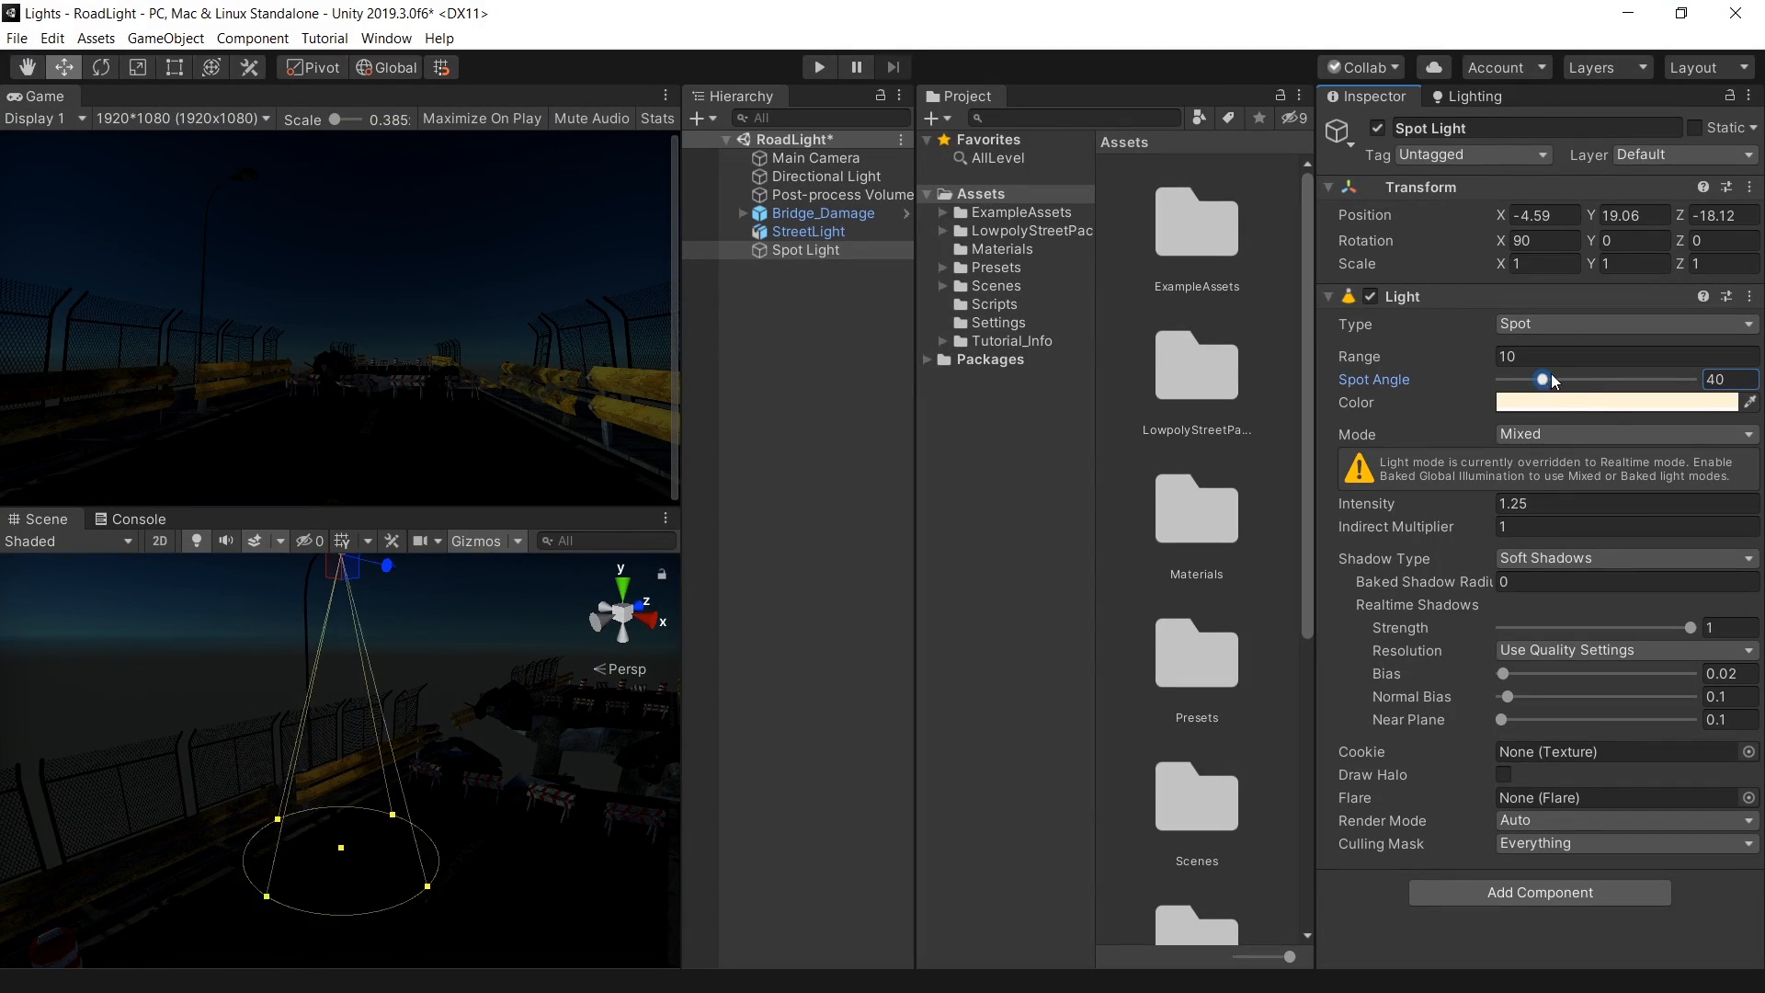
{"action": "left_click_drag", "start_coordinate": [1544, 378], "coordinate": [1593, 378]}
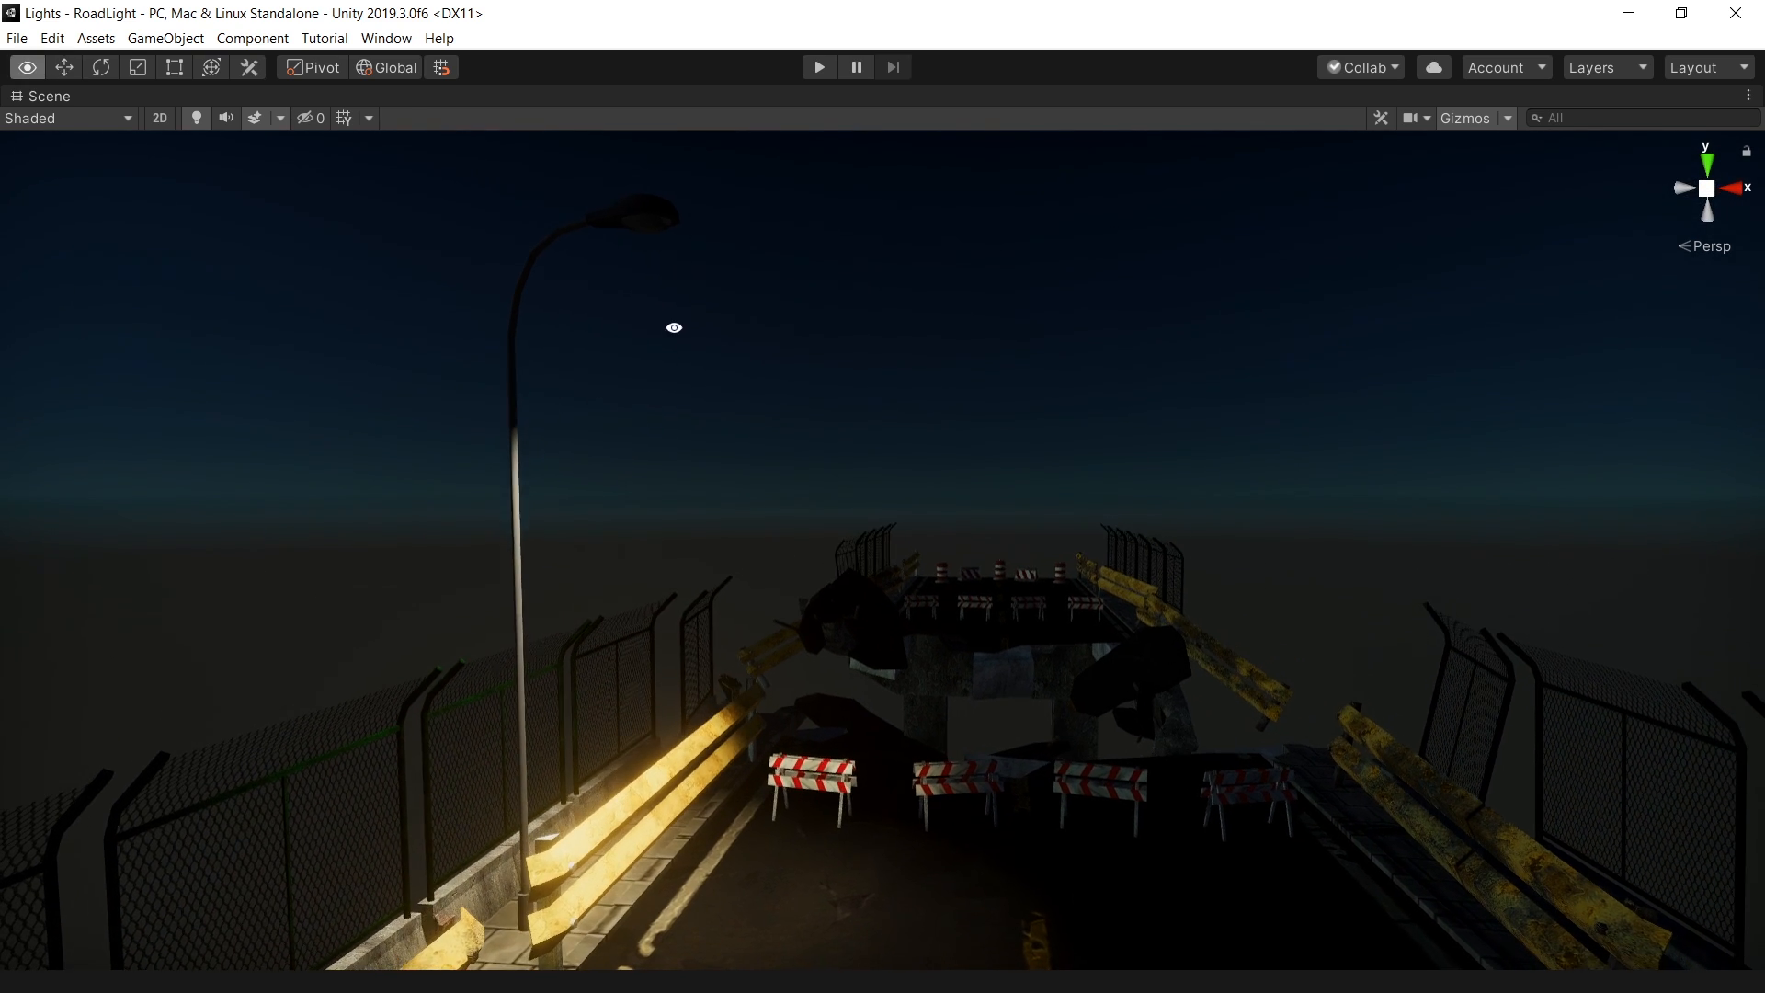
{"action": "left_click", "coordinate": [1702, 66]}
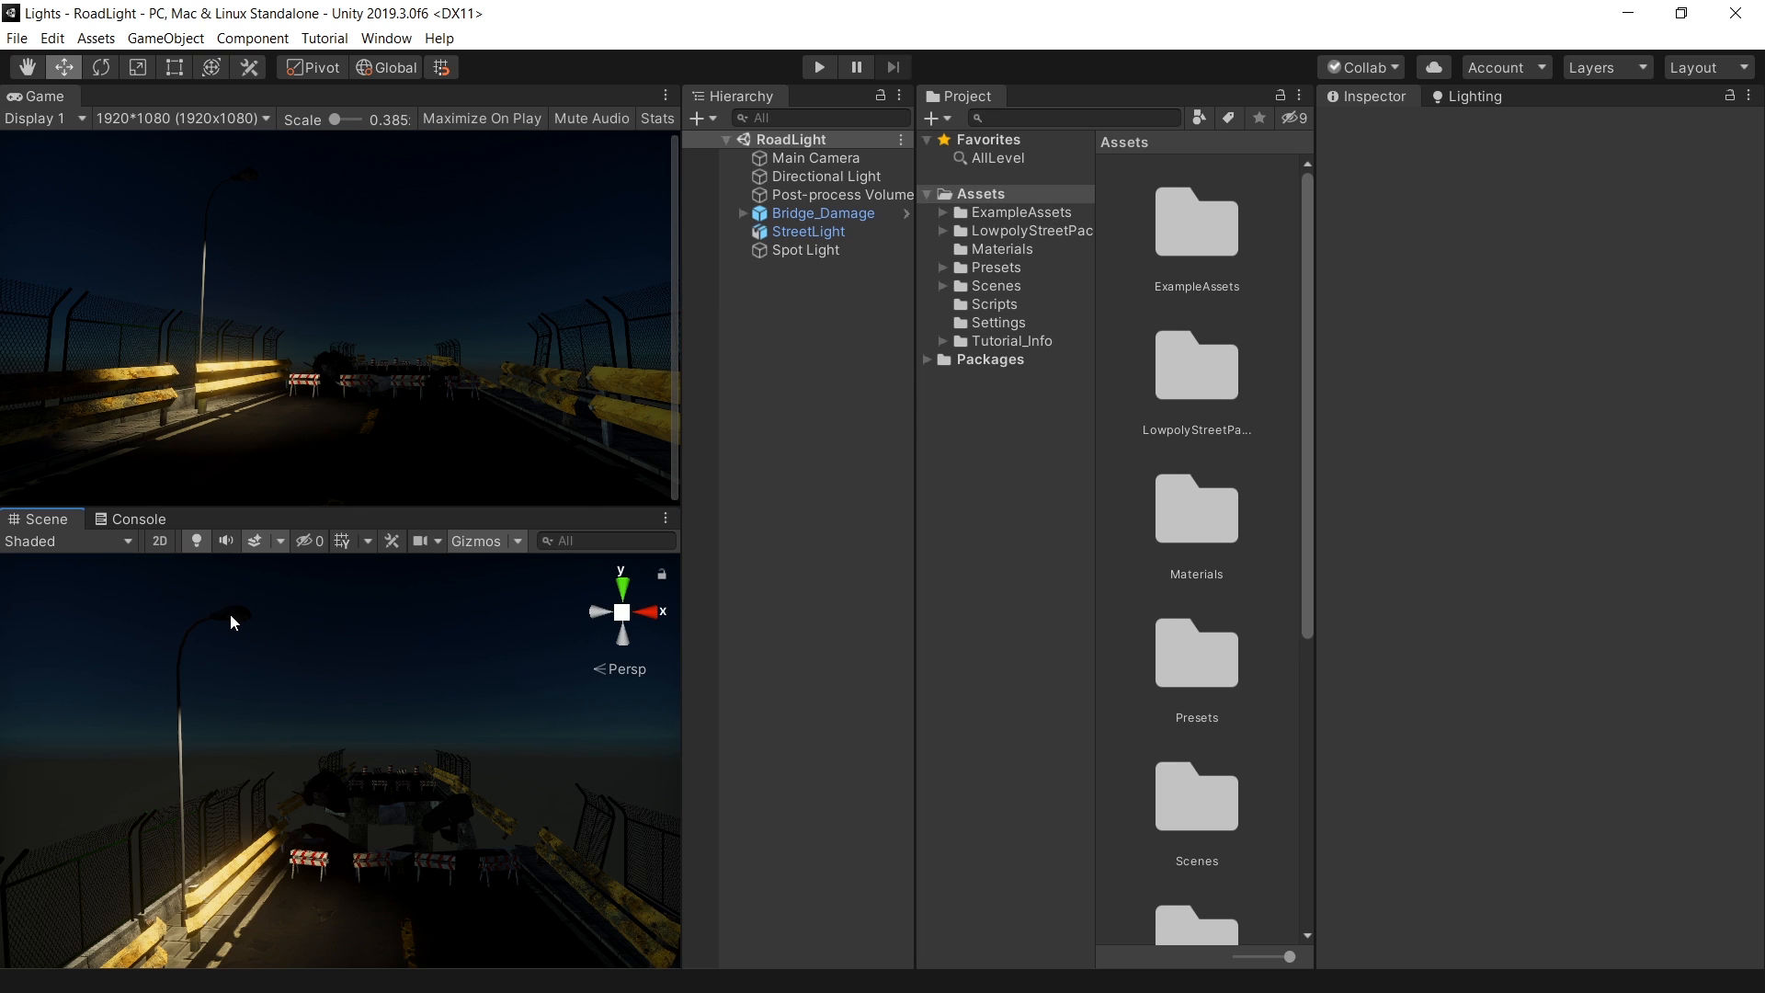
Locate the streetlamp's mat1 texture and reveal it in File Explorer's Materials folder.
{"action": "left_click", "coordinate": [809, 231]}
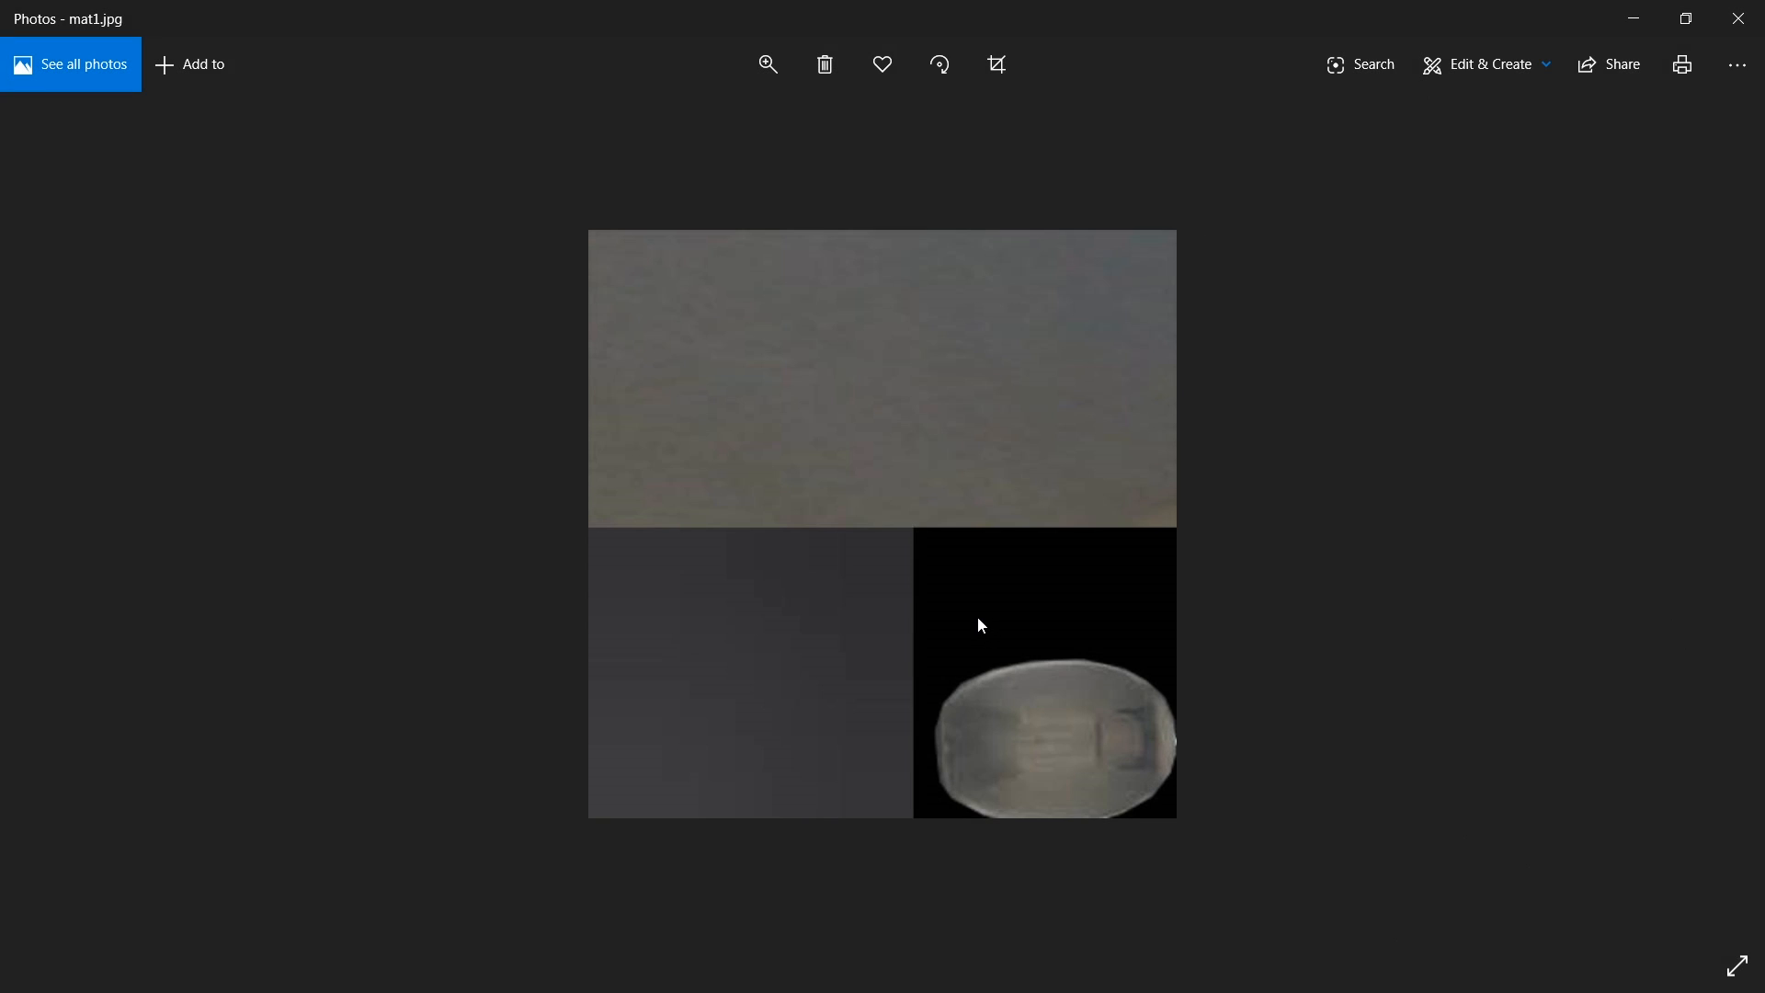
{"action": "mouse_move", "coordinate": [1100, 770]}
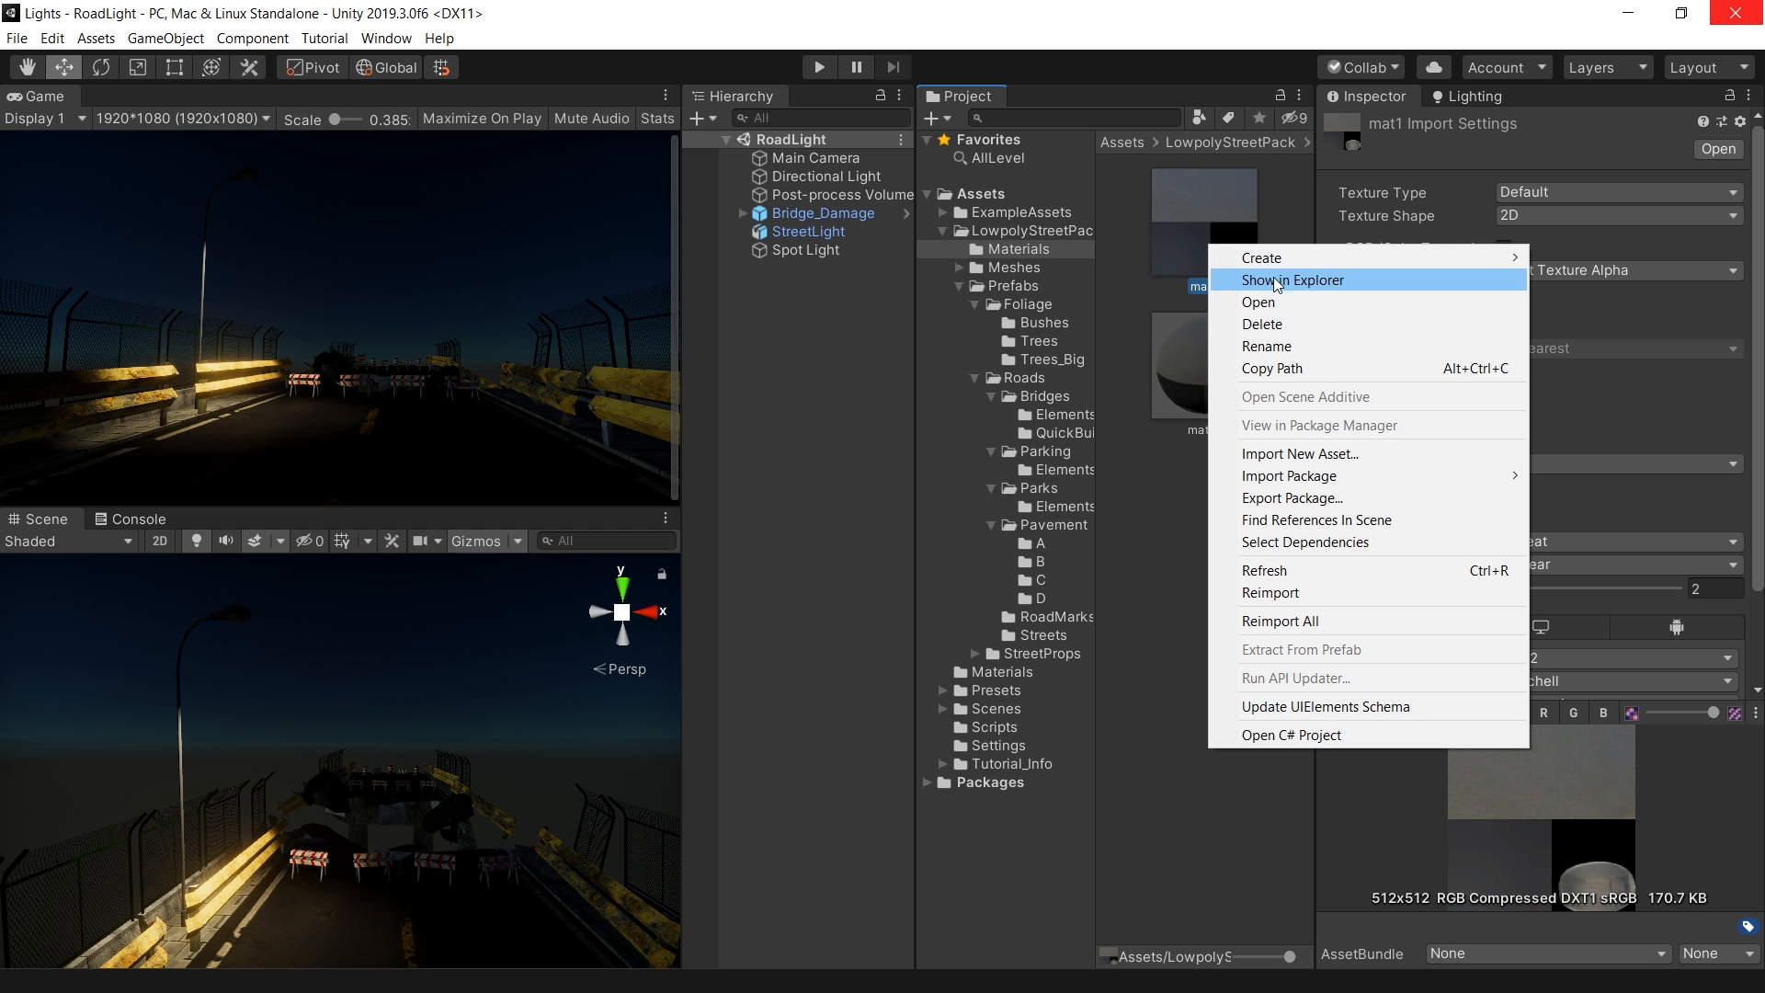
{"action": "left_click", "coordinate": [1290, 279]}
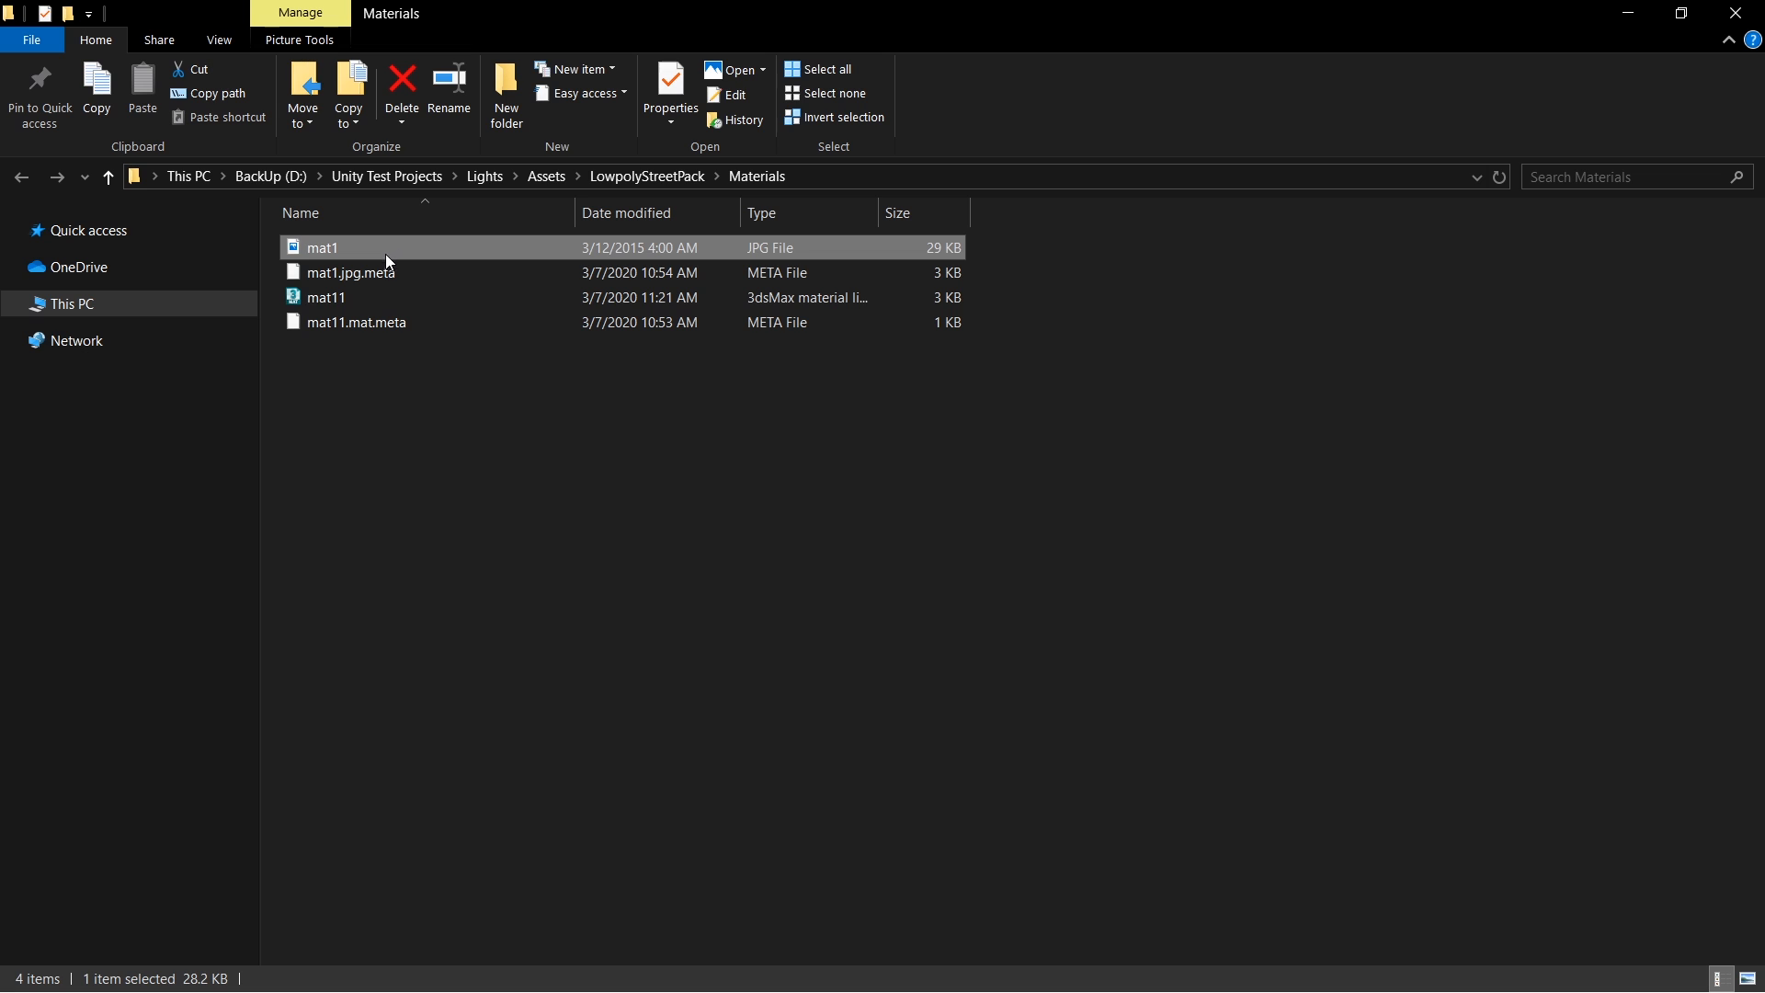
{"action": "right_click", "coordinate": [324, 247]}
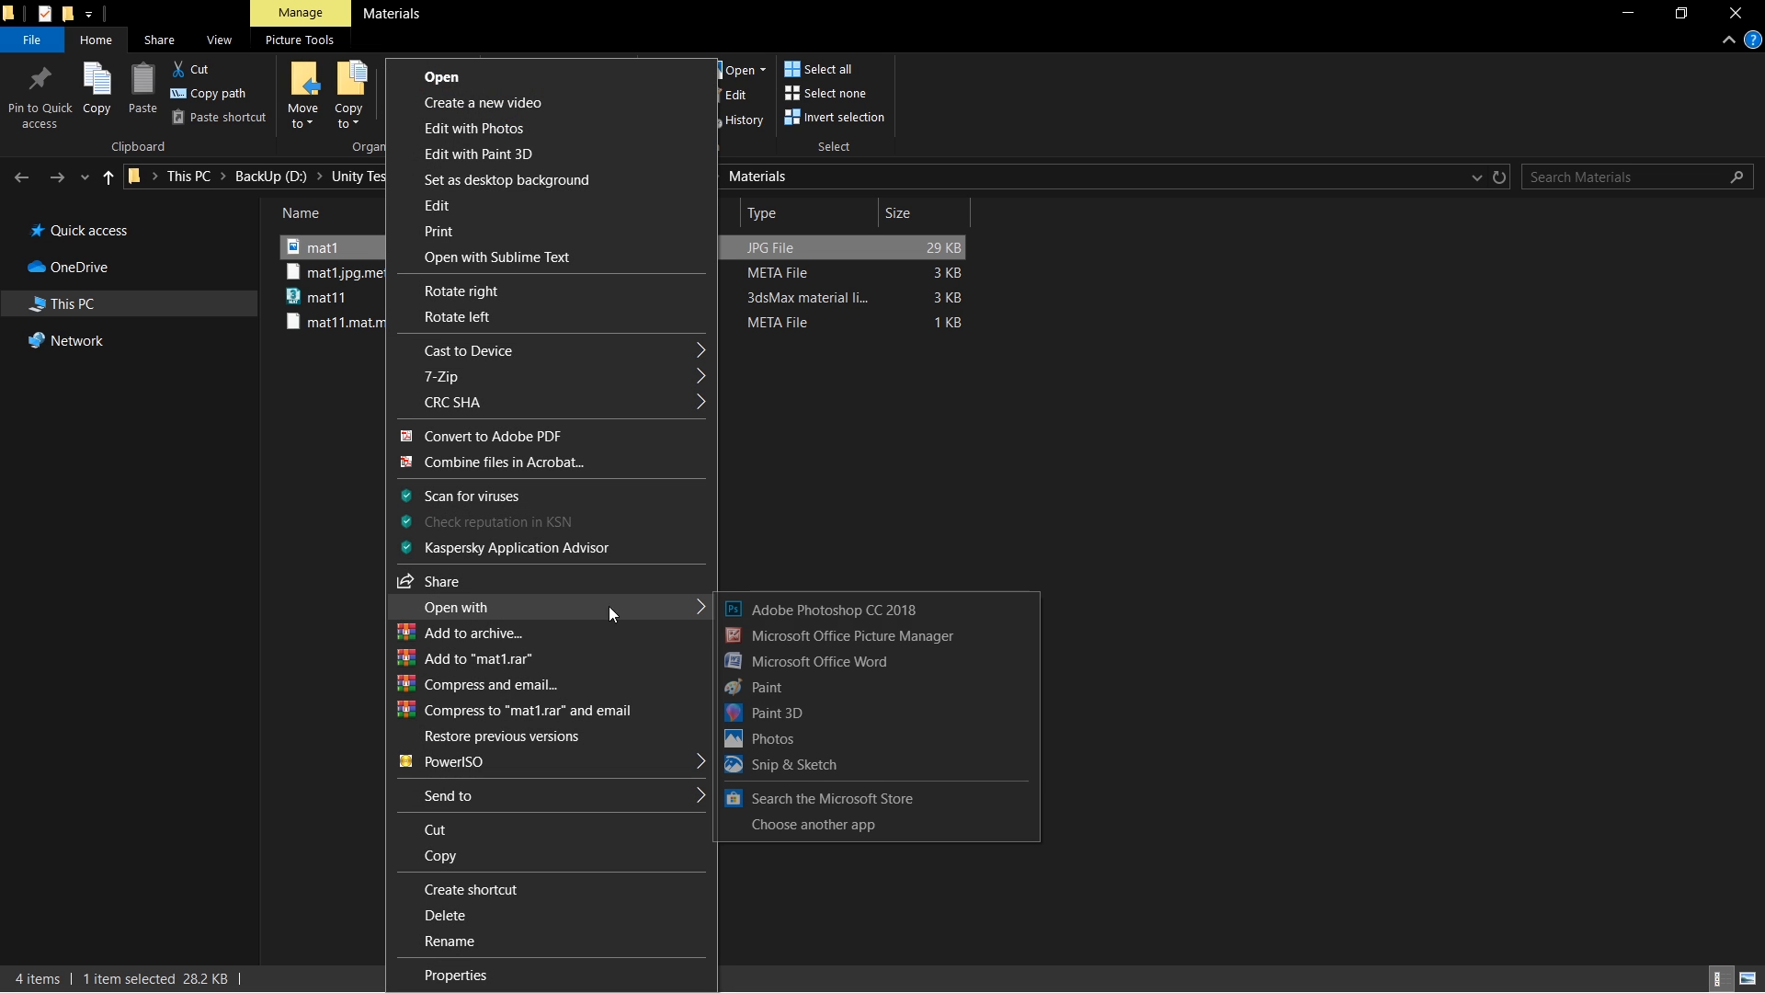
Black out mat1 except the lamp, apply Levels, and save it as mat1_Emission.jpg.
{"action": "left_click", "coordinate": [834, 608]}
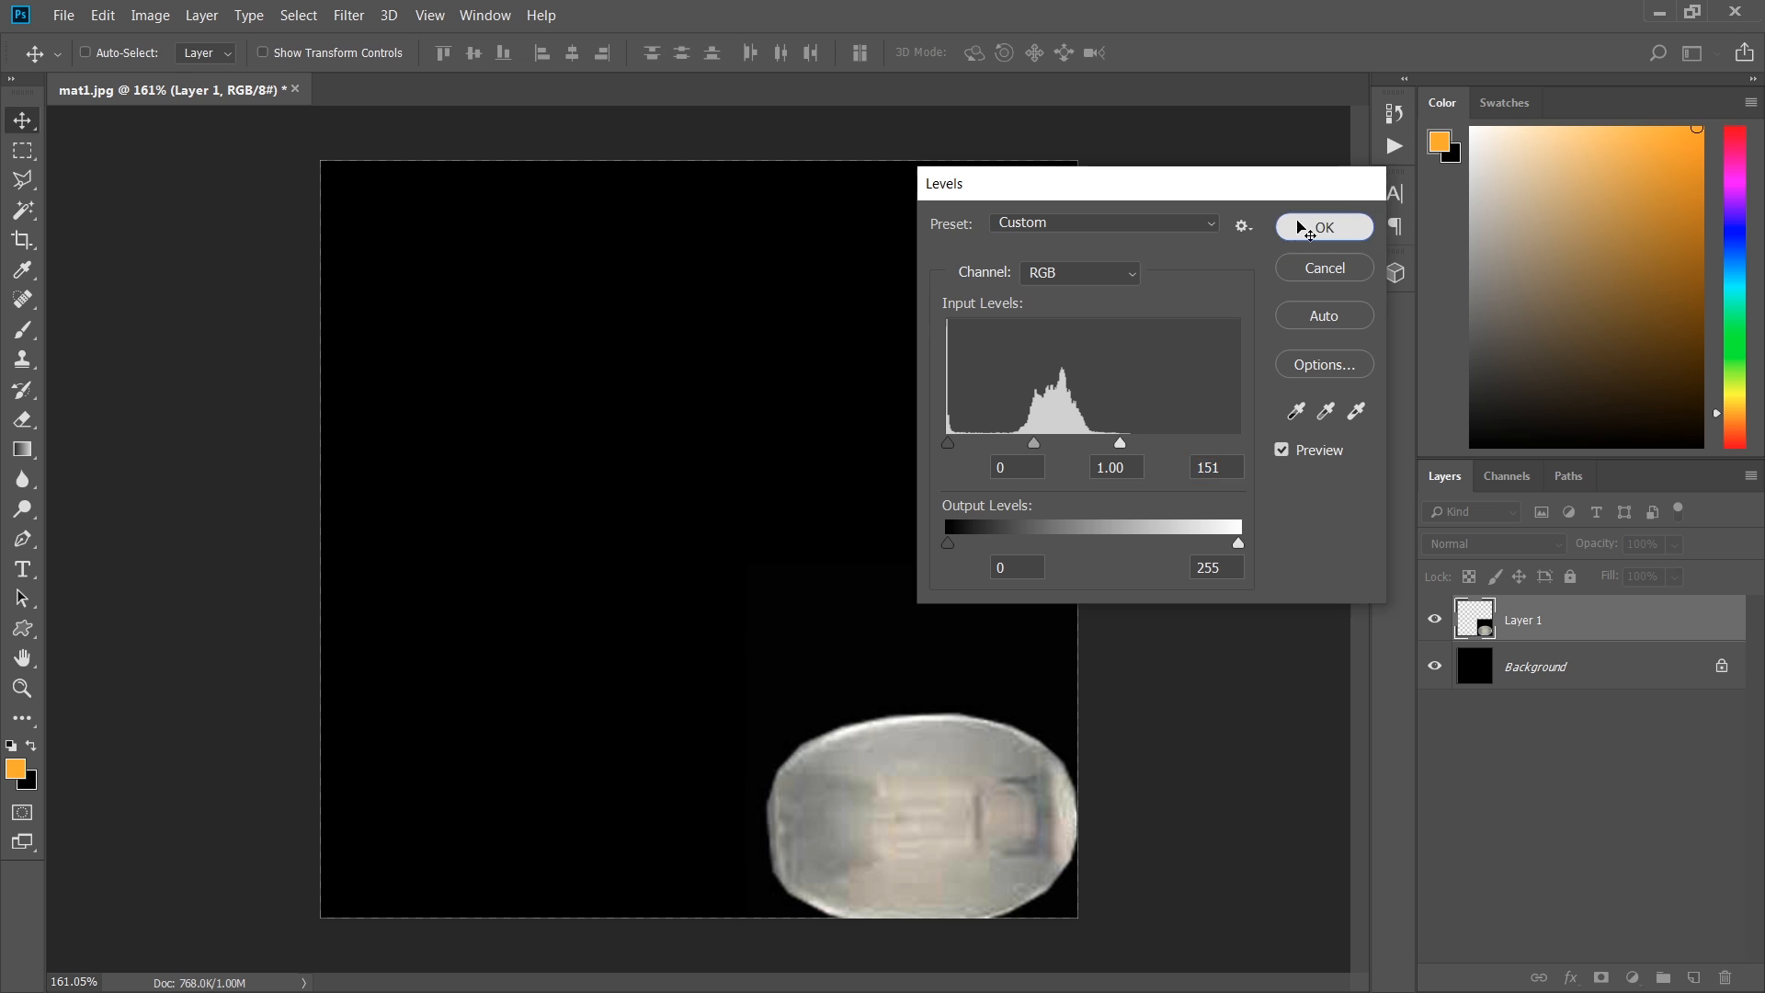
{"action": "left_click", "coordinate": [1323, 227]}
{"action": "type", "text": "mat1_Emission"}
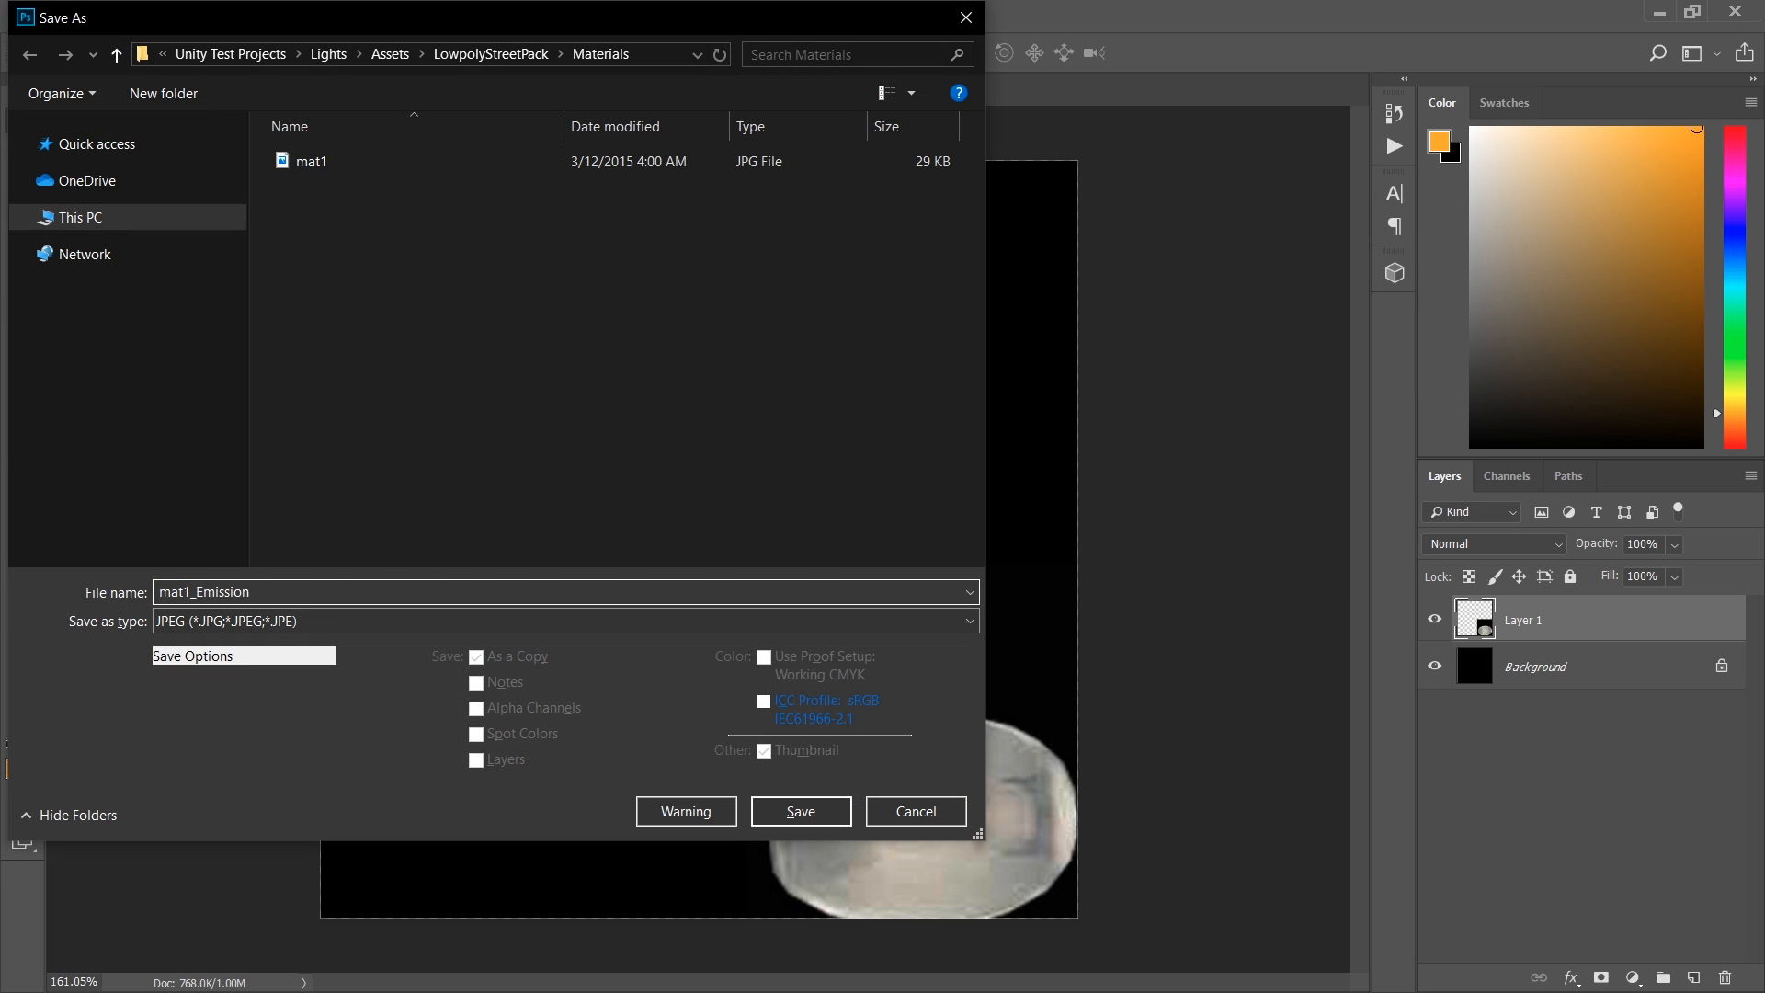
{"action": "left_click", "coordinate": [800, 811]}
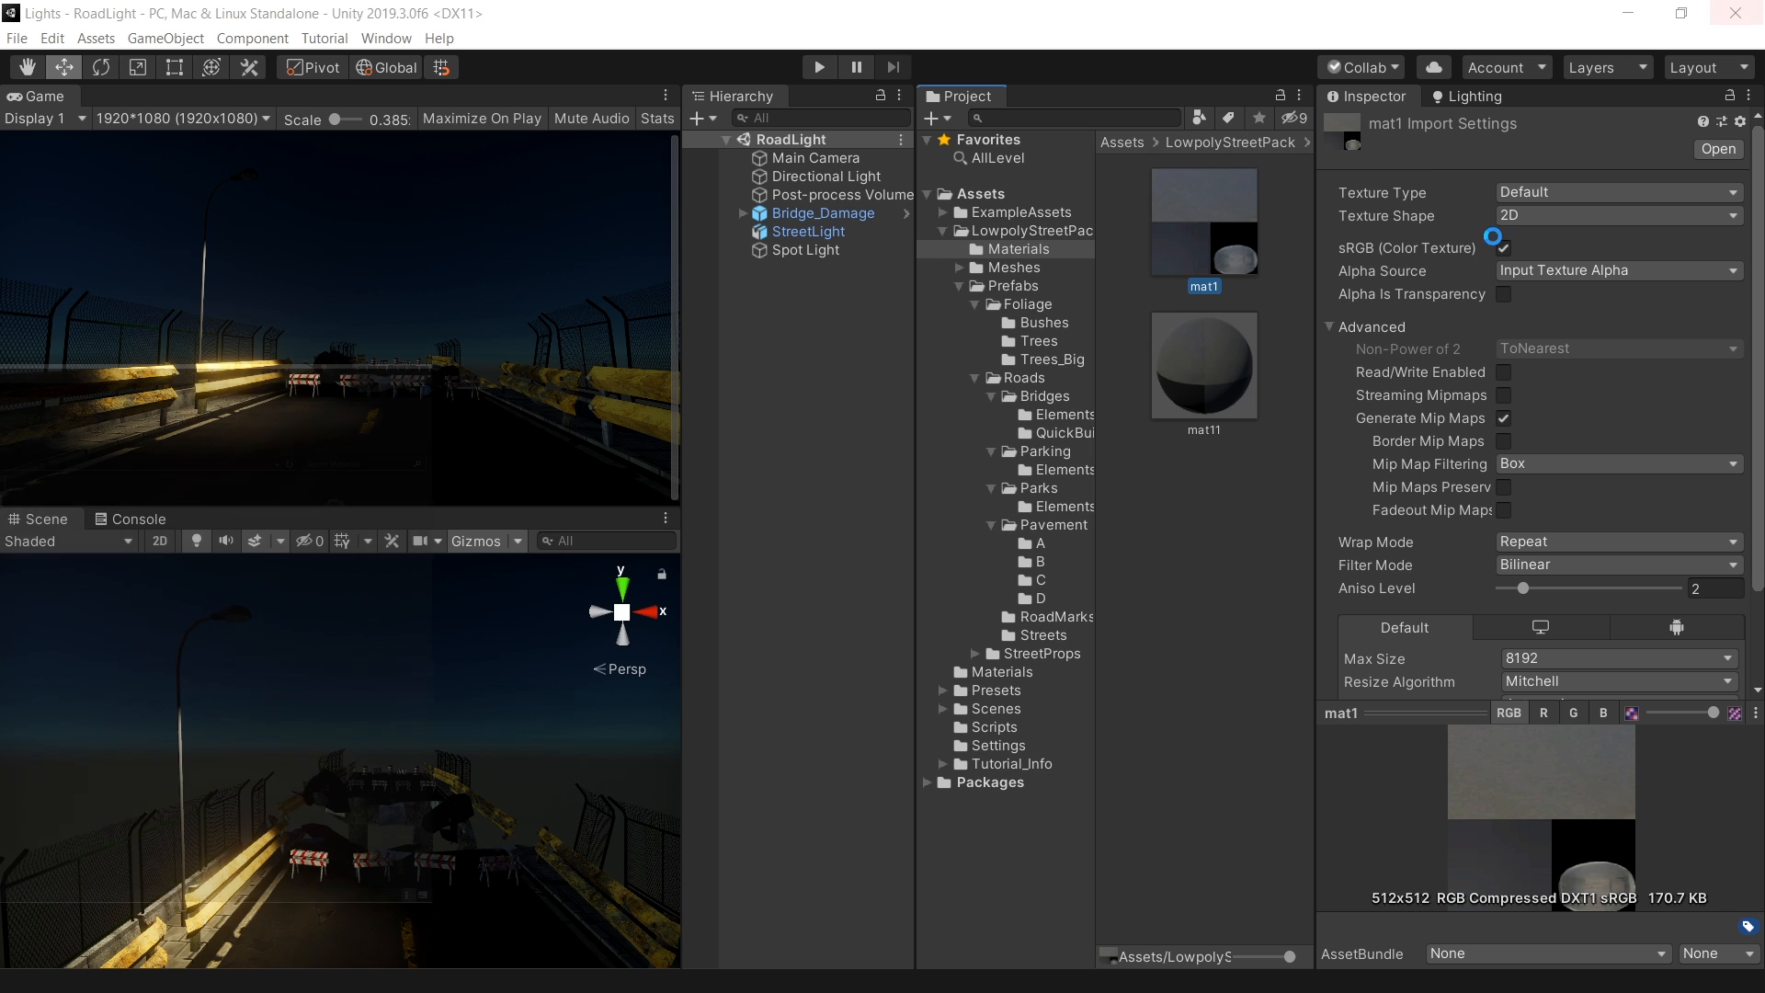
Check the imported mat1_Emission texture and enable Emission on the mat11 lamp material.
{"action": "left_click", "coordinate": [1202, 365]}
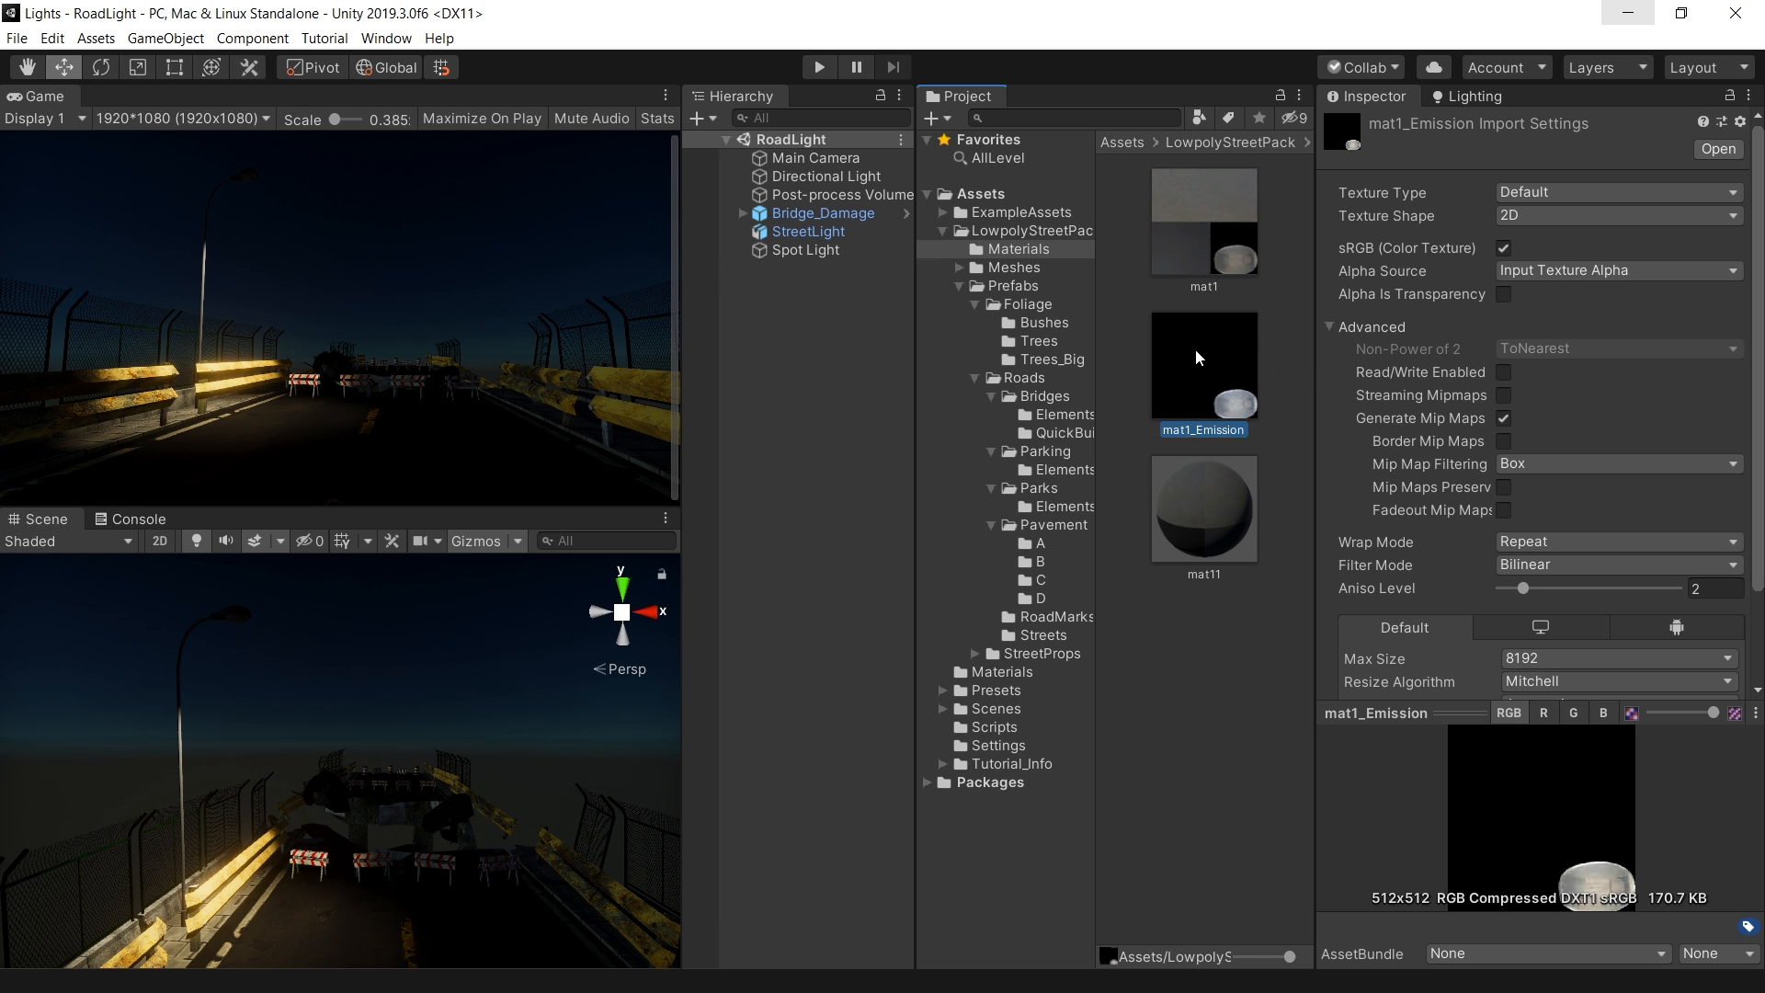
{"action": "mouse_move", "coordinate": [1198, 518]}
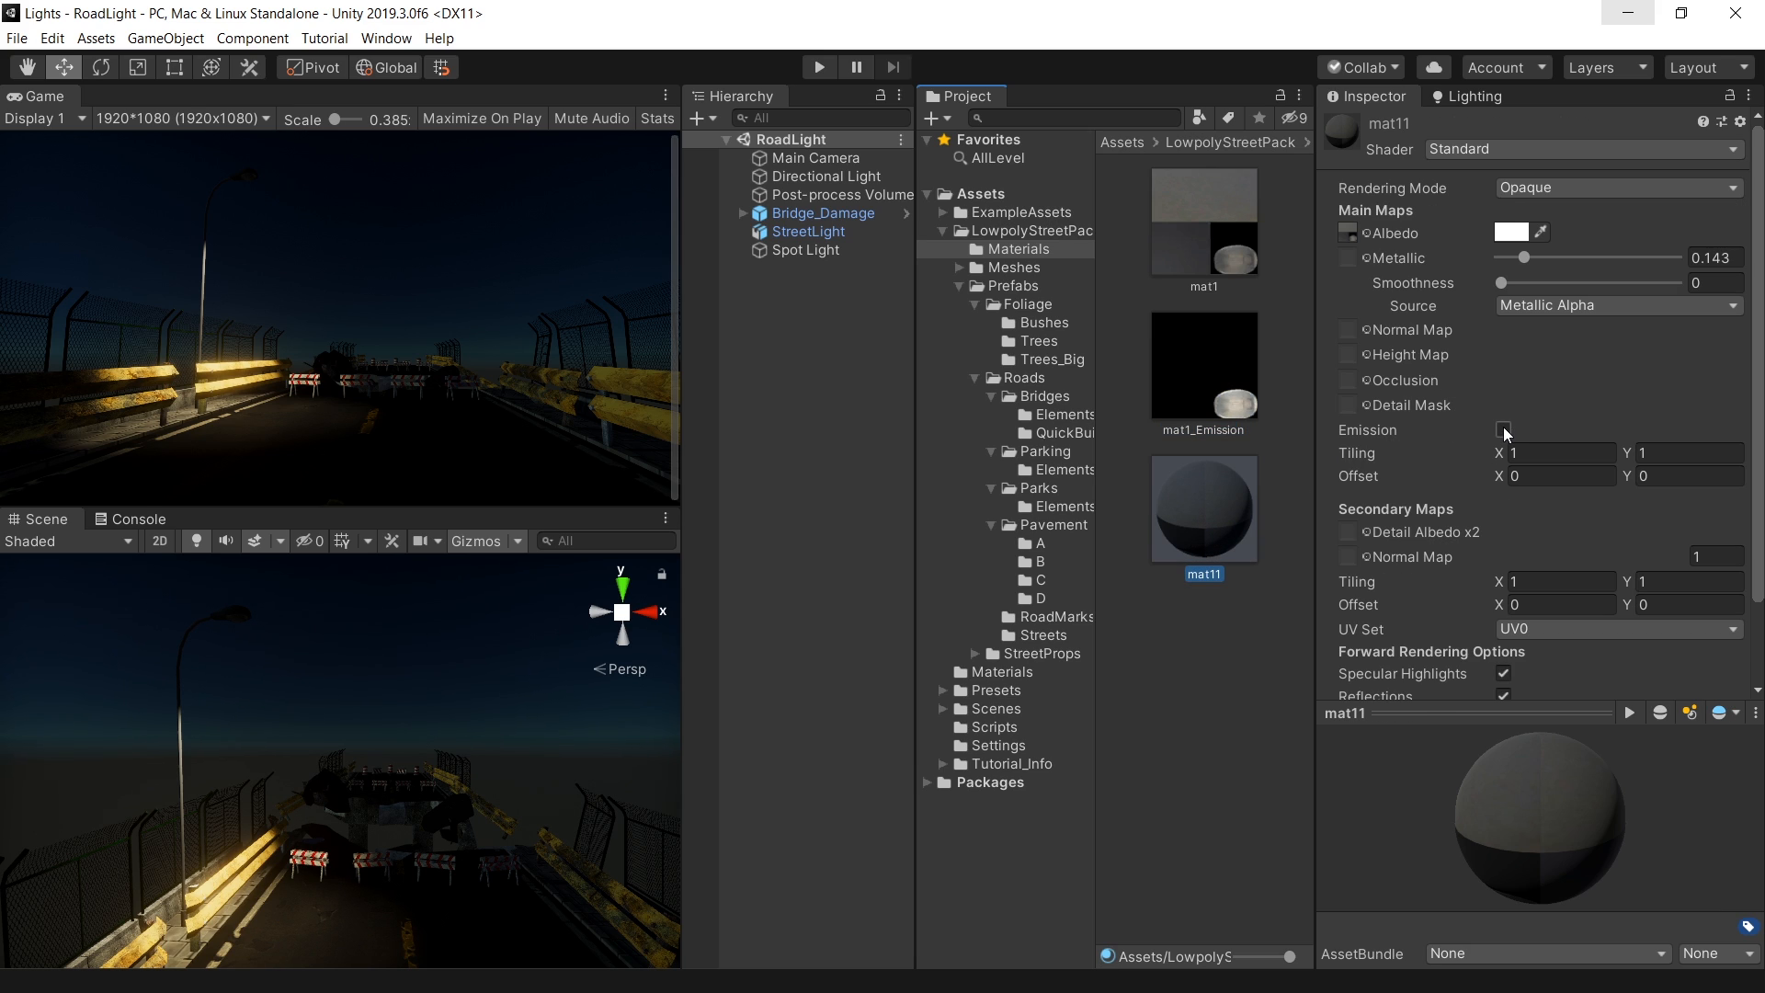
{"action": "left_click", "coordinate": [1504, 430]}
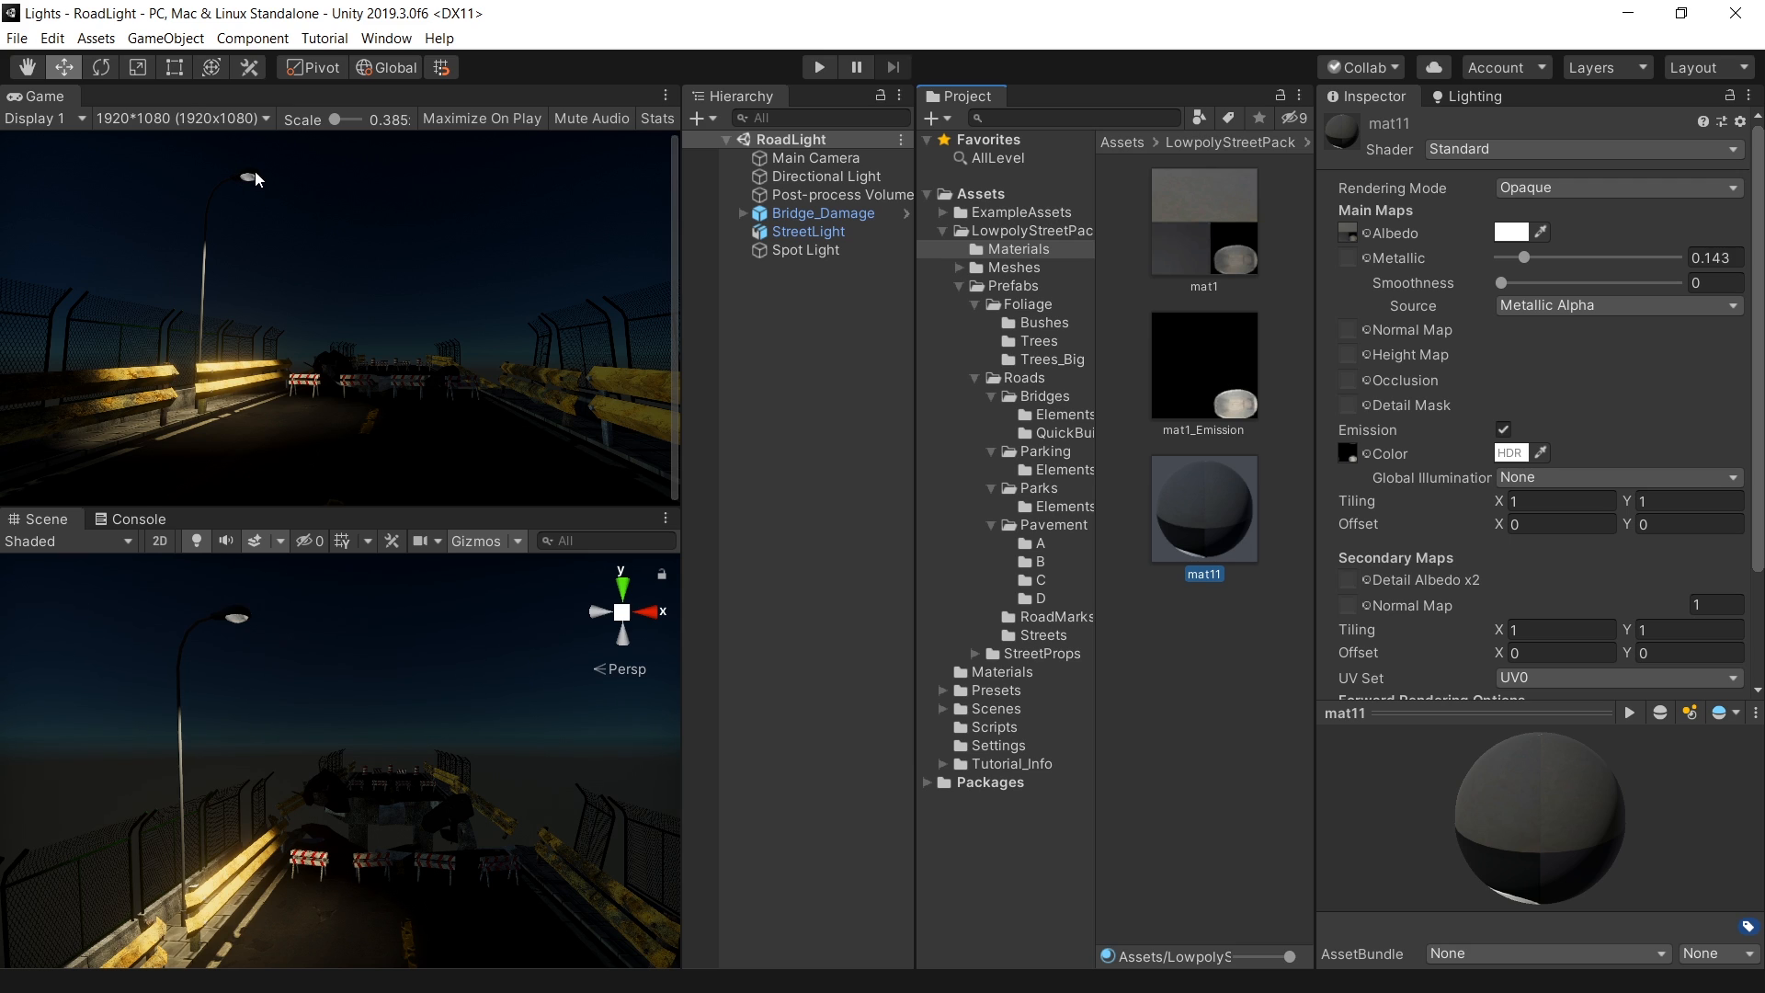
{"action": "mouse_move", "coordinate": [256, 193]}
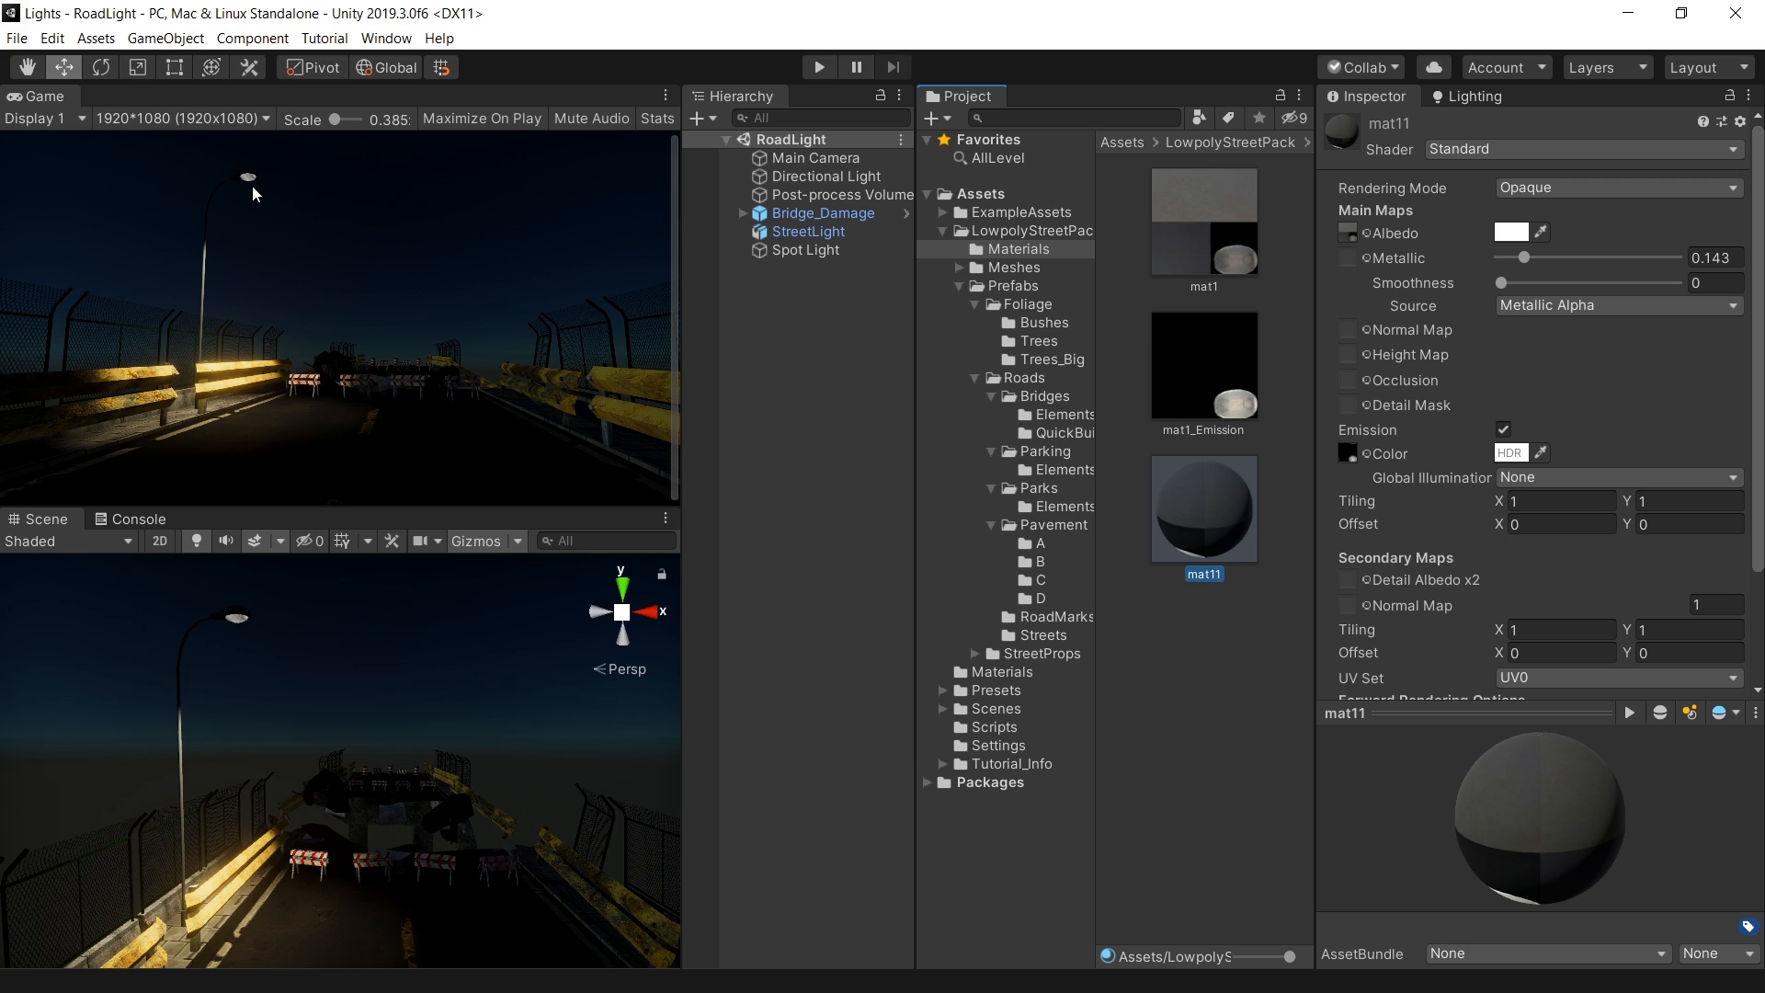
{"action": "left_click", "coordinate": [1509, 452]}
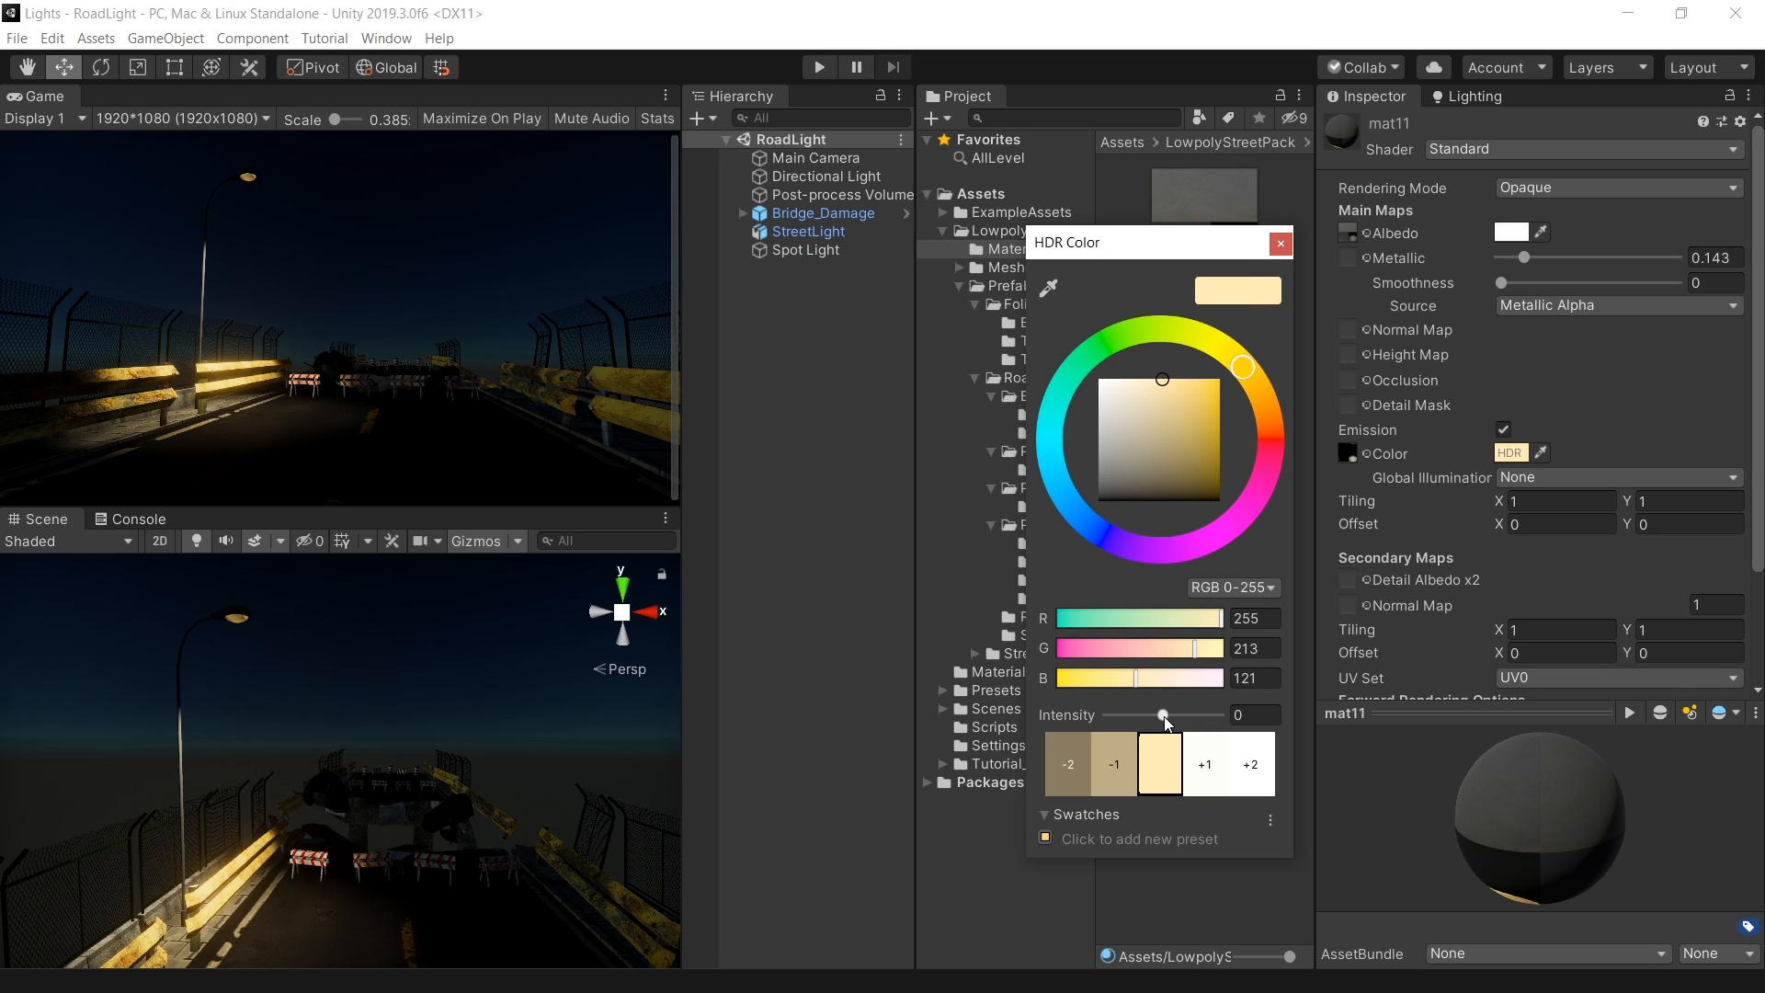
Set mat11's emission to warm yellow RGB 255/213/121 and raise its HDR intensity.
{"action": "left_click_drag", "start_coordinate": [1162, 715], "coordinate": [1176, 715]}
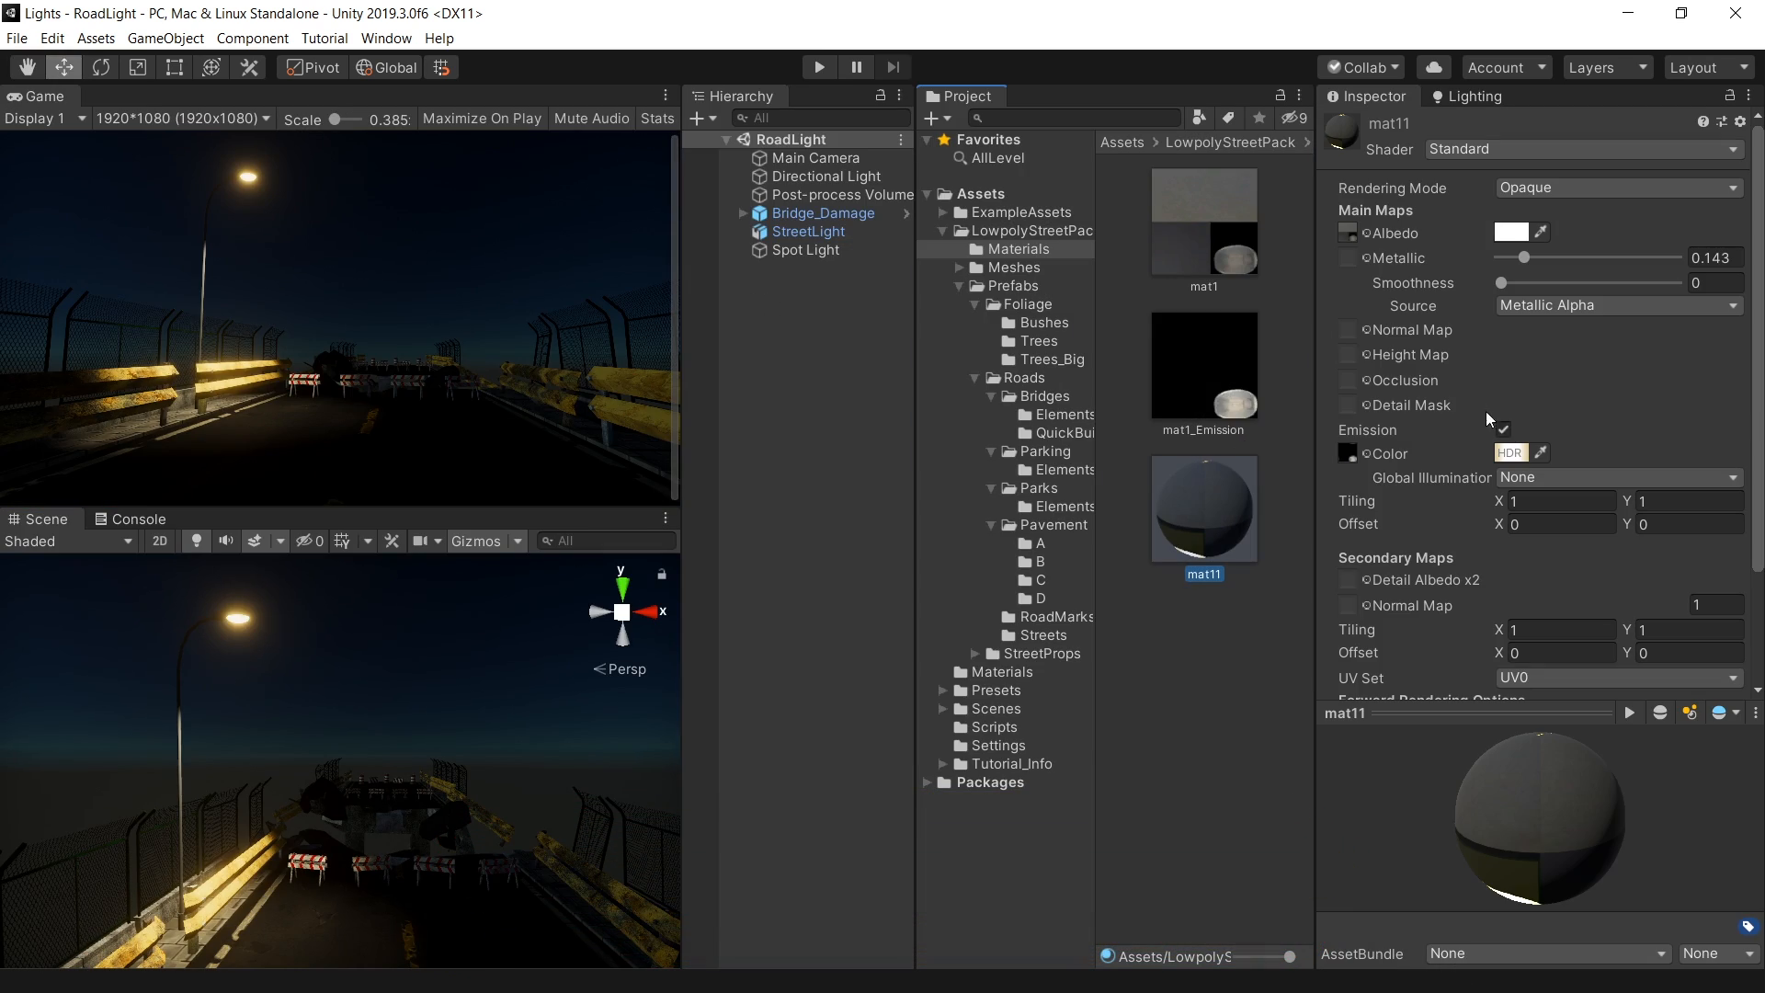
{"action": "left_click", "coordinate": [1502, 430]}
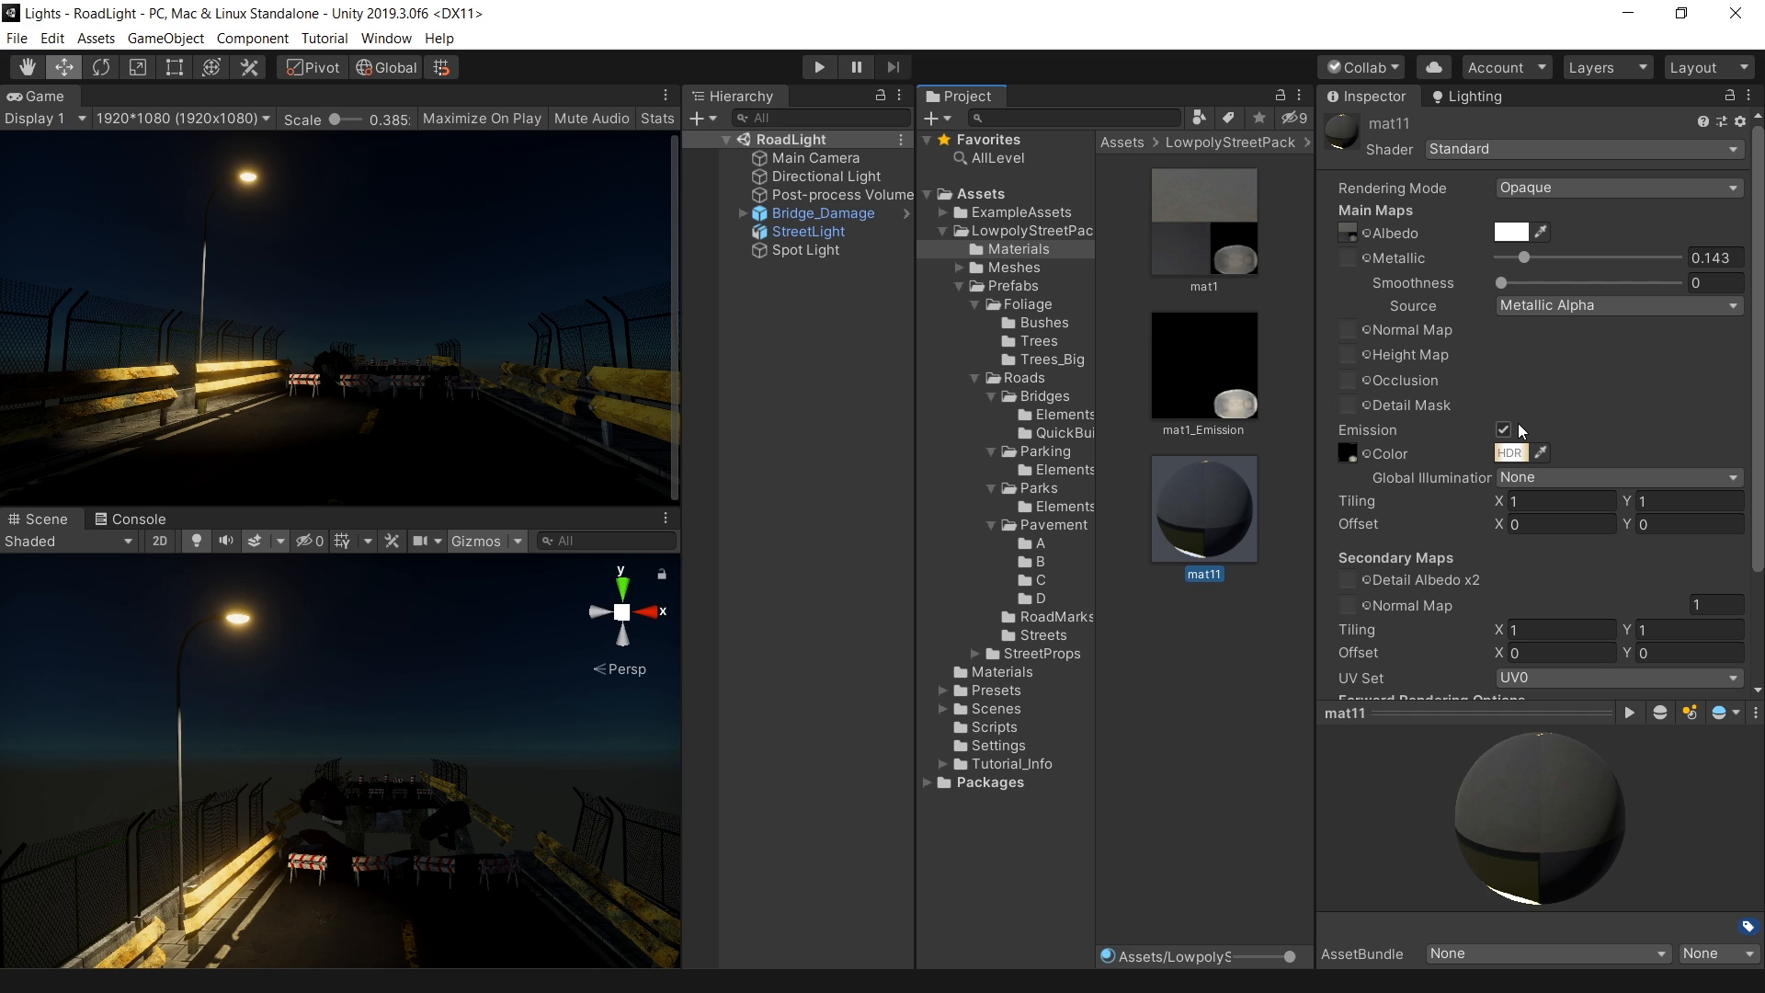
Select the Post-process Volume and review its Bloom override settings.
{"action": "left_click", "coordinate": [842, 193]}
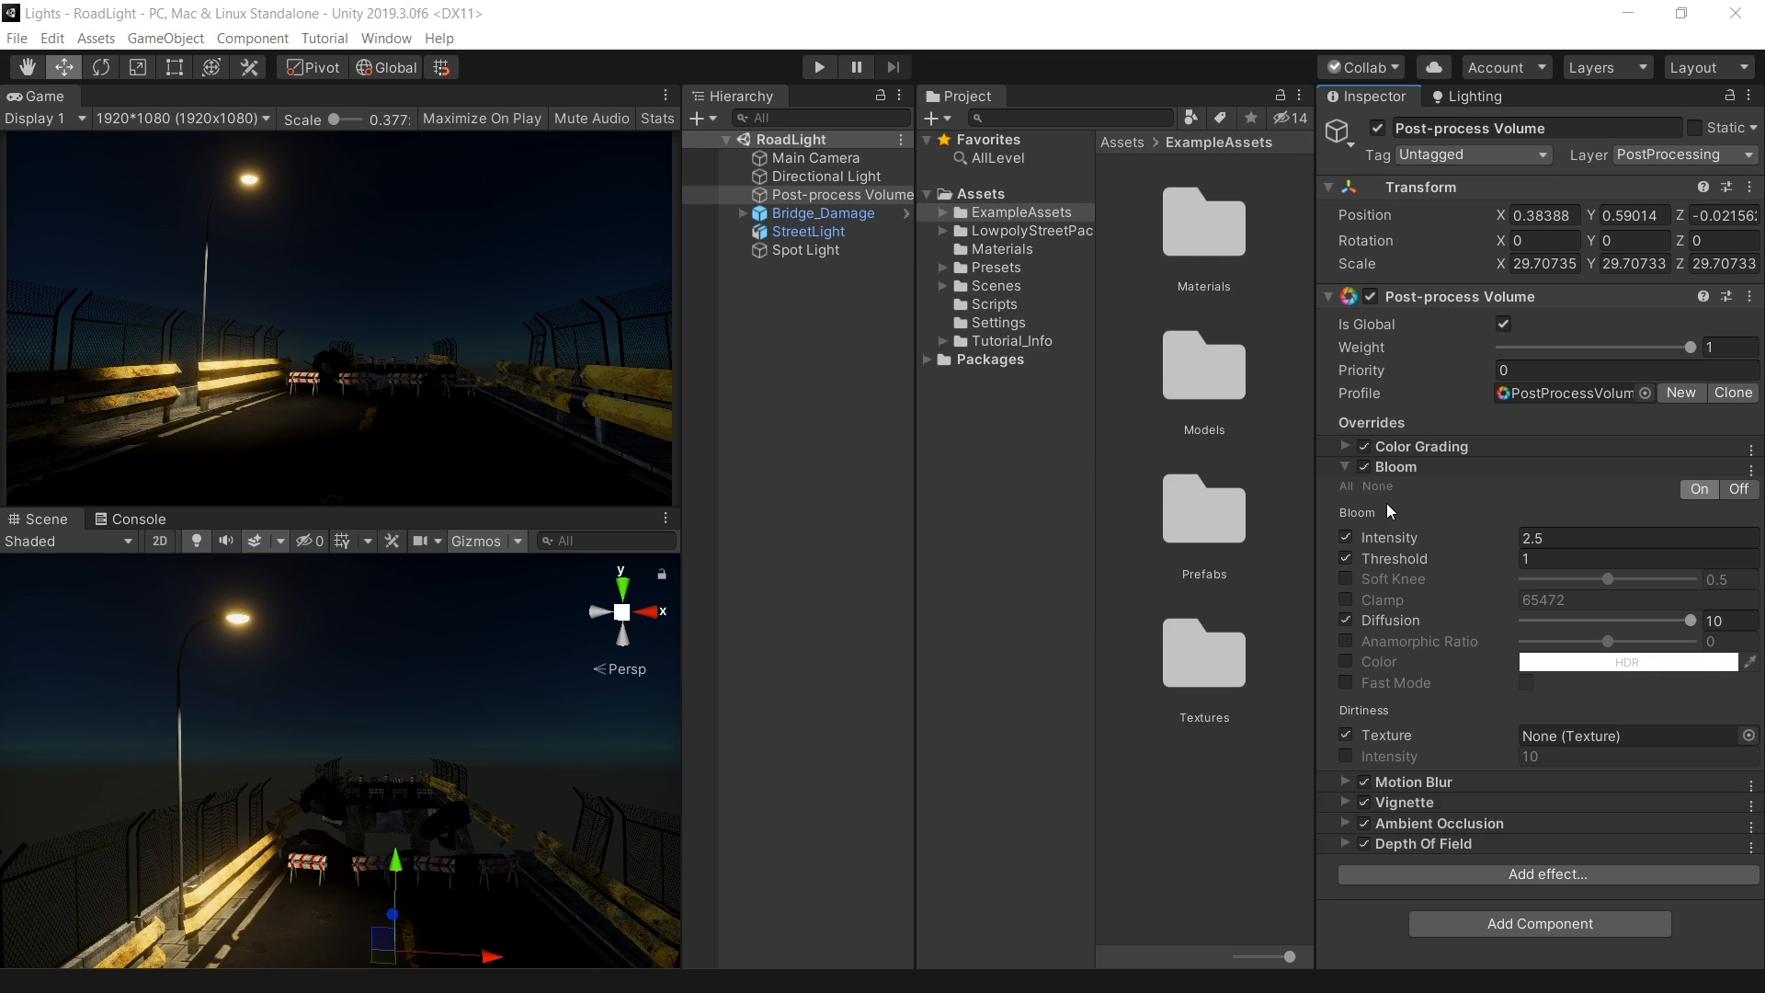
{"action": "left_click", "coordinate": [1362, 467]}
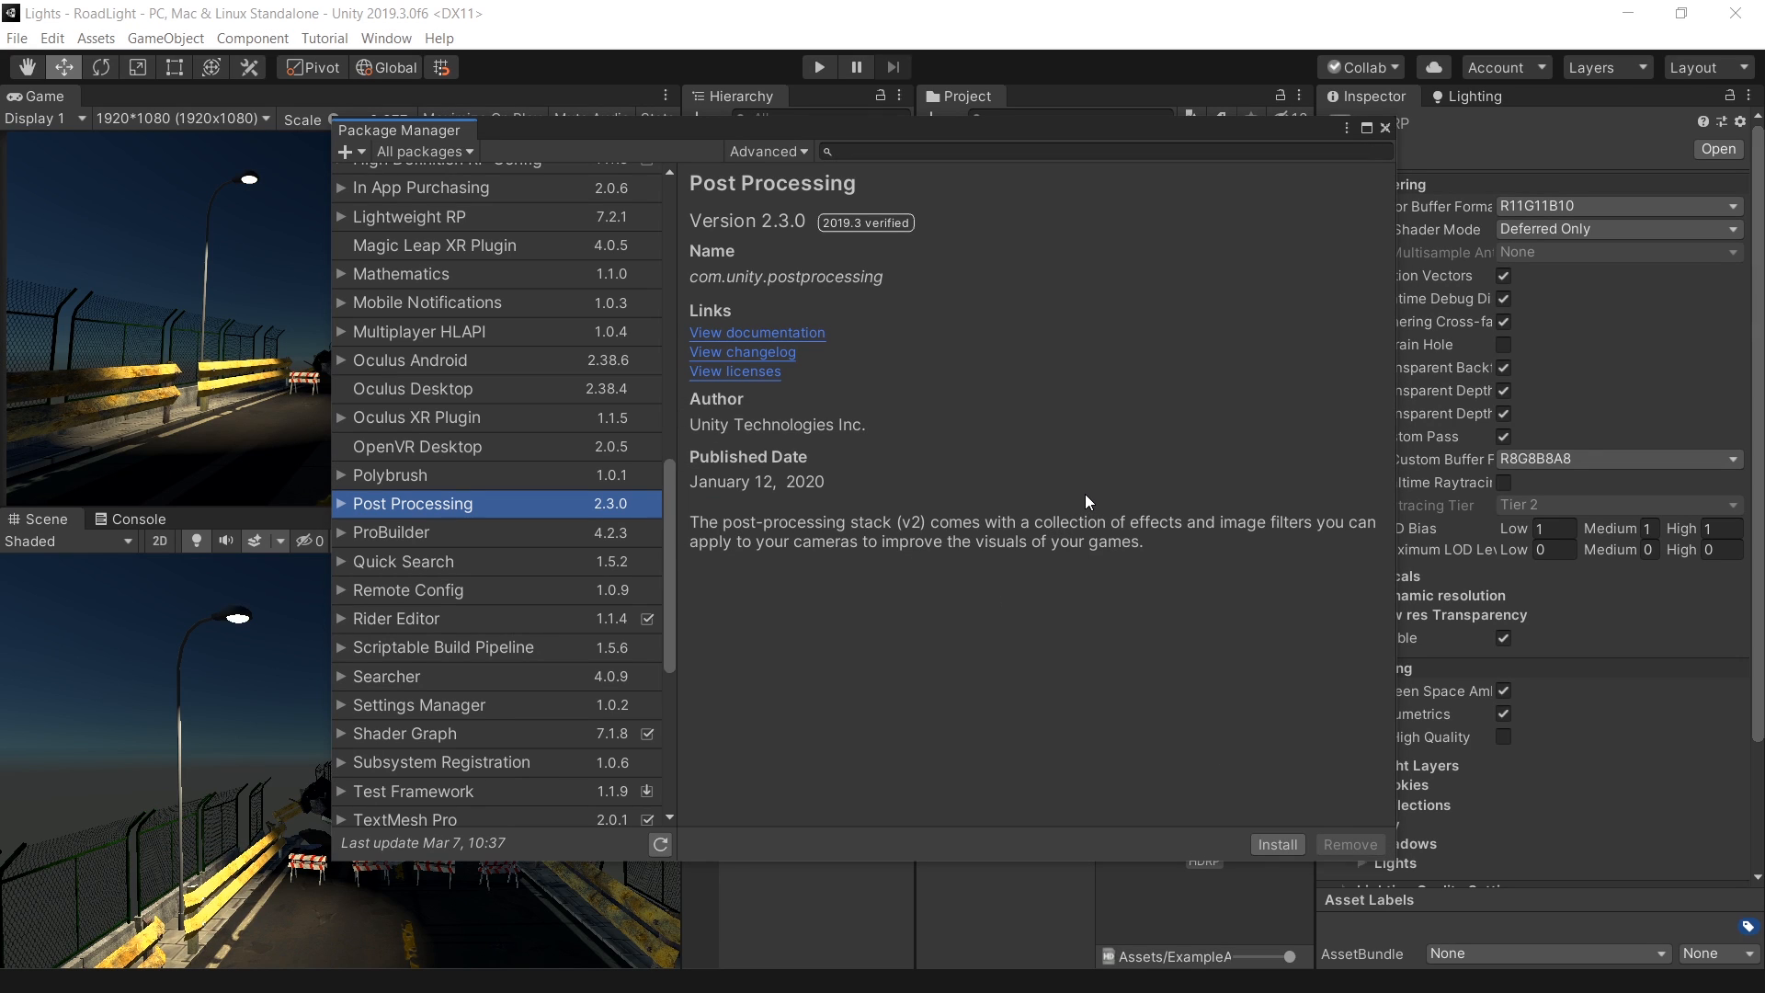
{"action": "mouse_move", "coordinate": [722, 543]}
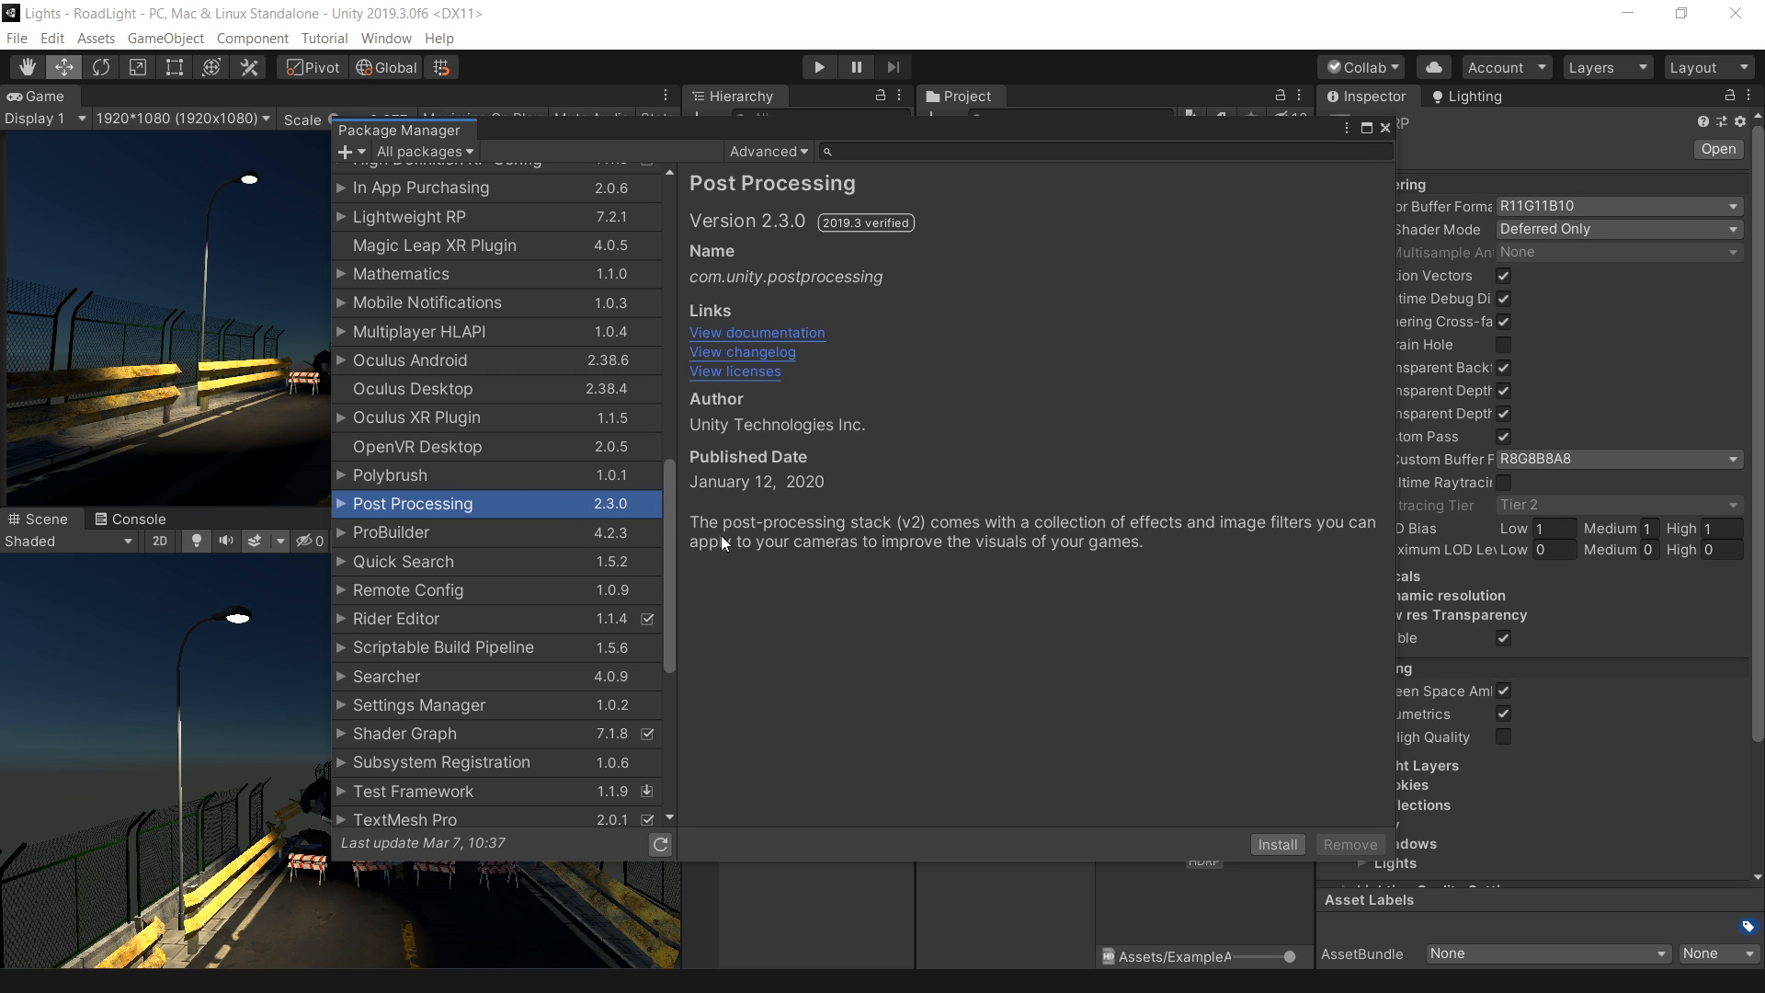
{"action": "mouse_move", "coordinate": [838, 541]}
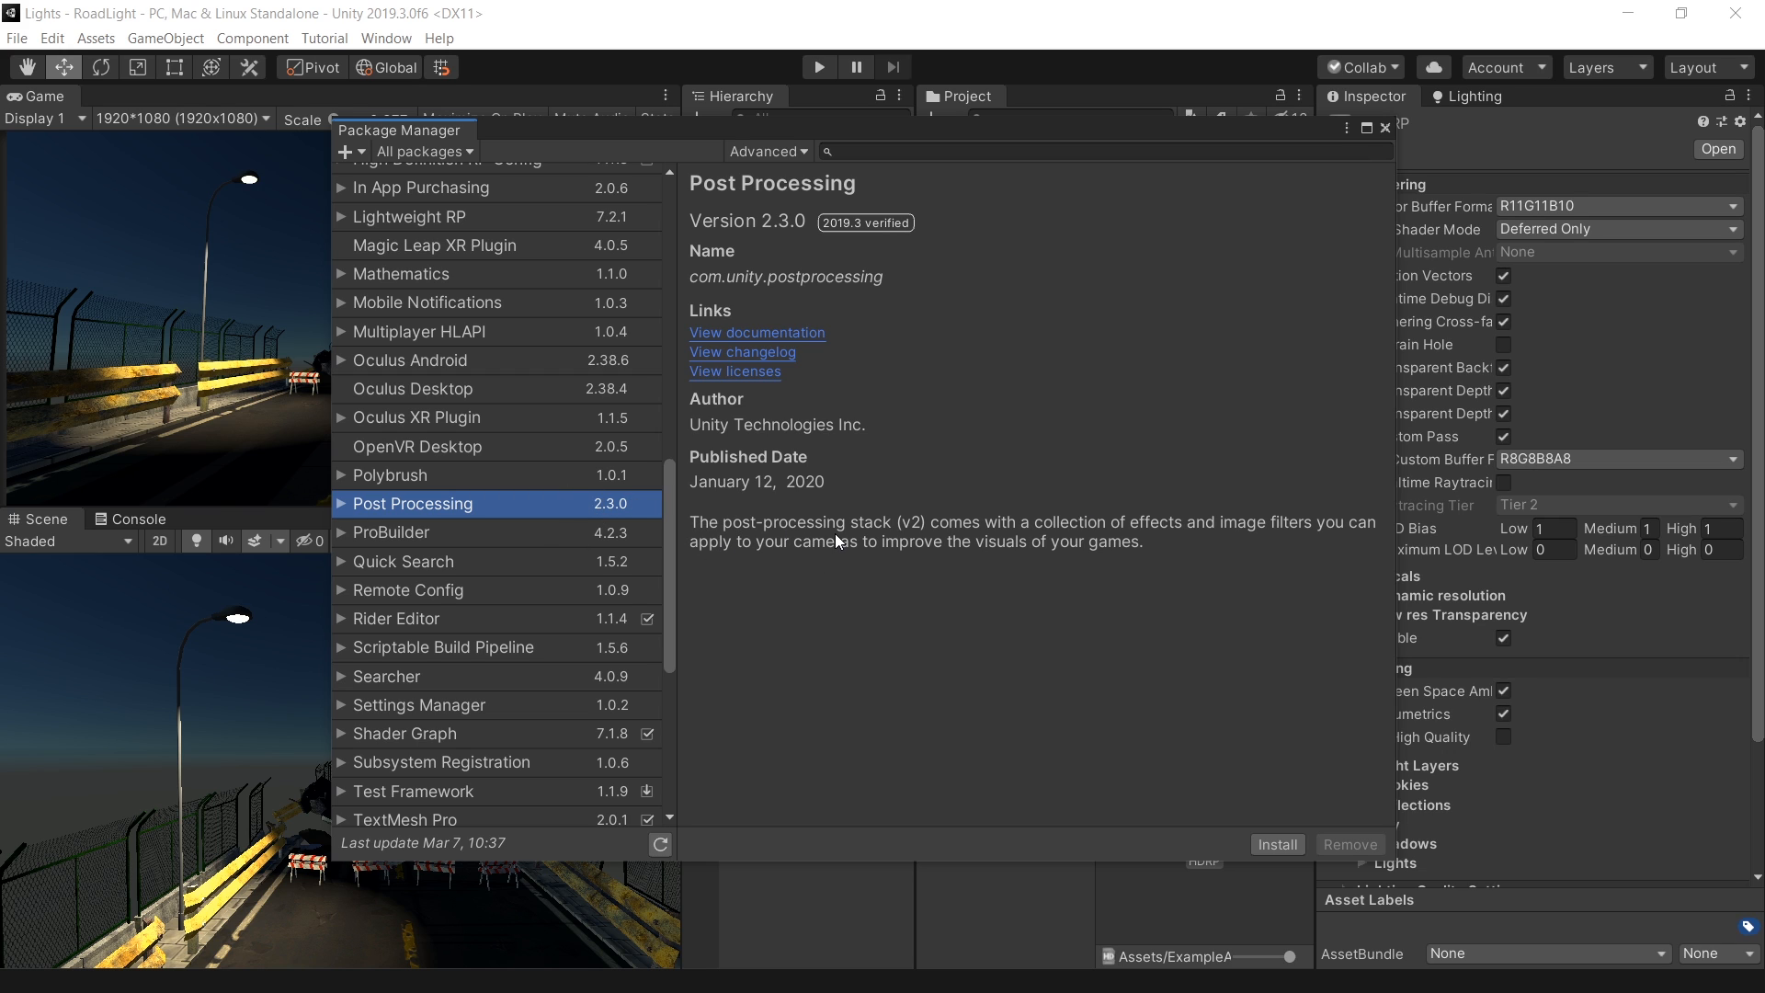
Close the Package Manager and return to the HDRP scene with its Sky and Fog Volume.
{"action": "left_click", "coordinate": [1386, 127]}
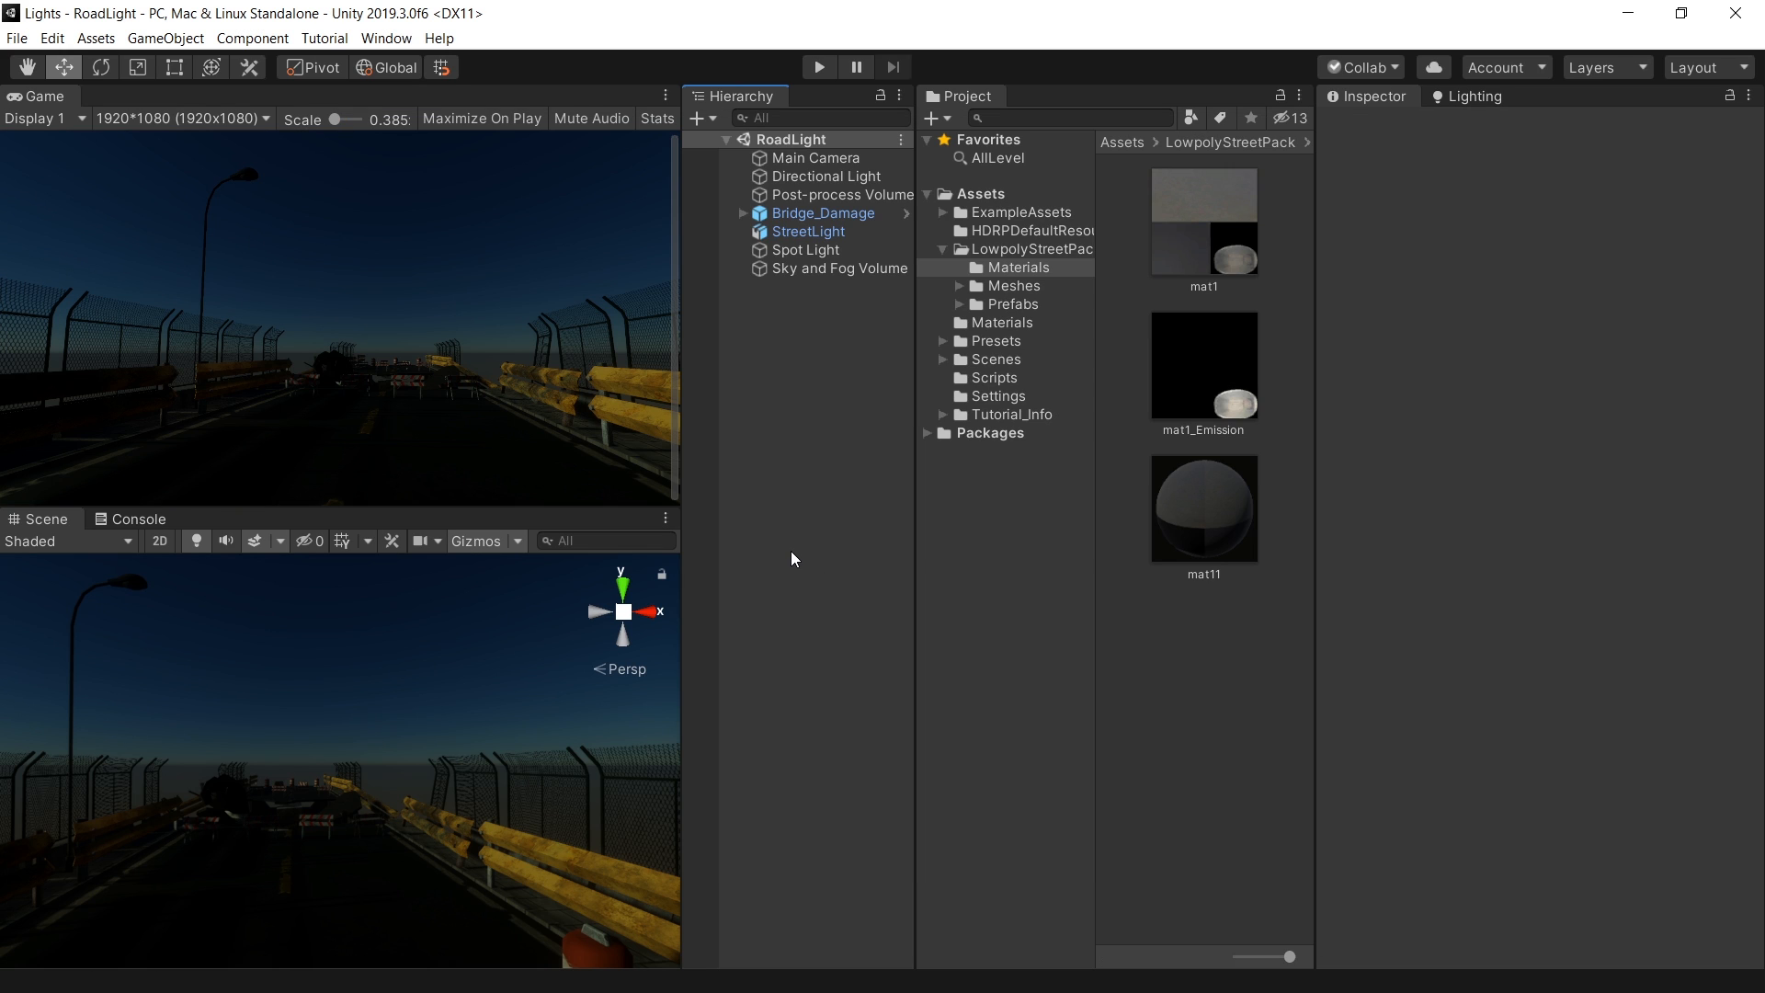
{"action": "mouse_move", "coordinate": [824, 513]}
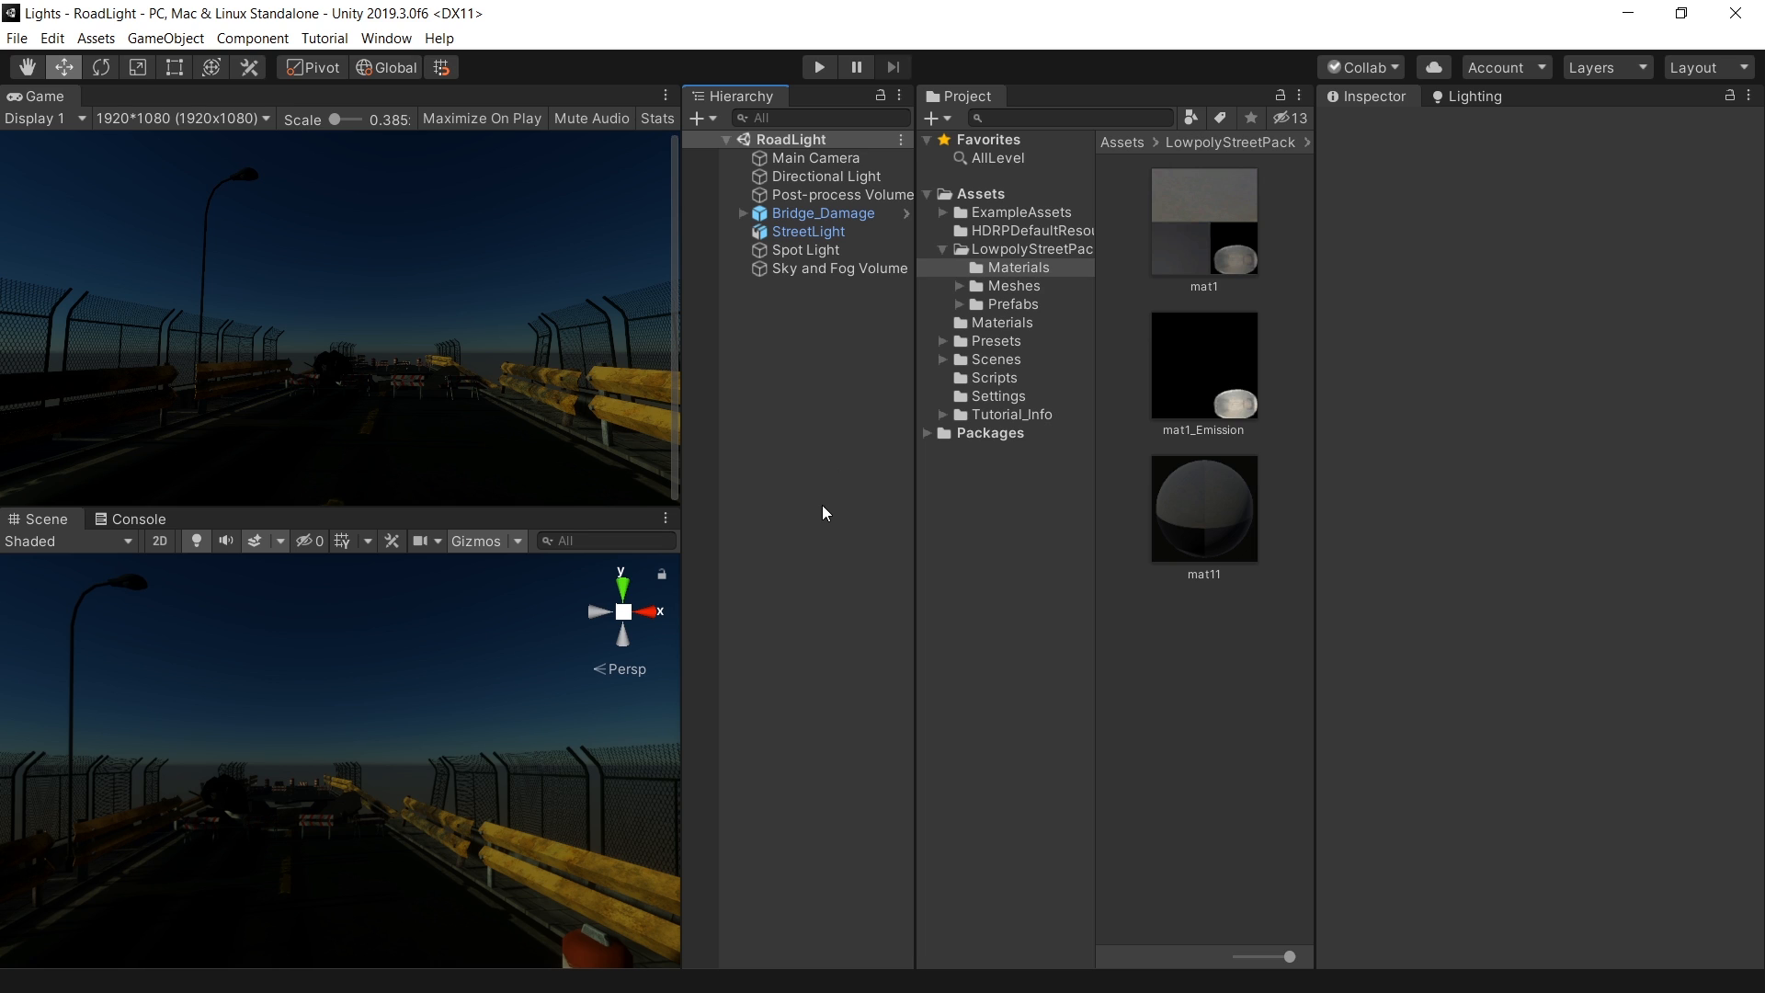
Inspect Directional Light, Post-process Volume, Sky and Fog Volume, then the 300-lumen Spot Light.
{"action": "left_click", "coordinate": [831, 177]}
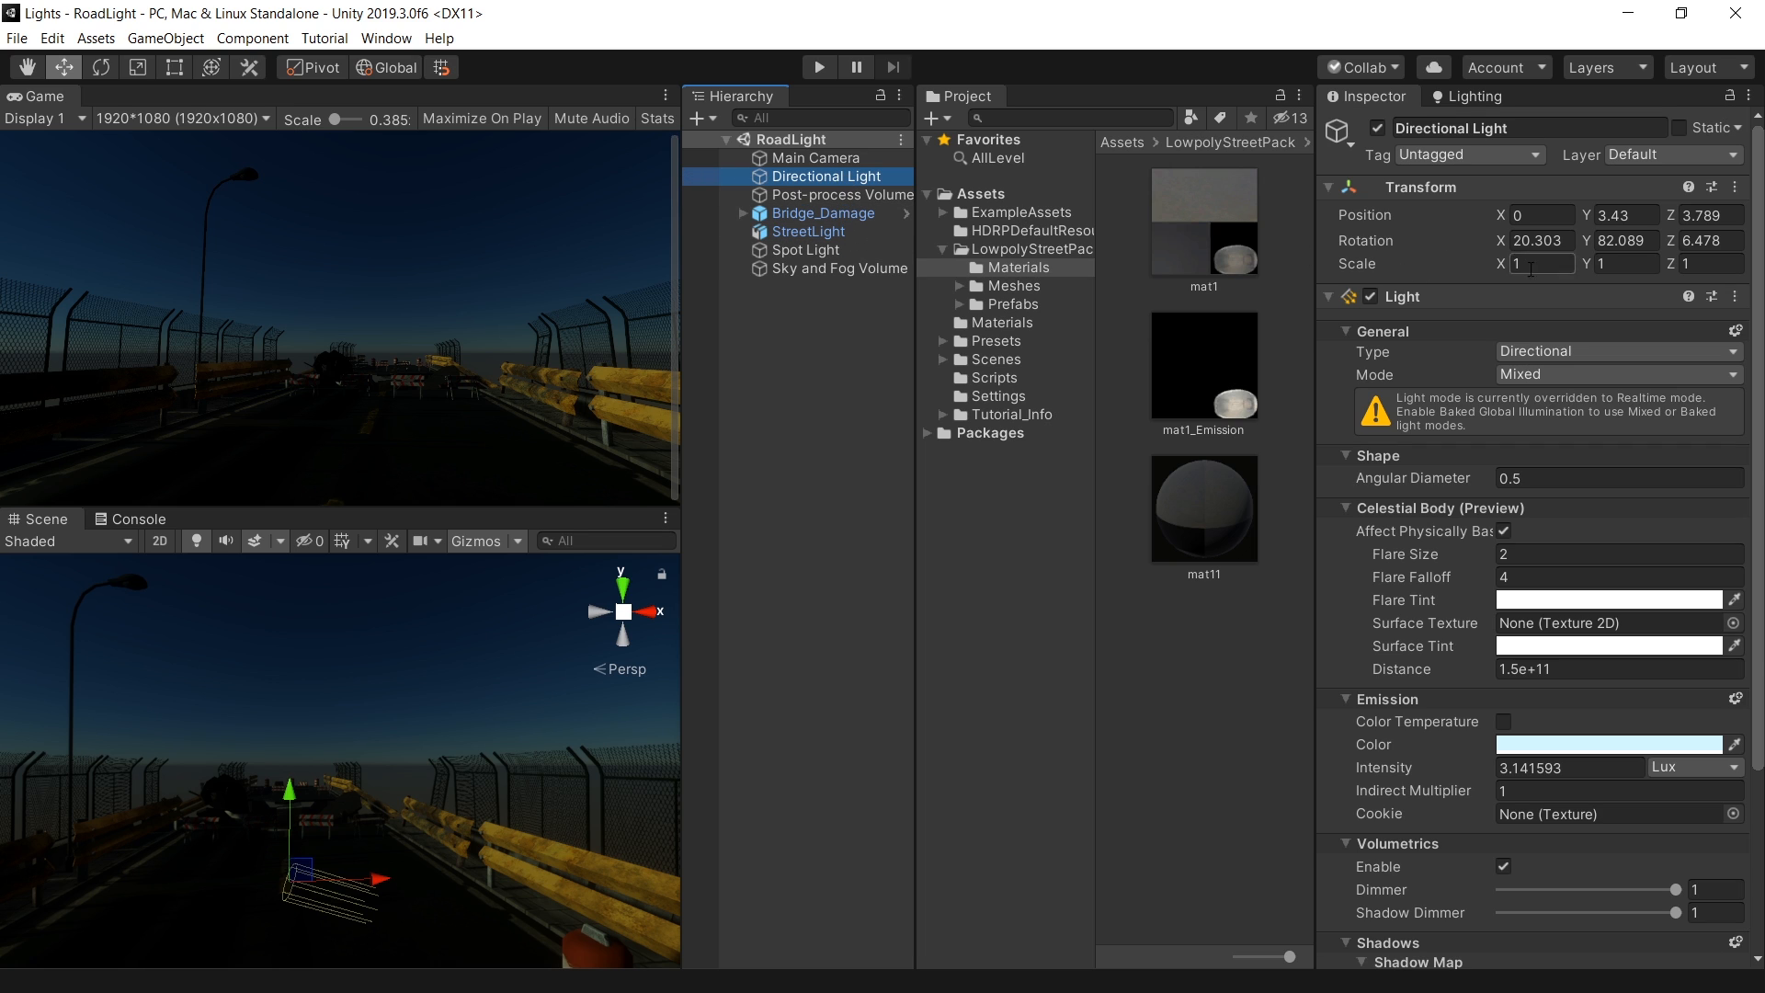
{"action": "left_click", "coordinate": [842, 193]}
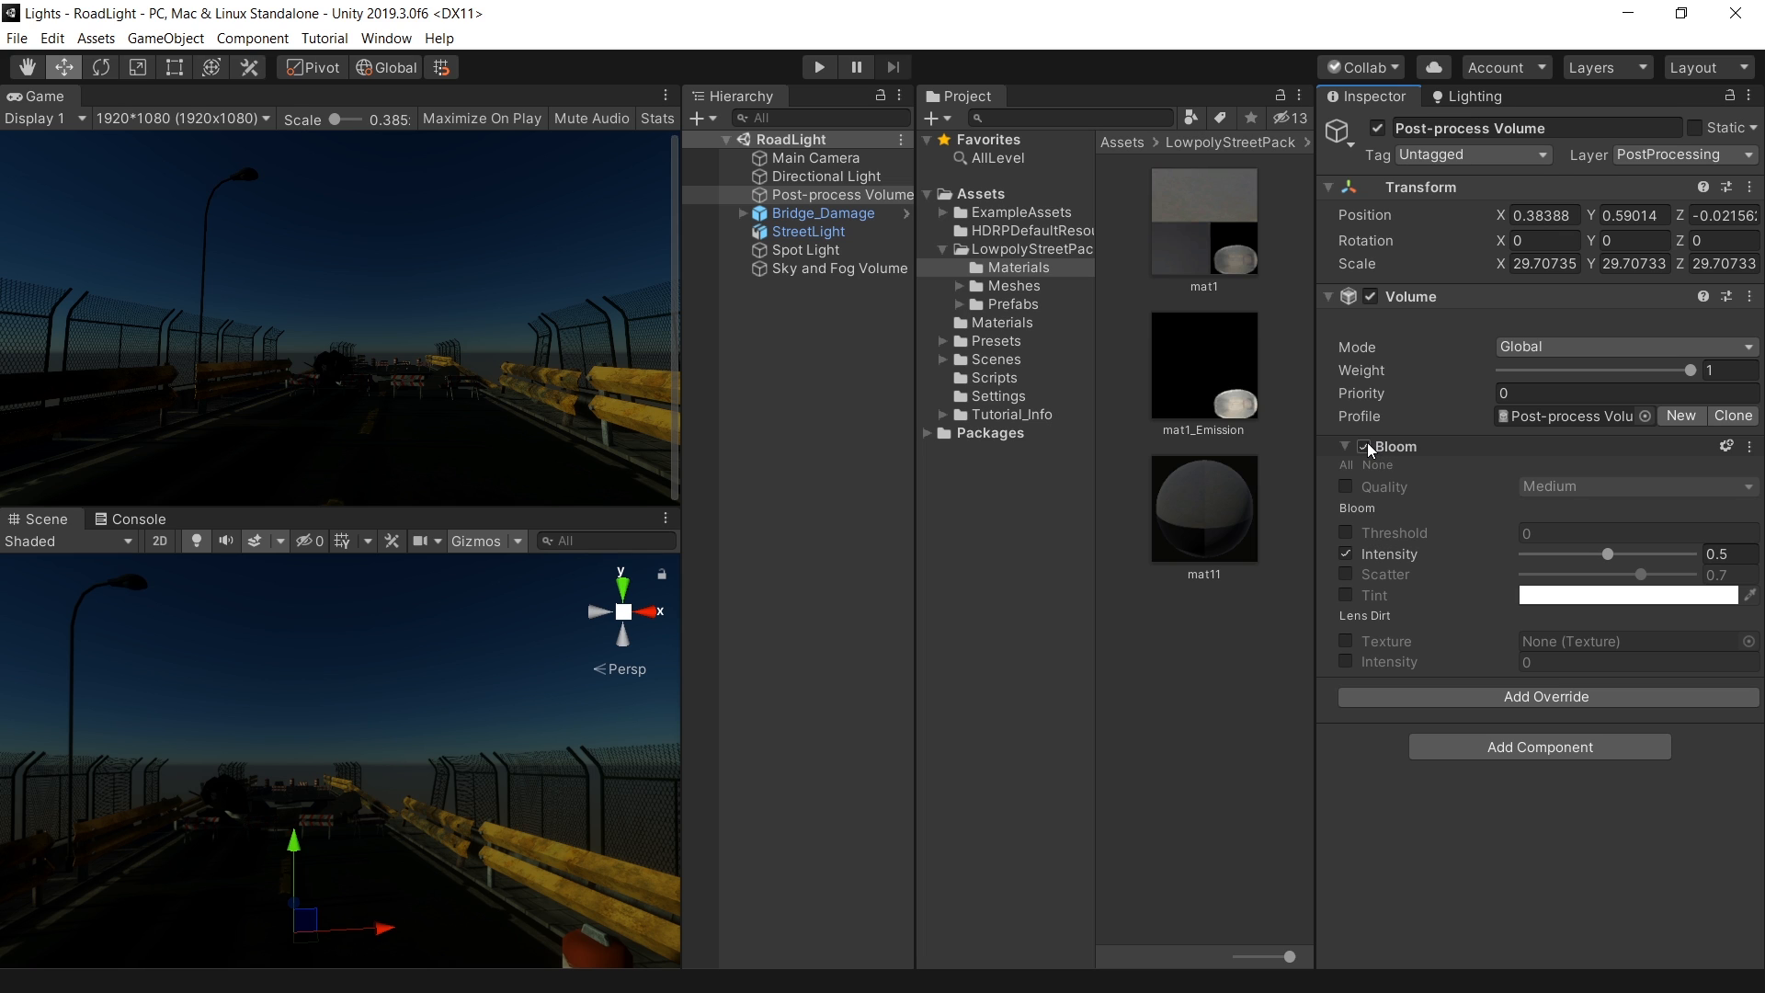
{"action": "left_click", "coordinate": [838, 268]}
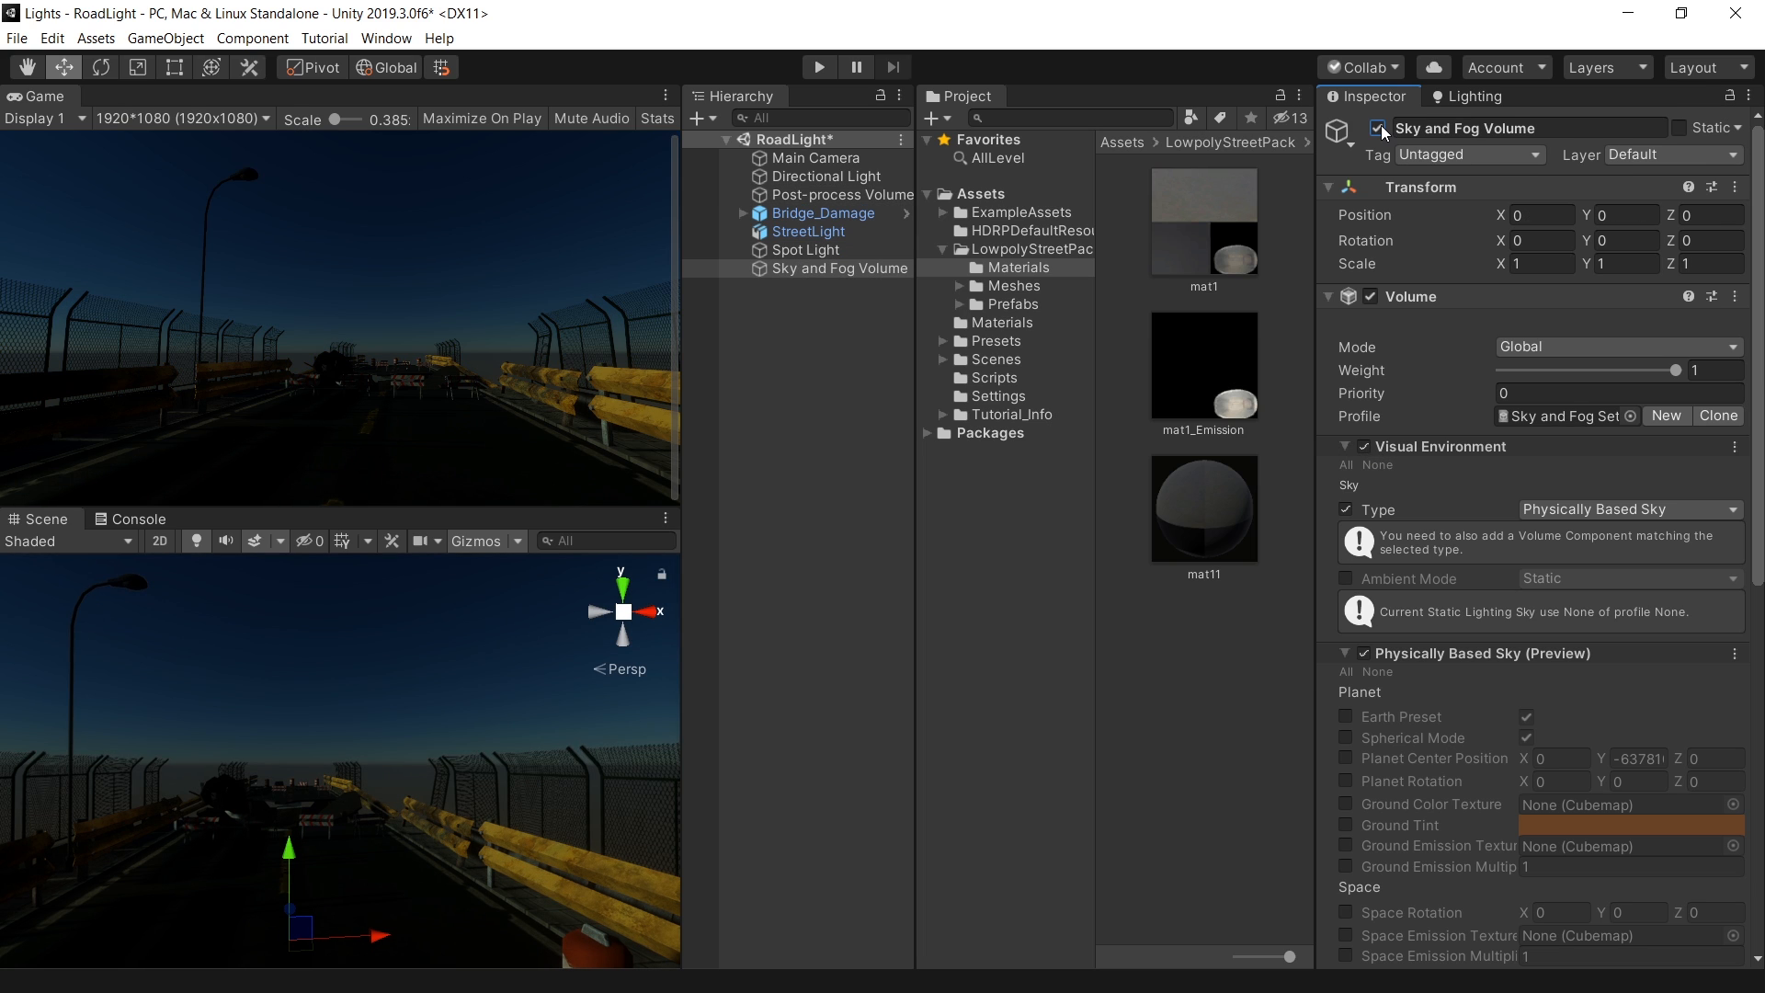
{"action": "left_click", "coordinate": [809, 250]}
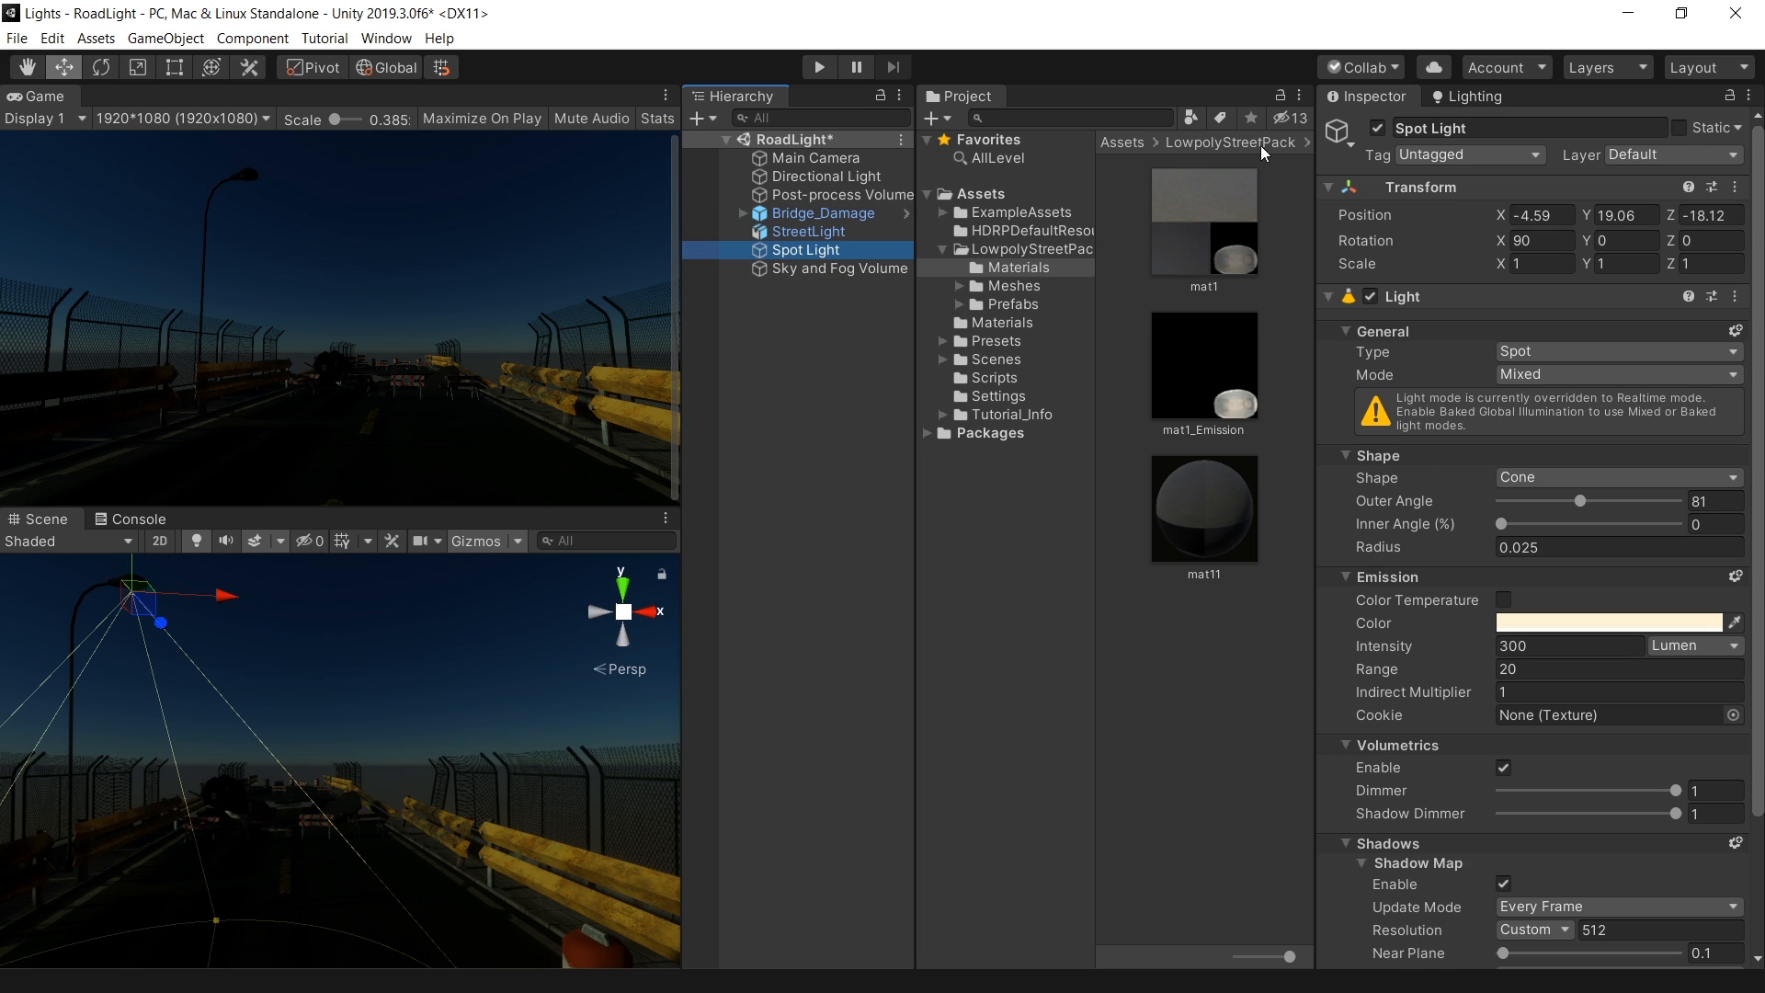
{"action": "mouse_move", "coordinate": [1382, 147]}
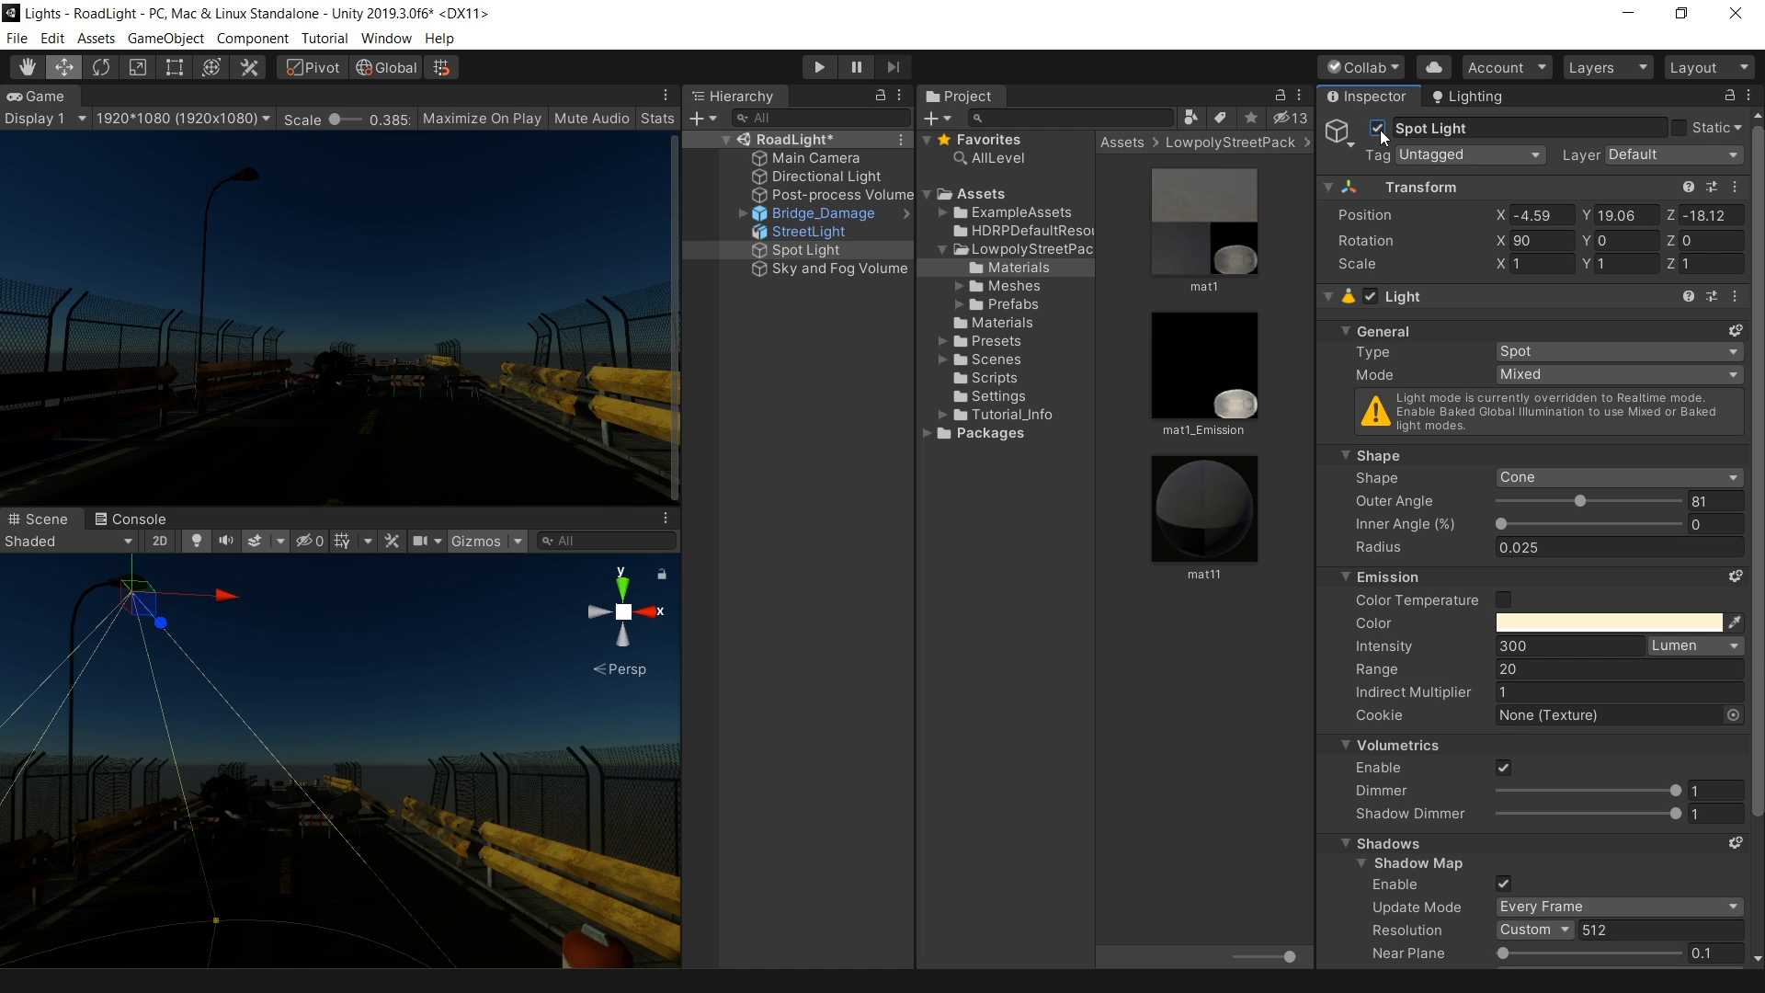
{"action": "mouse_move", "coordinate": [1476, 647]}
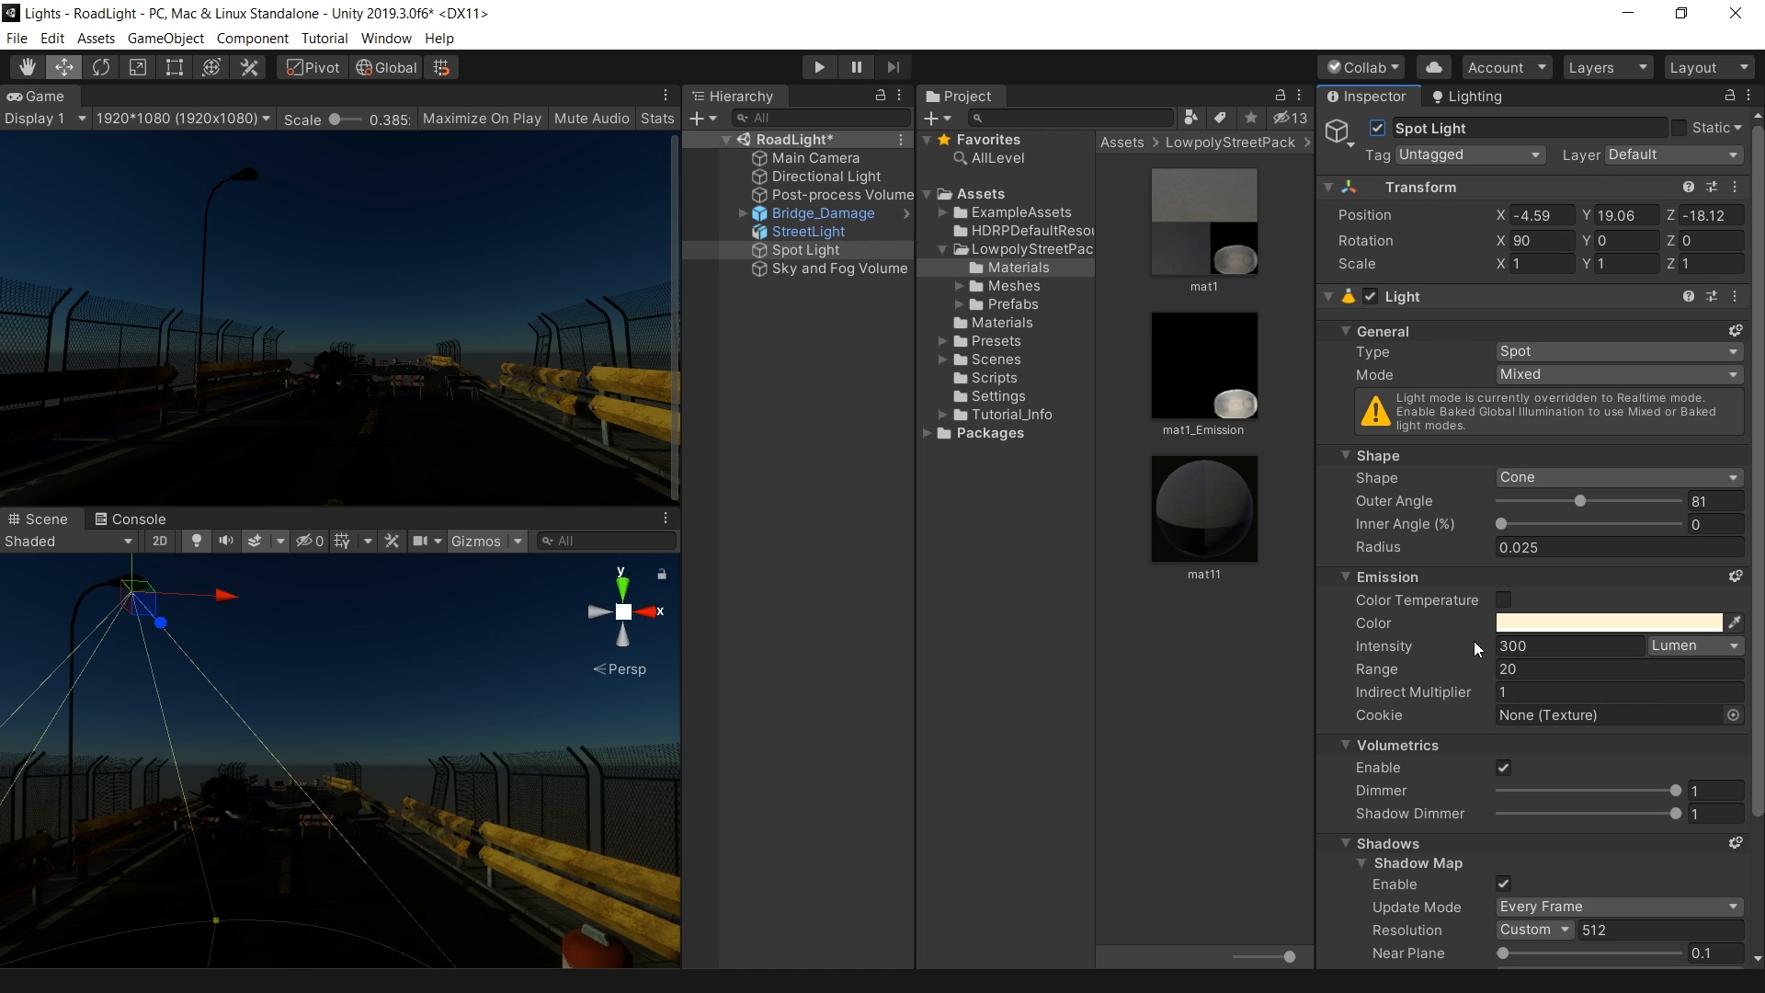
Enable the Spot Light's Reflector option under Emission and set its Intensity to 200 Lumen.
{"action": "left_click", "coordinate": [1570, 645]}
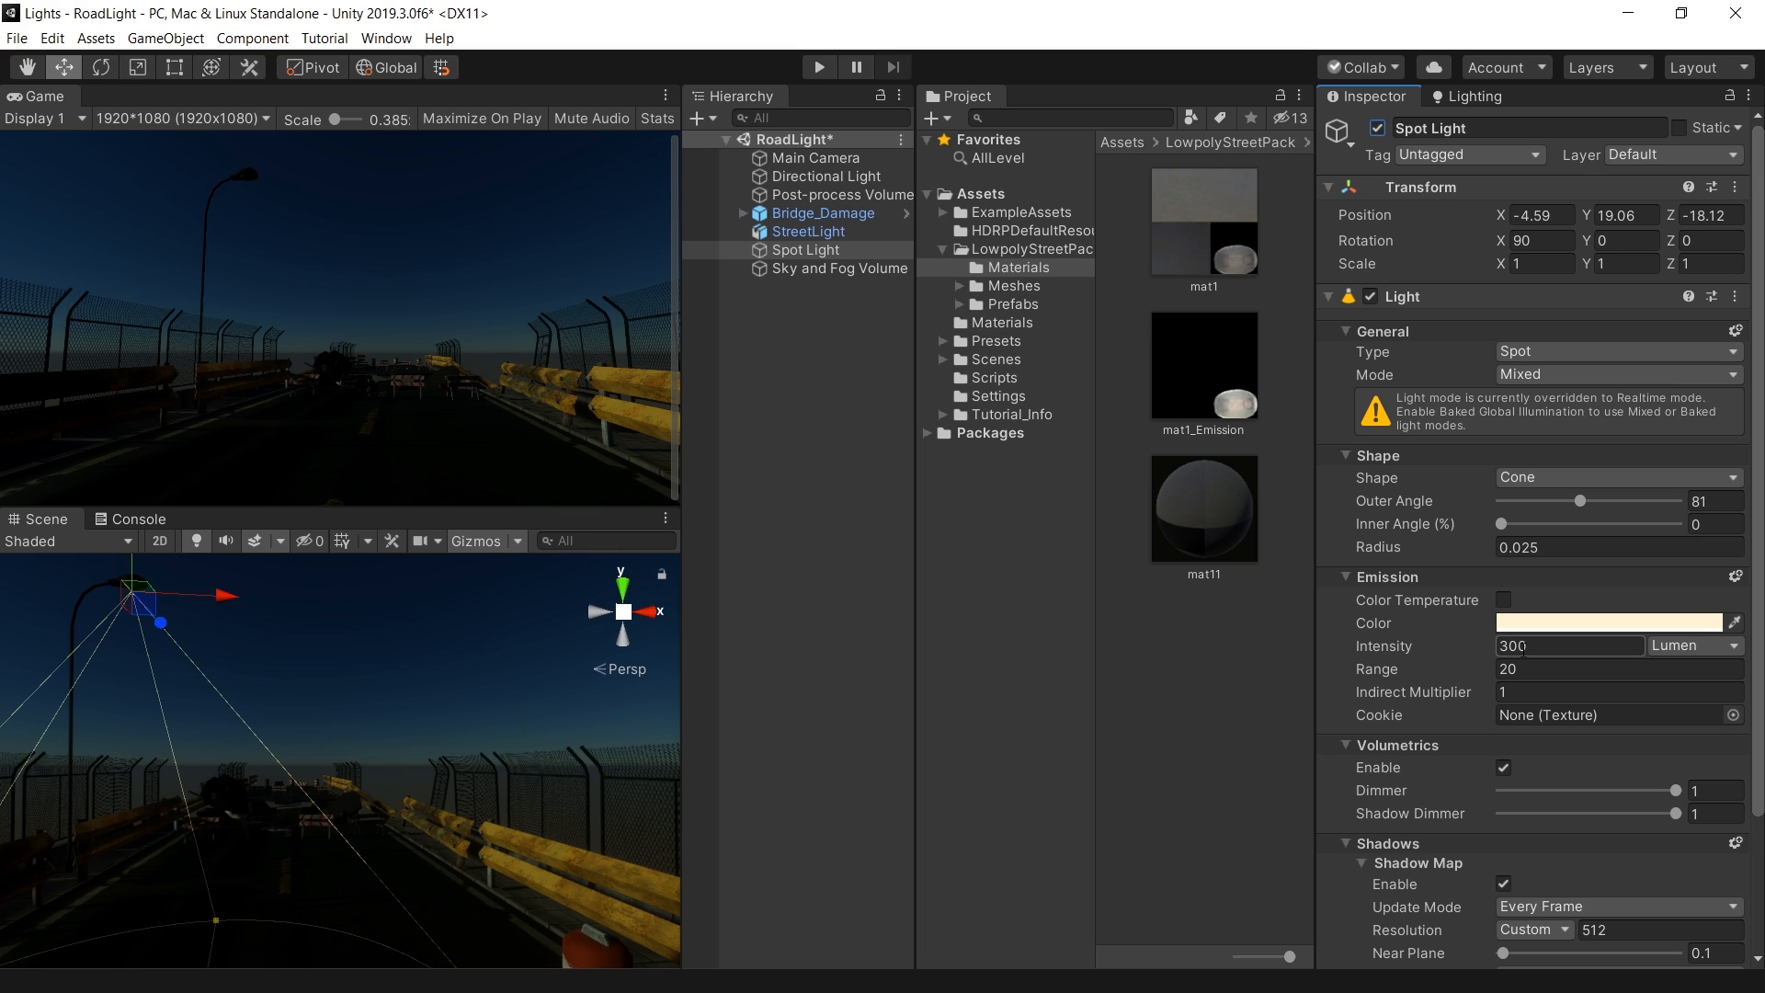
{"action": "mouse_move", "coordinate": [1738, 577]}
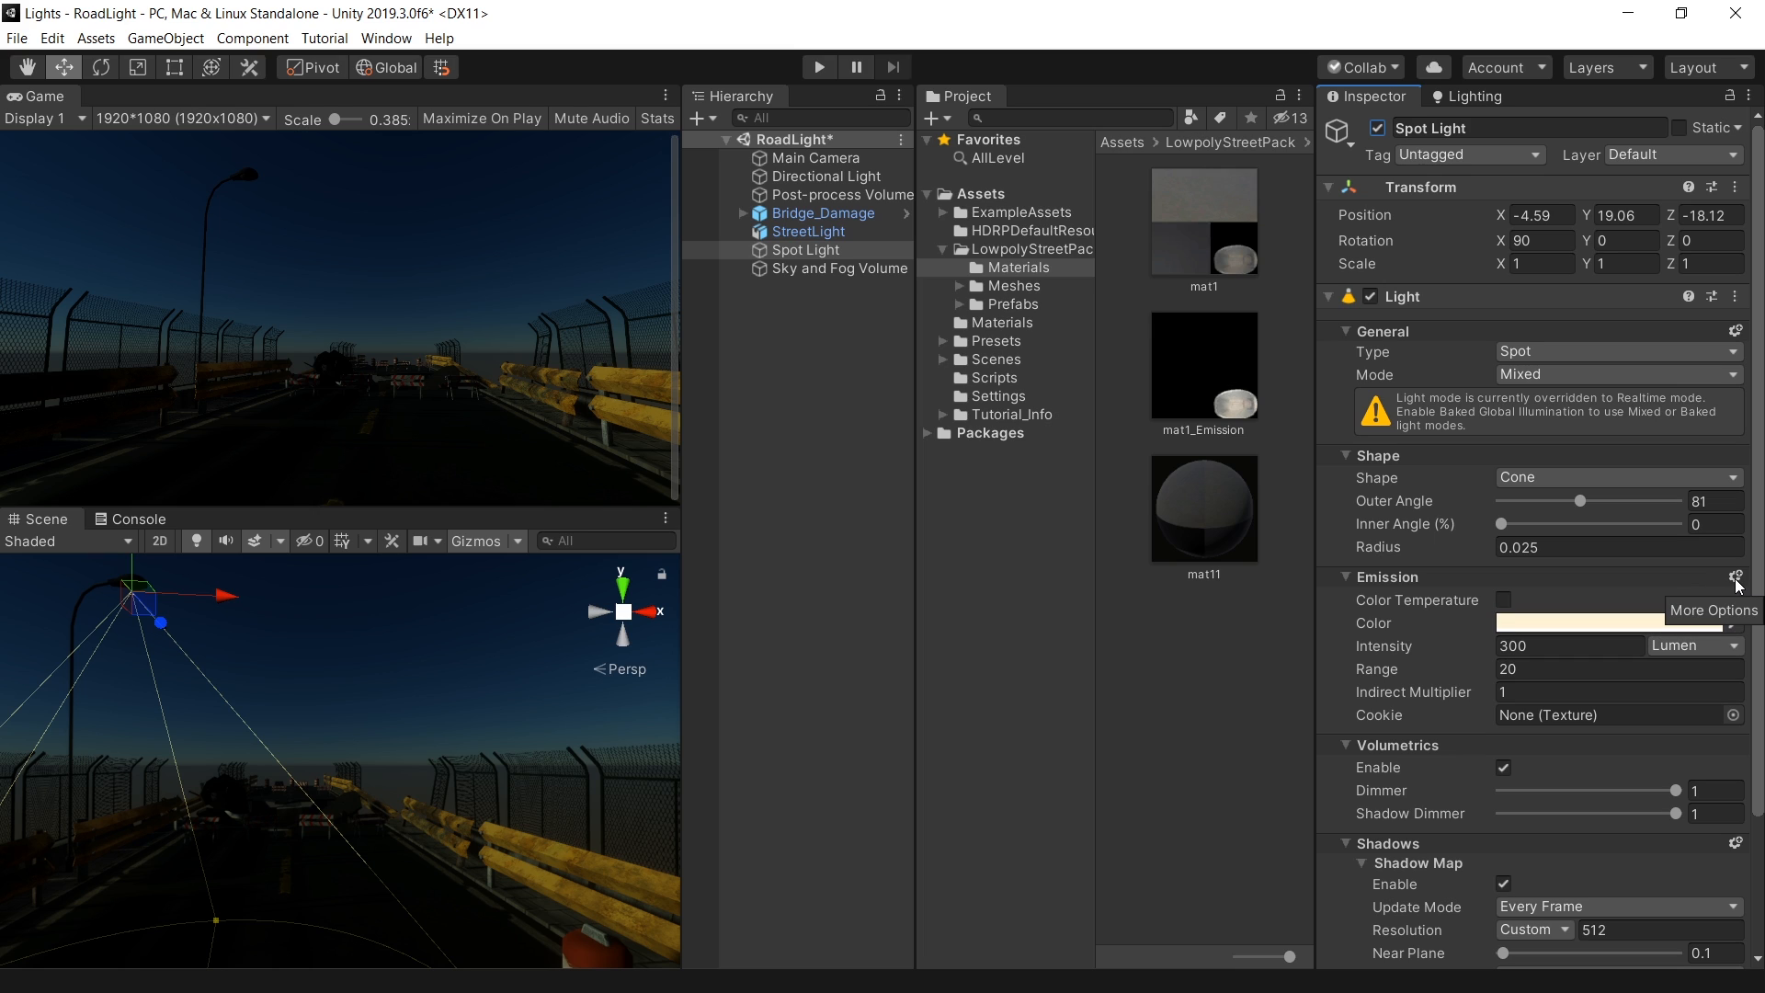
{"action": "left_click", "coordinate": [1738, 578]}
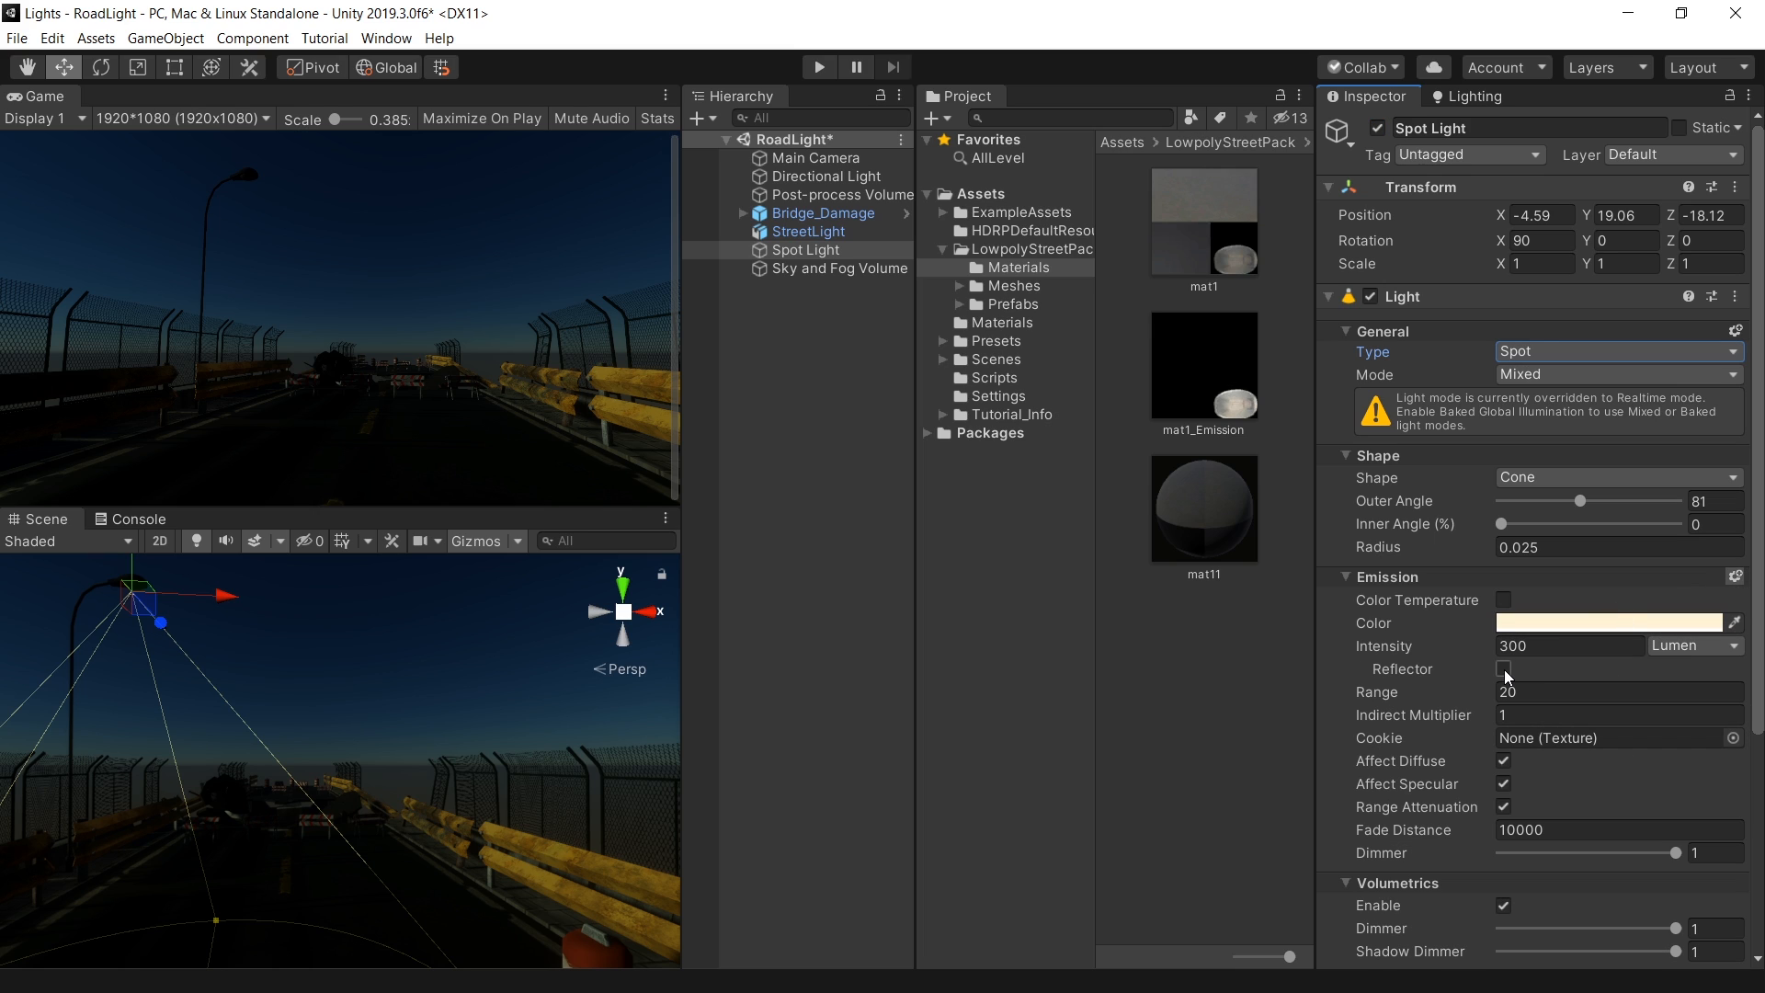
{"action": "left_click", "coordinate": [1502, 669]}
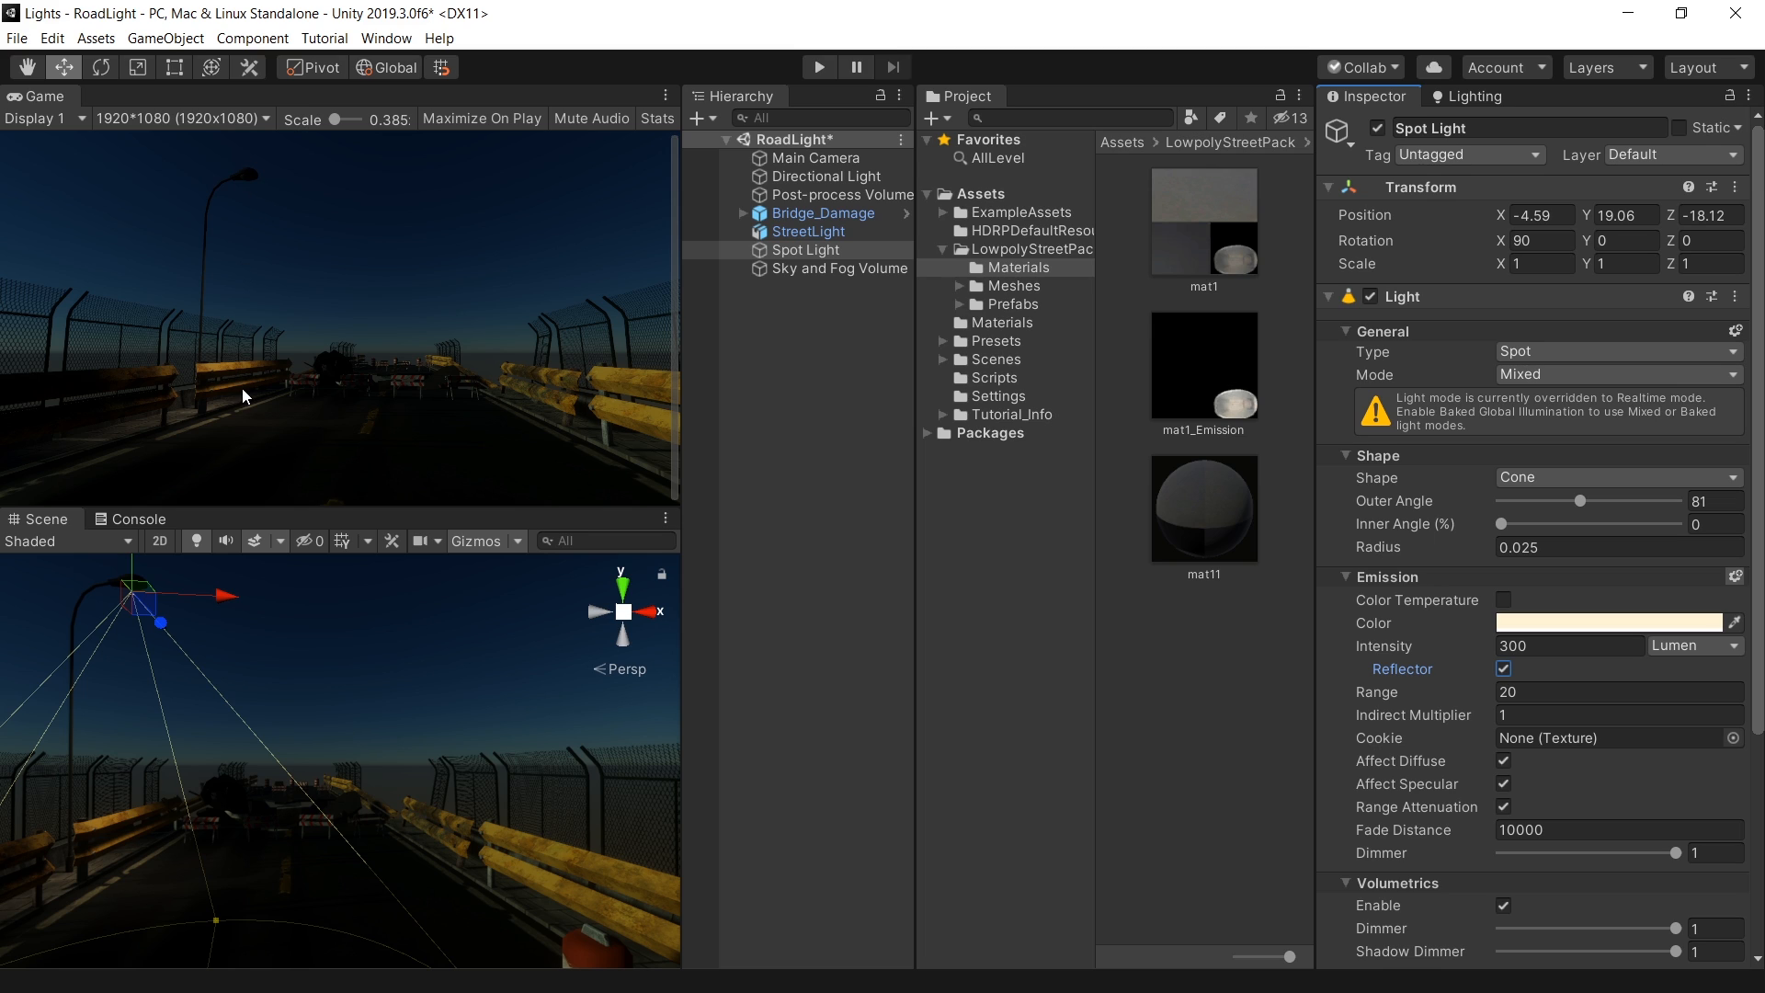
{"action": "mouse_move", "coordinate": [1403, 645]}
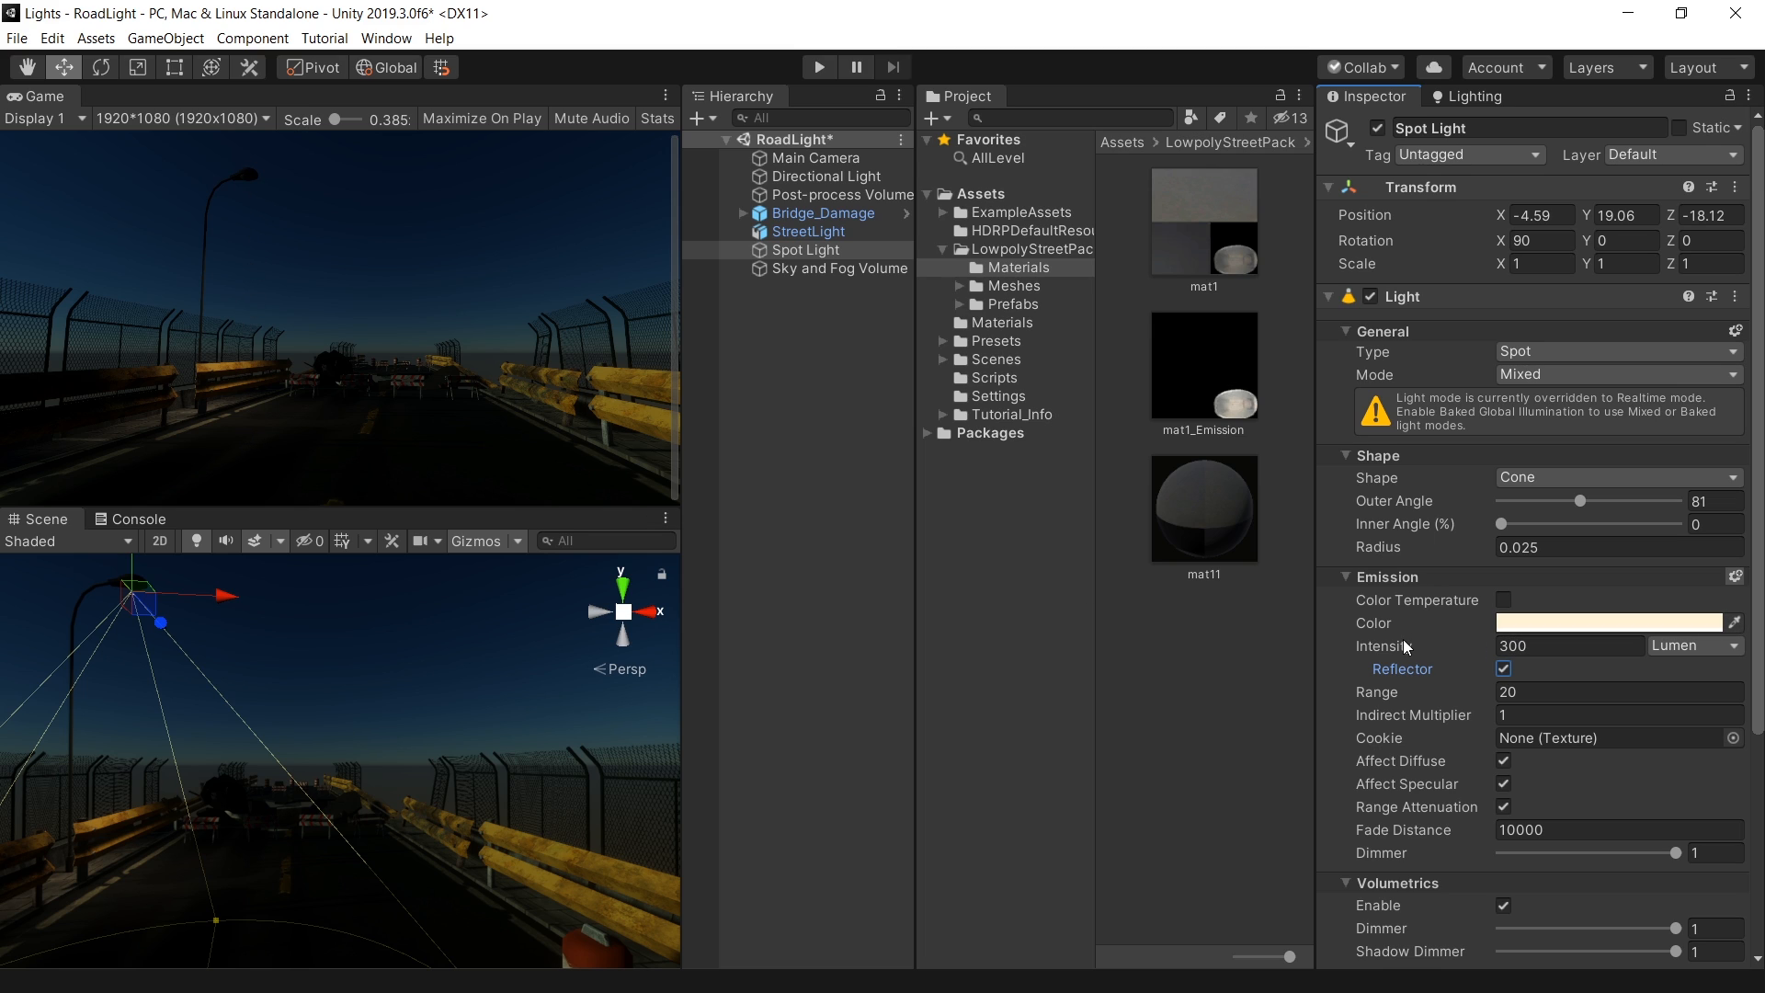
{"action": "left_click", "coordinate": [1570, 645]}
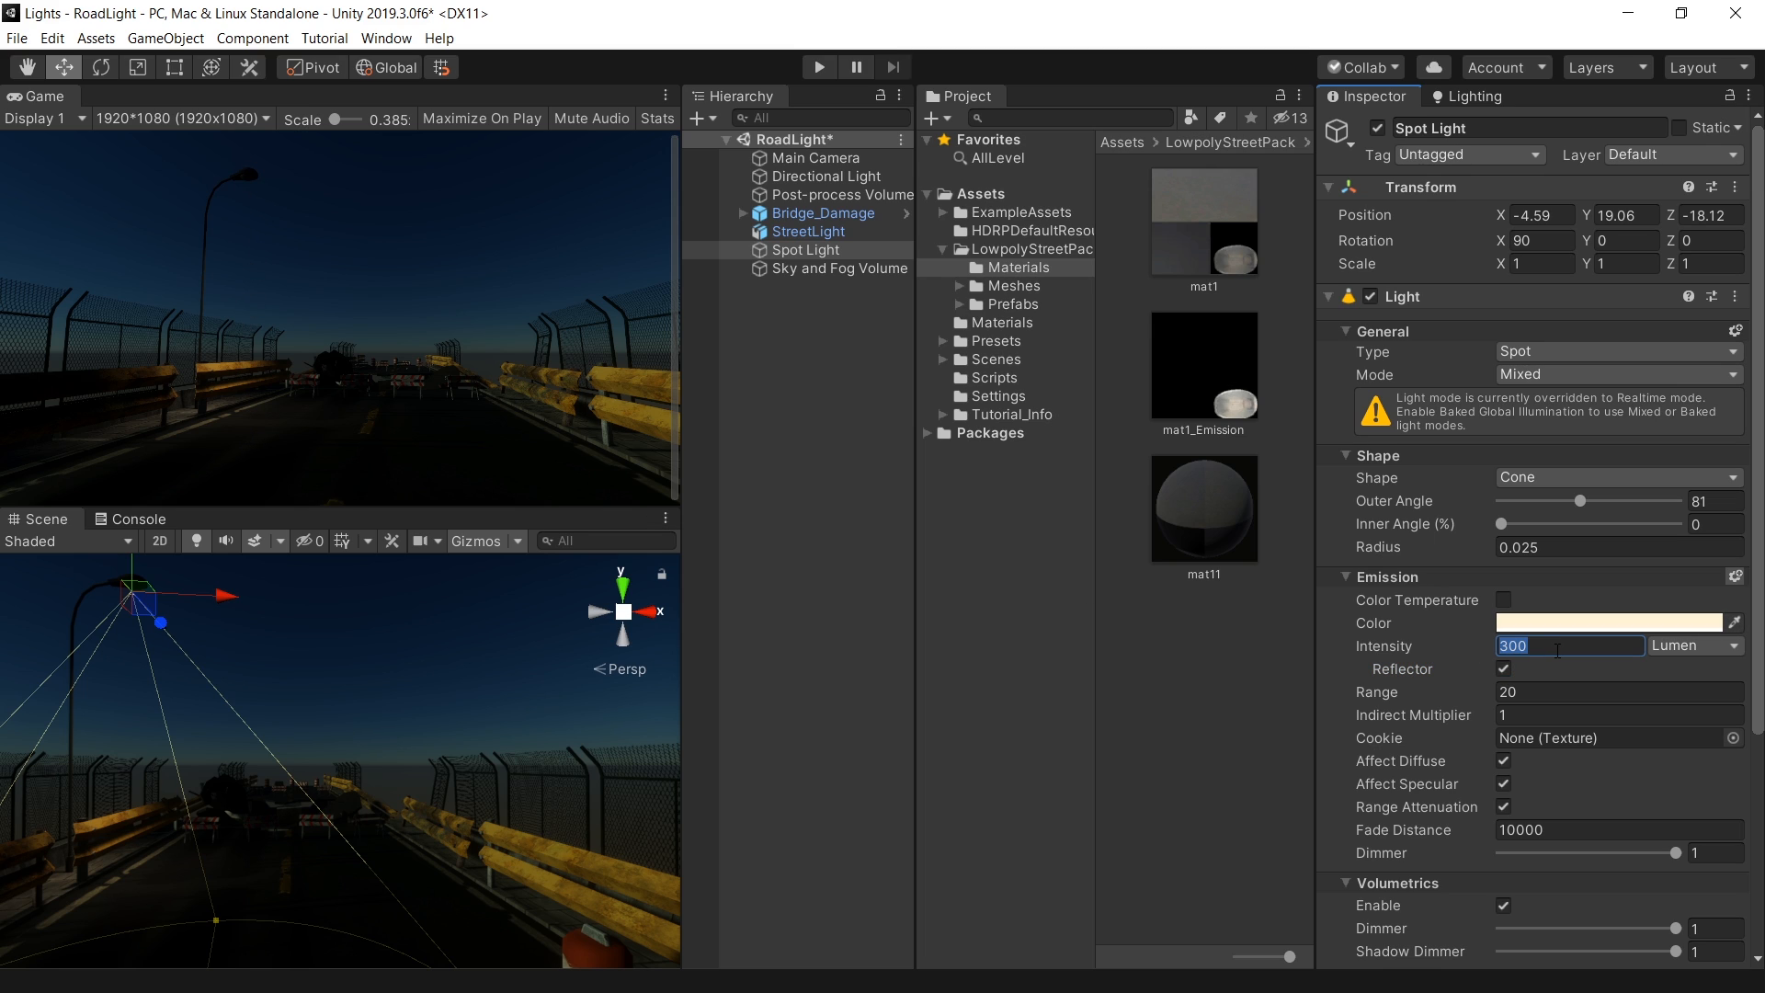
{"action": "type", "text": "200"}
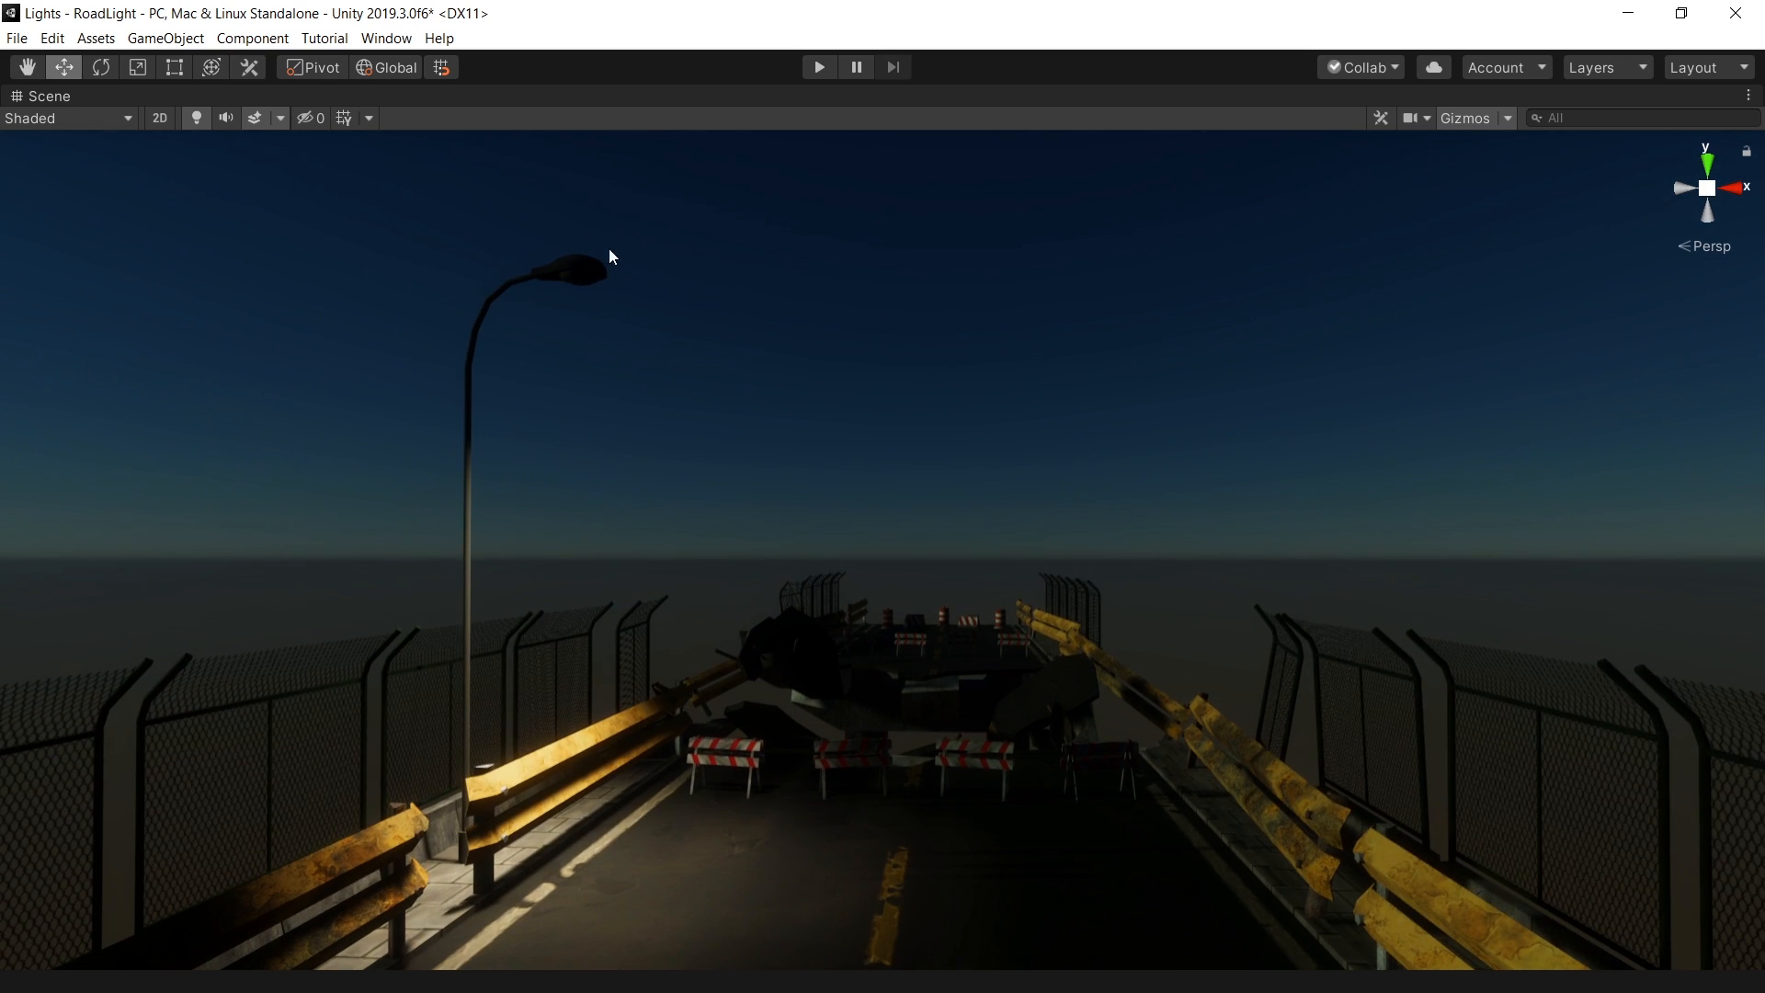
{"action": "mouse_move", "coordinate": [600, 295]}
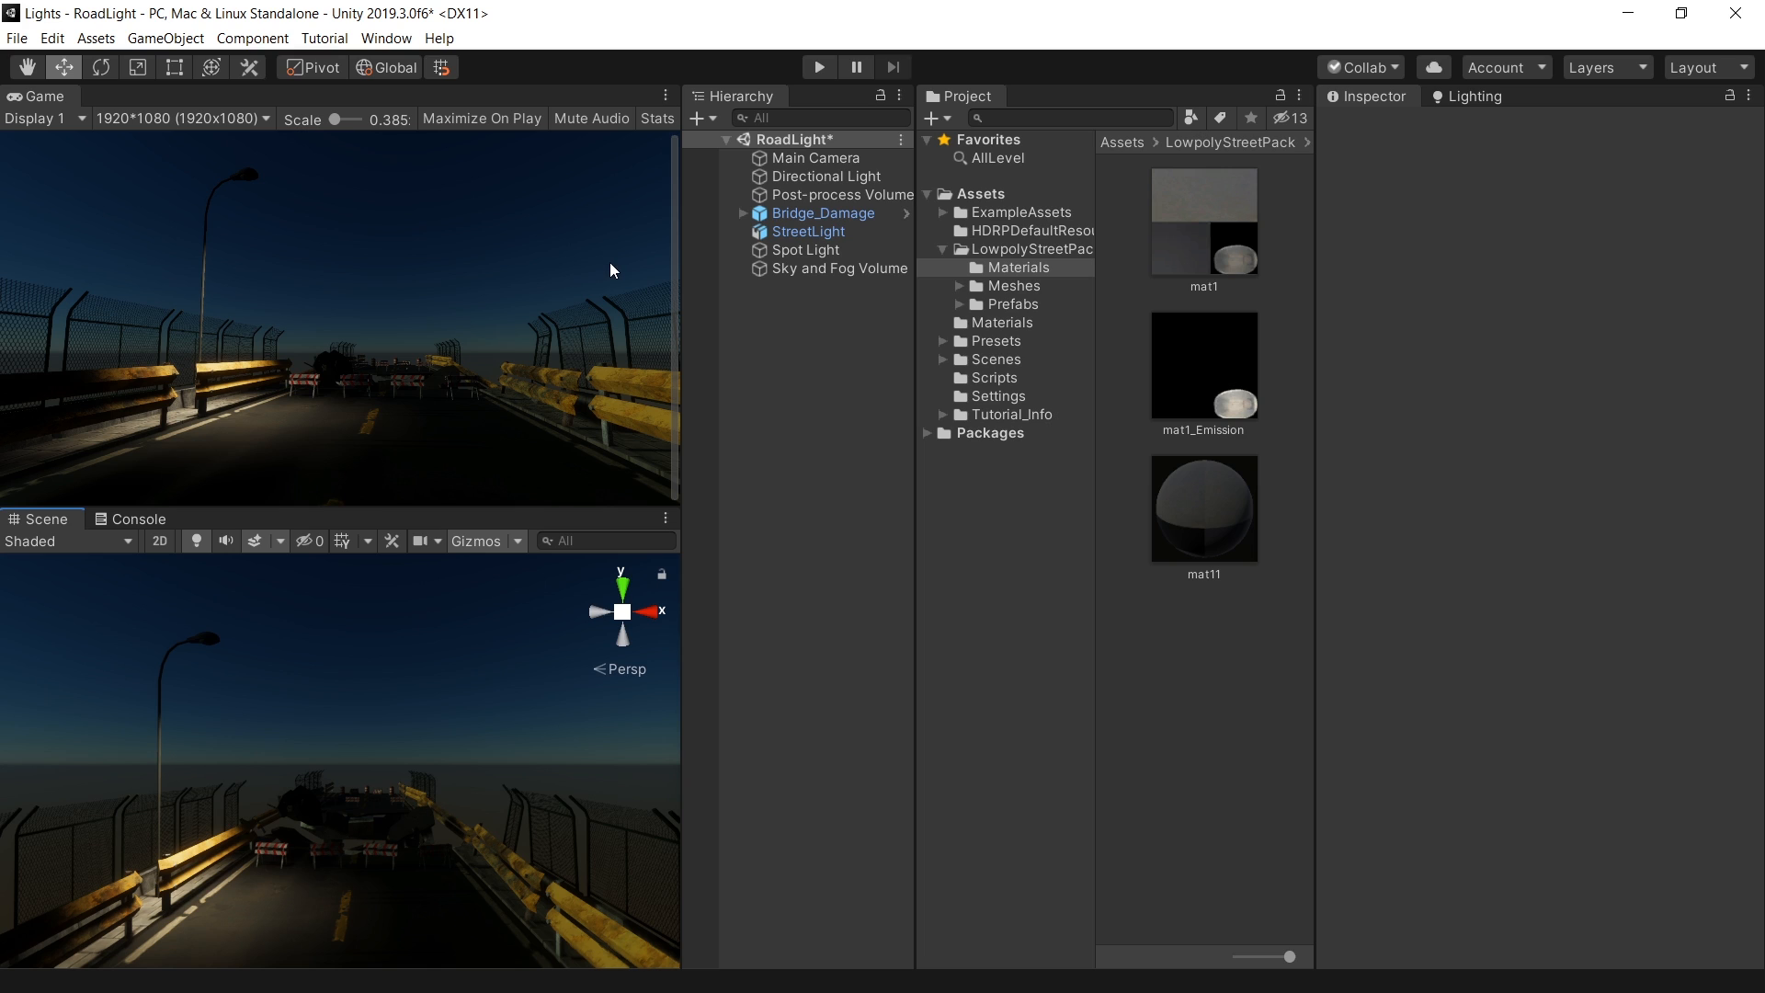
Select the mat11 lamp material to edit its settings.
{"action": "left_click", "coordinate": [1202, 507]}
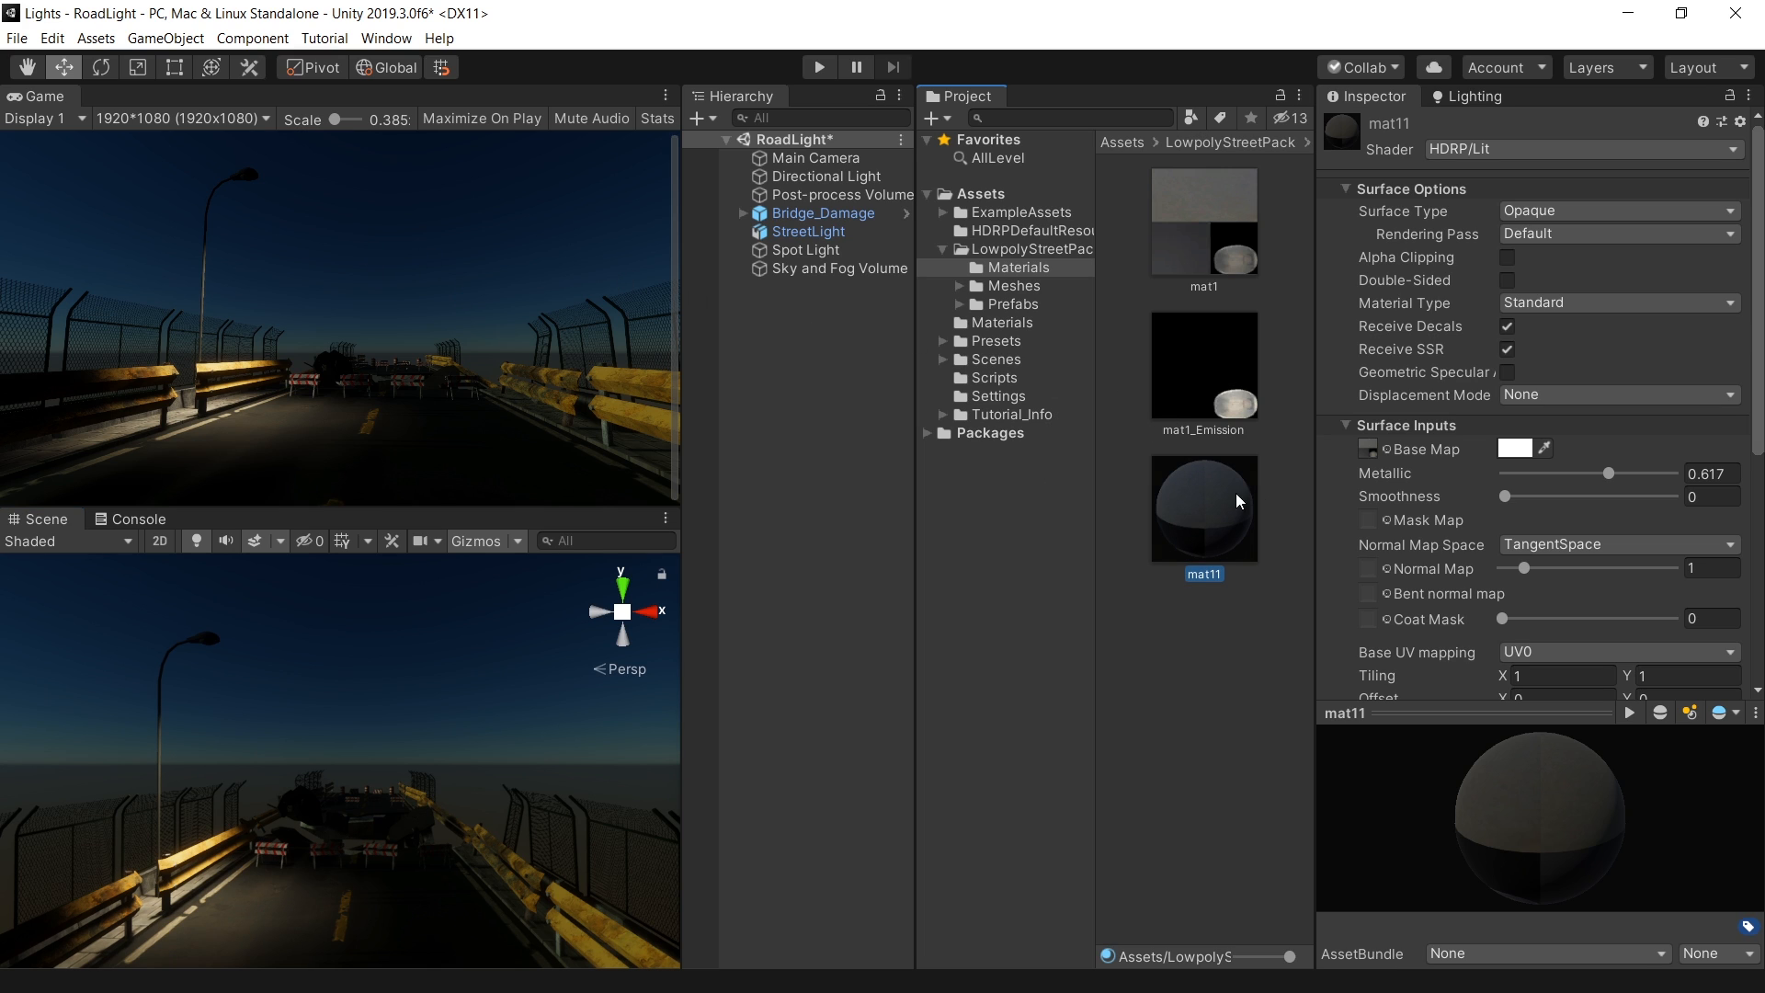
Set mat11's Emissive Color to a warm yellow (255, 177, 28) and raise its HDR intensity.
{"action": "scroll", "scroll_direction": "down", "scroll_amount": 3}
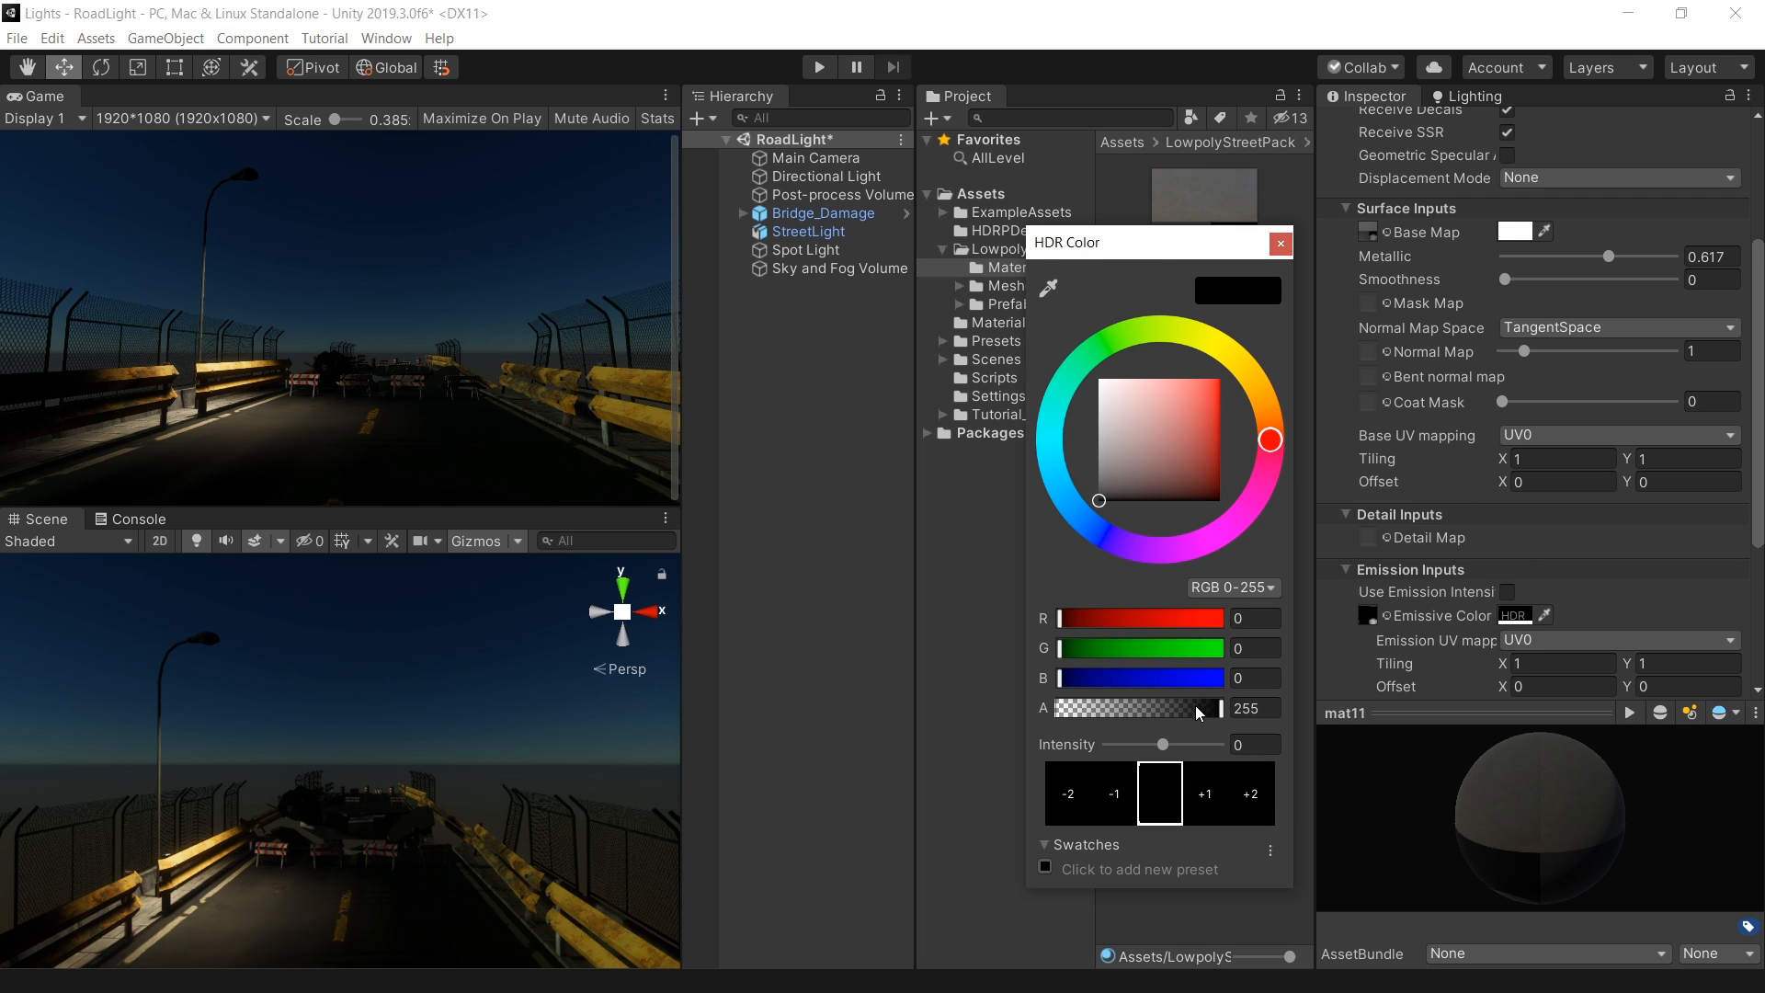
{"action": "left_click", "coordinate": [1208, 368]}
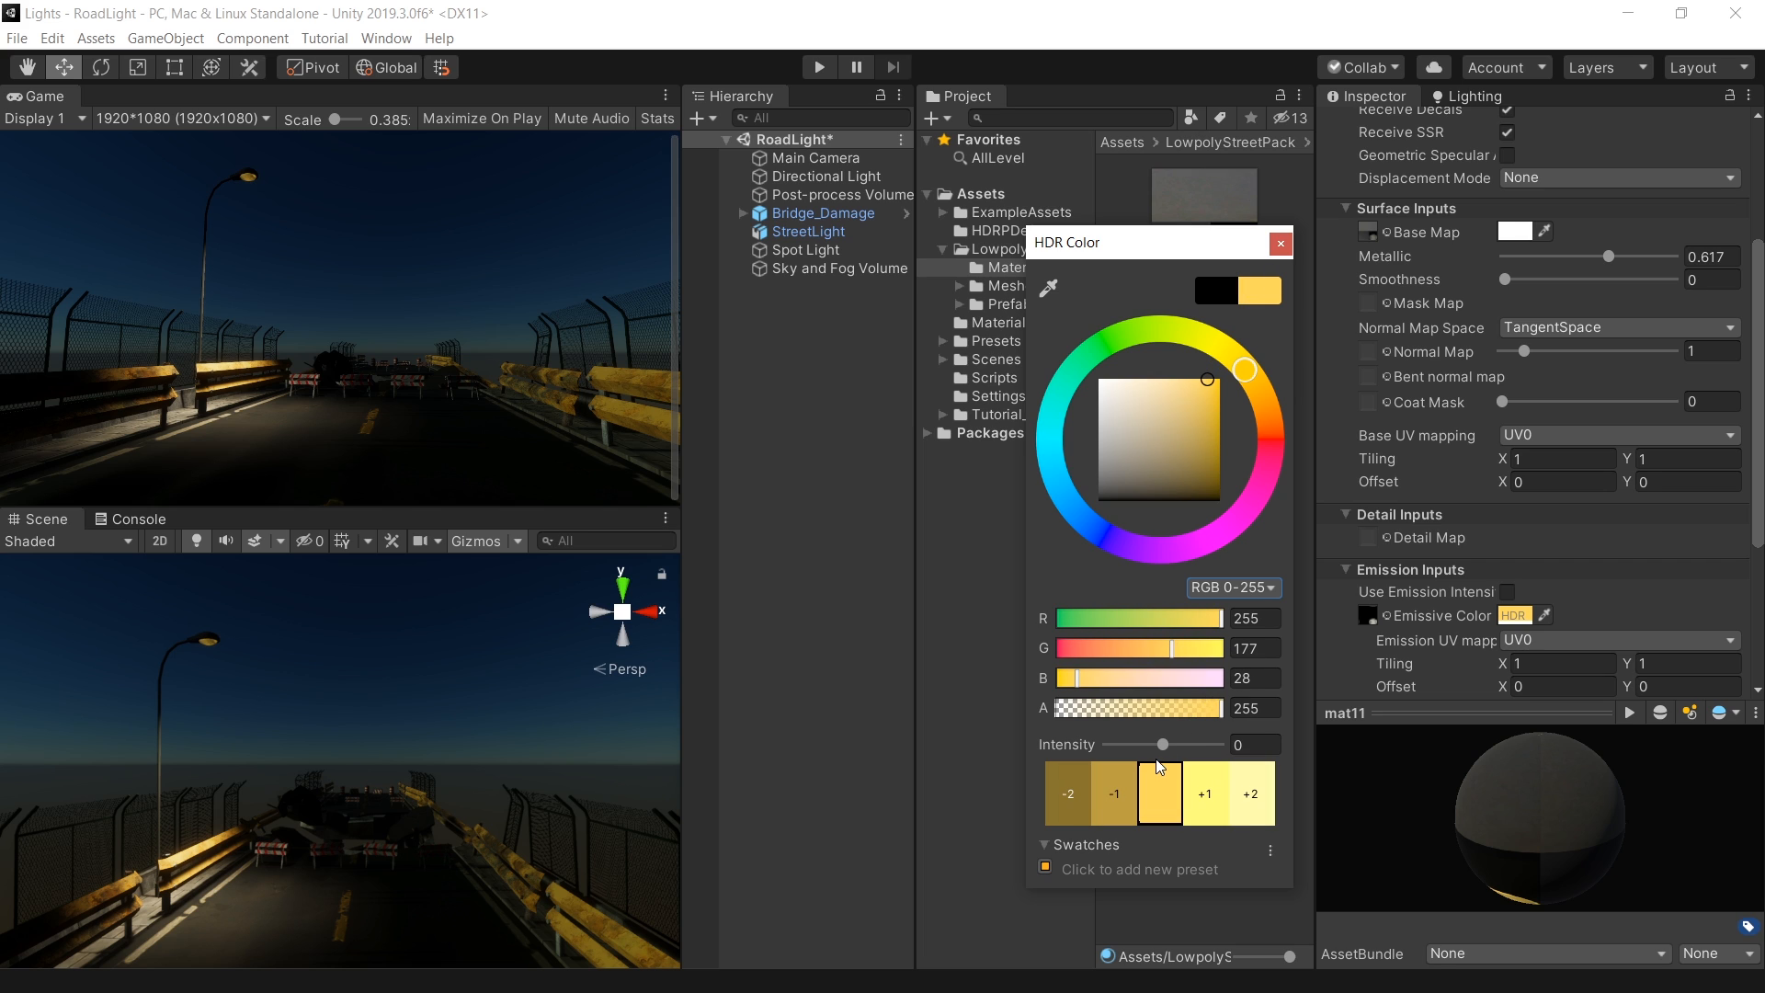
{"action": "left_click_drag", "start_coordinate": [1162, 745], "coordinate": [1197, 744]}
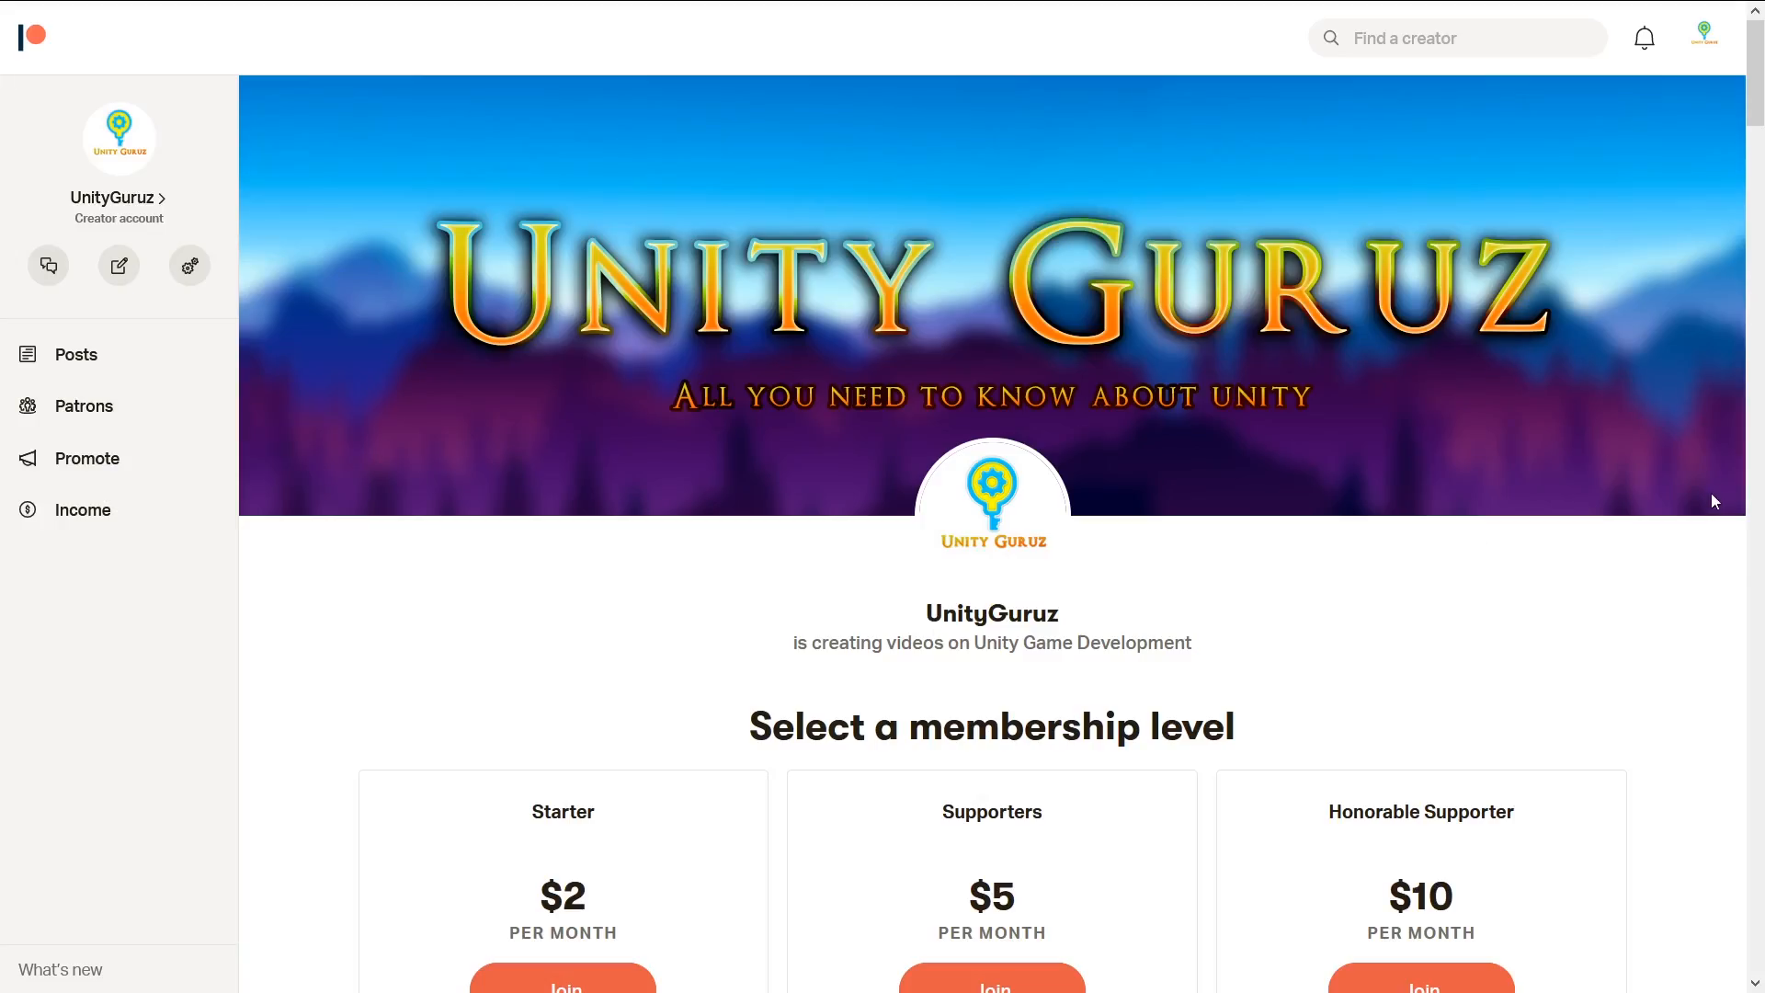
Scroll the UnityGuruz Patreon page down to its membership tiers, monthly goal and recent posts.
{"action": "scroll", "scroll_direction": "down", "scroll_amount": 3}
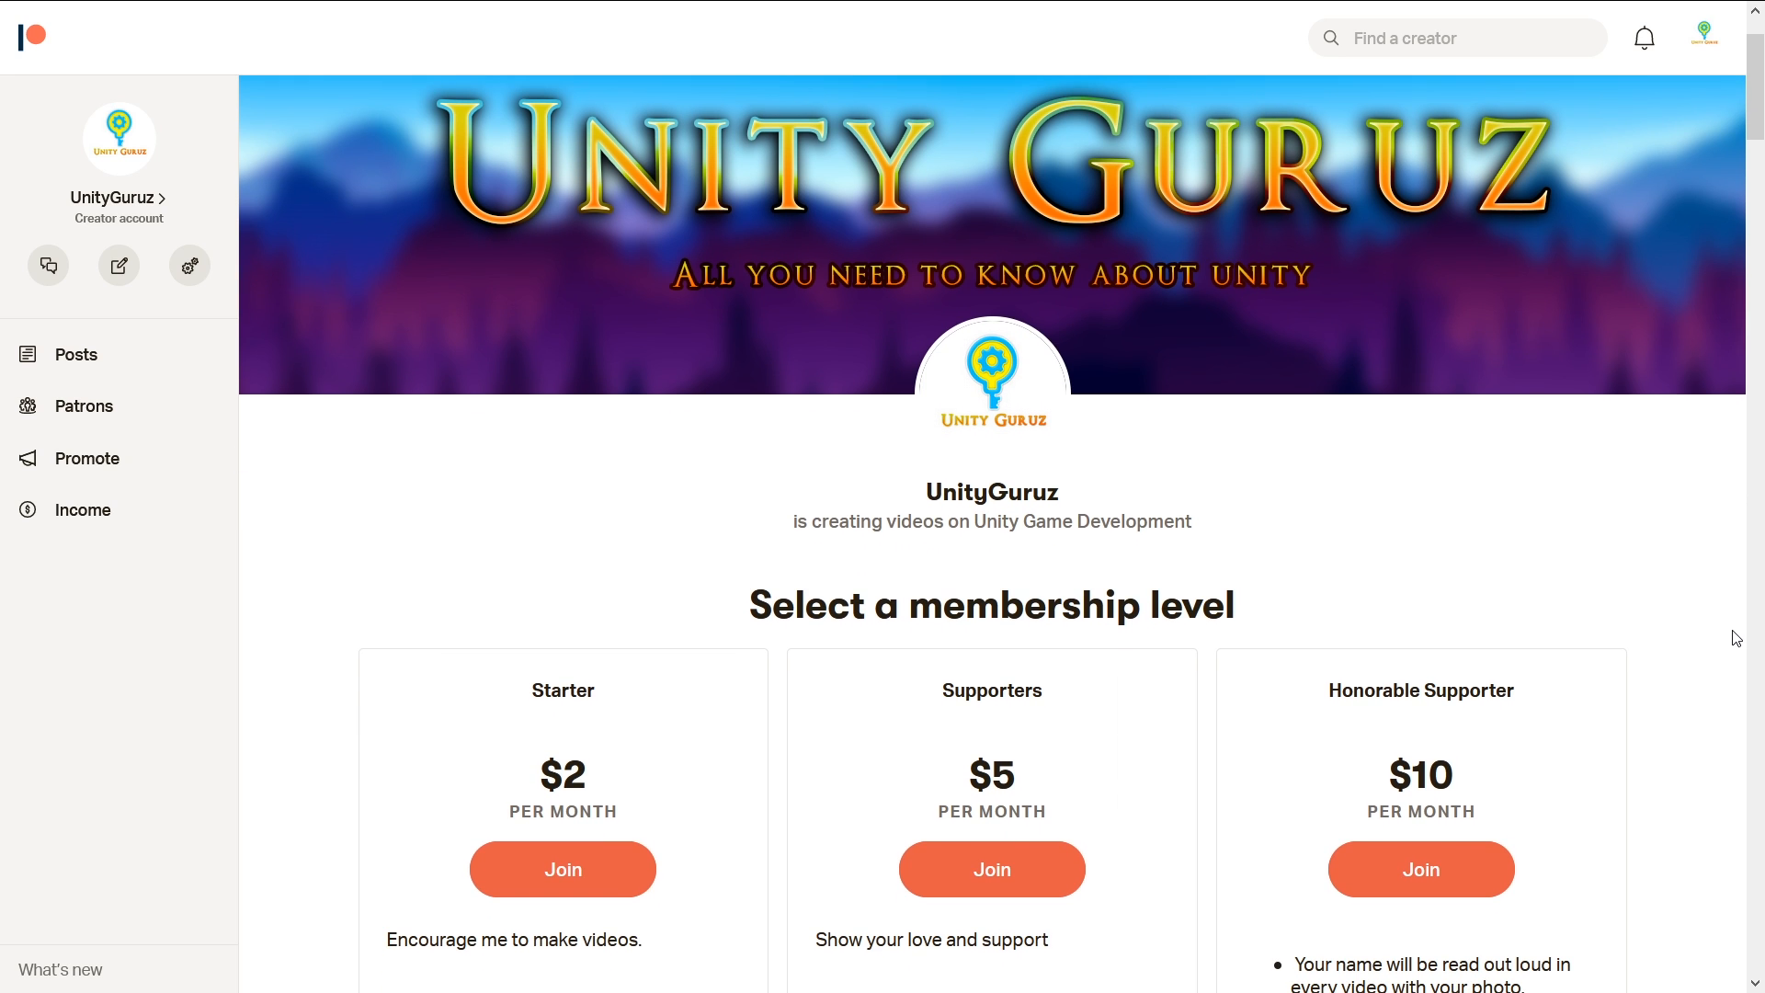
{"action": "scroll", "scroll_direction": "down", "scroll_amount": 3}
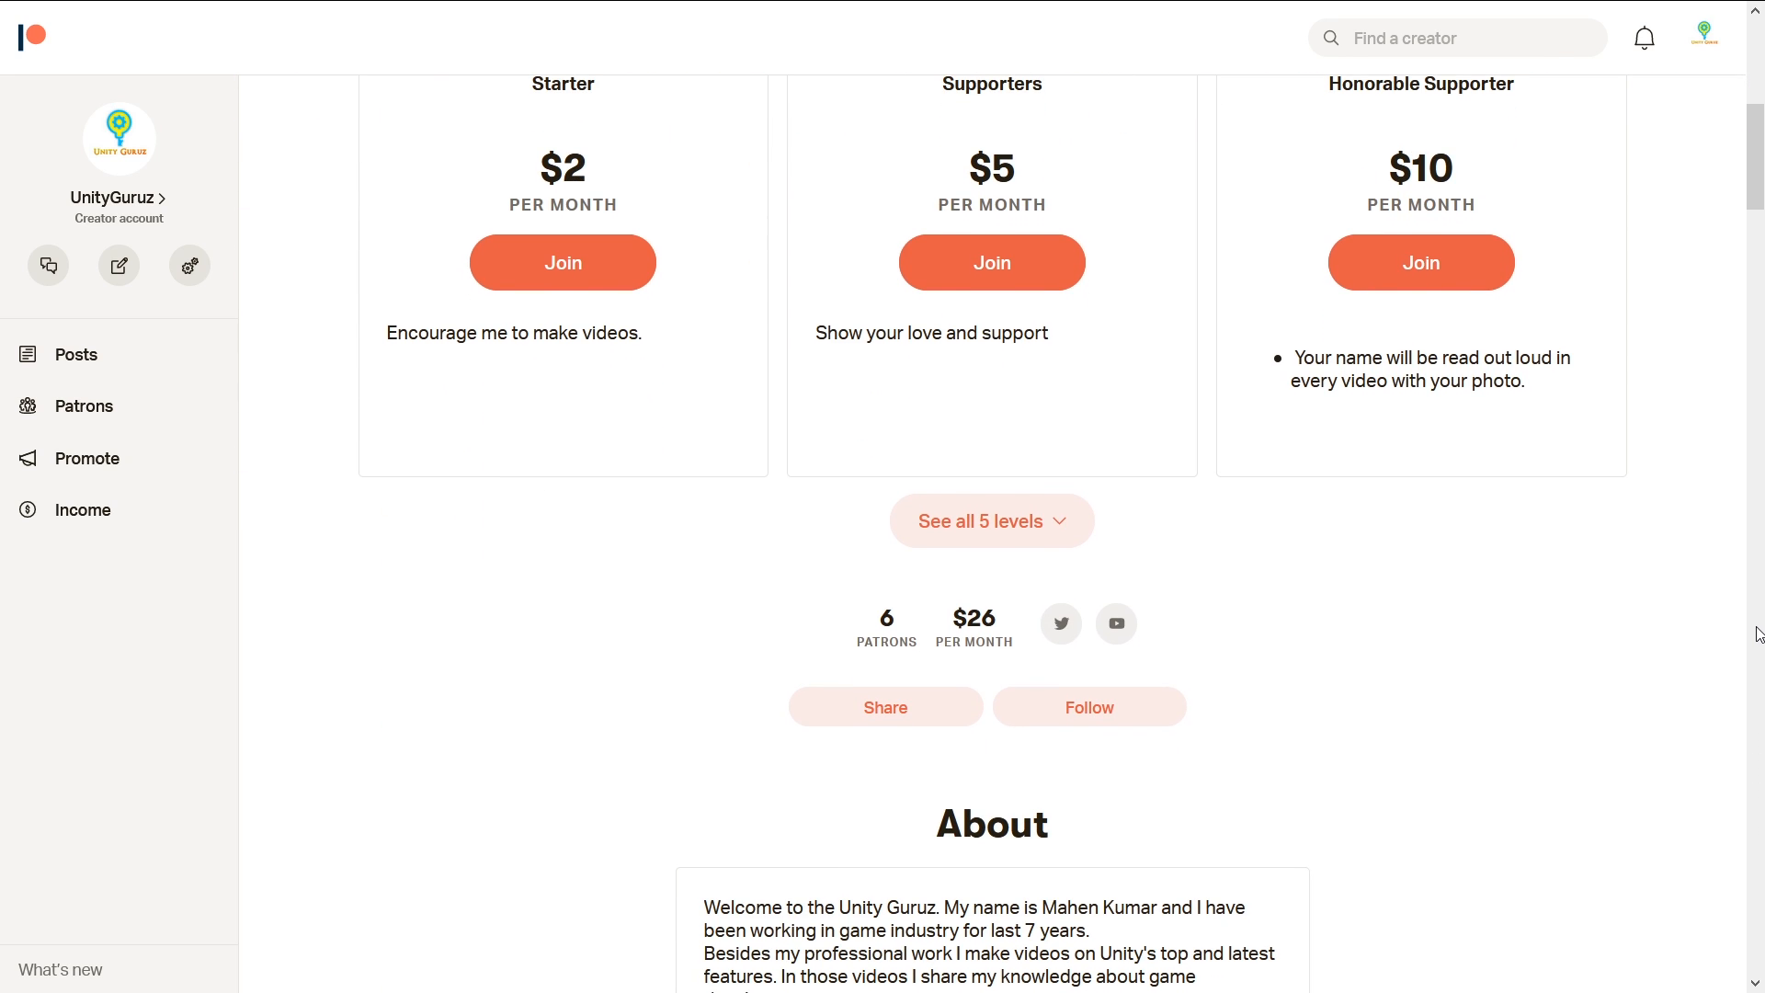
{"action": "scroll", "scroll_direction": "down", "scroll_amount": 3}
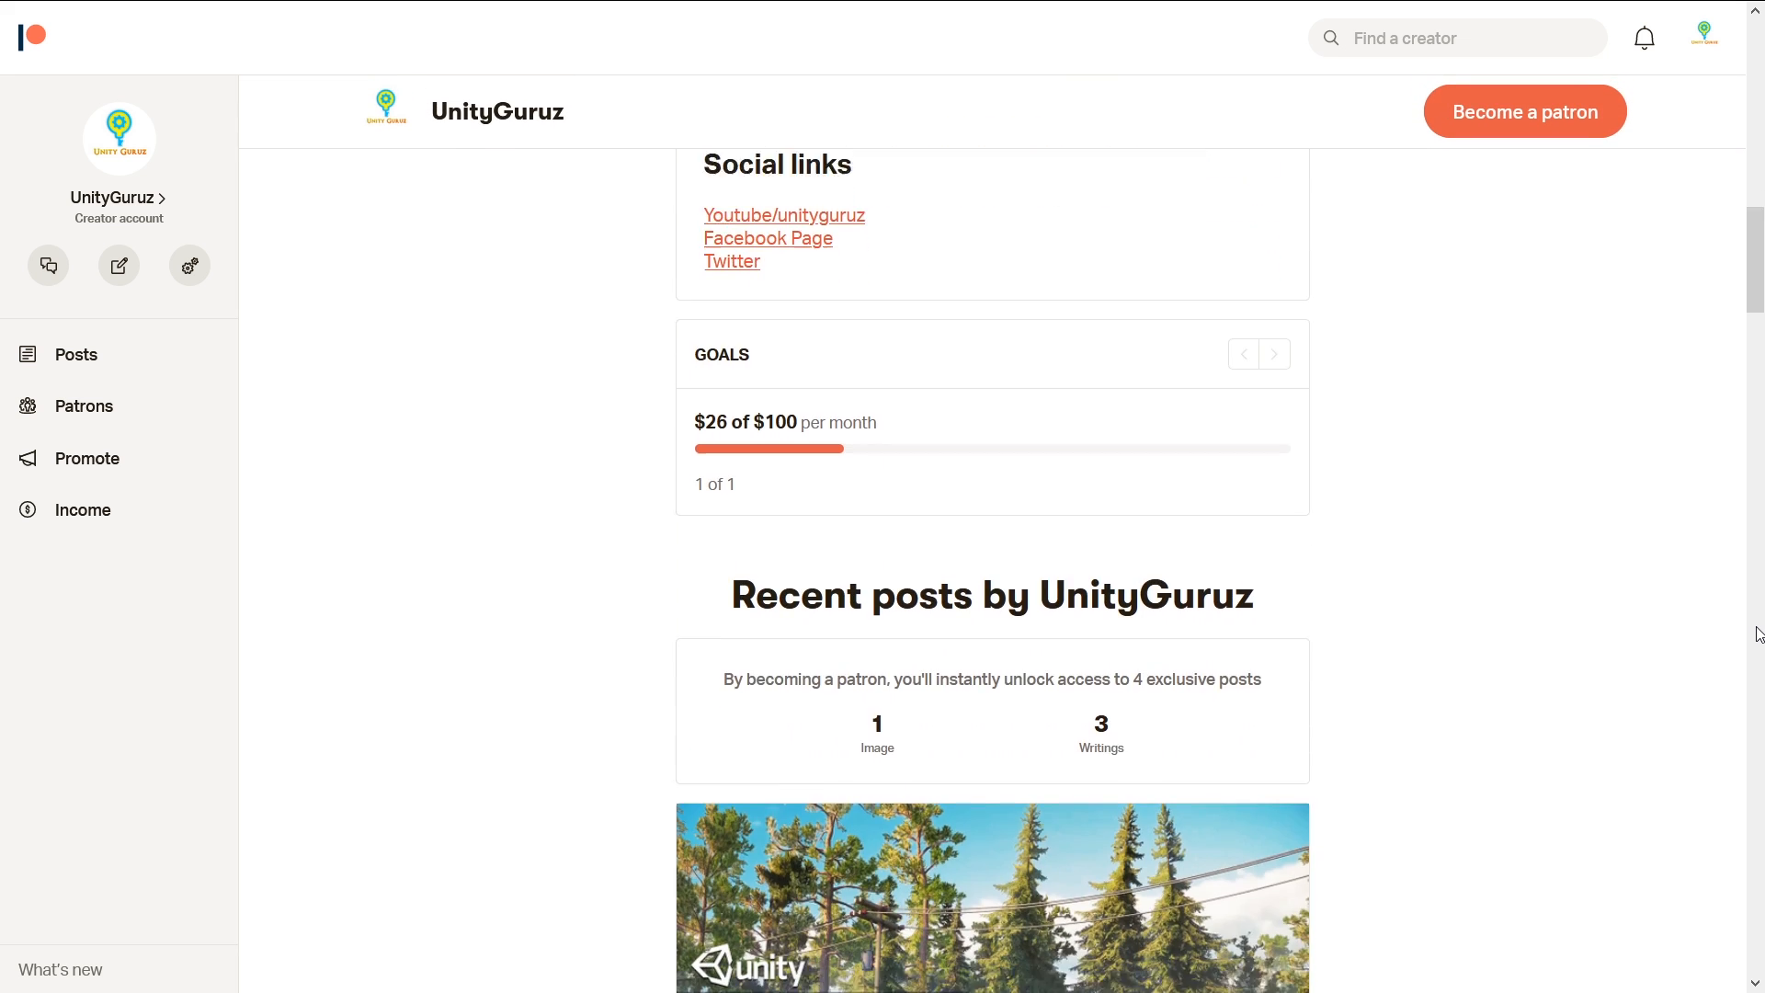